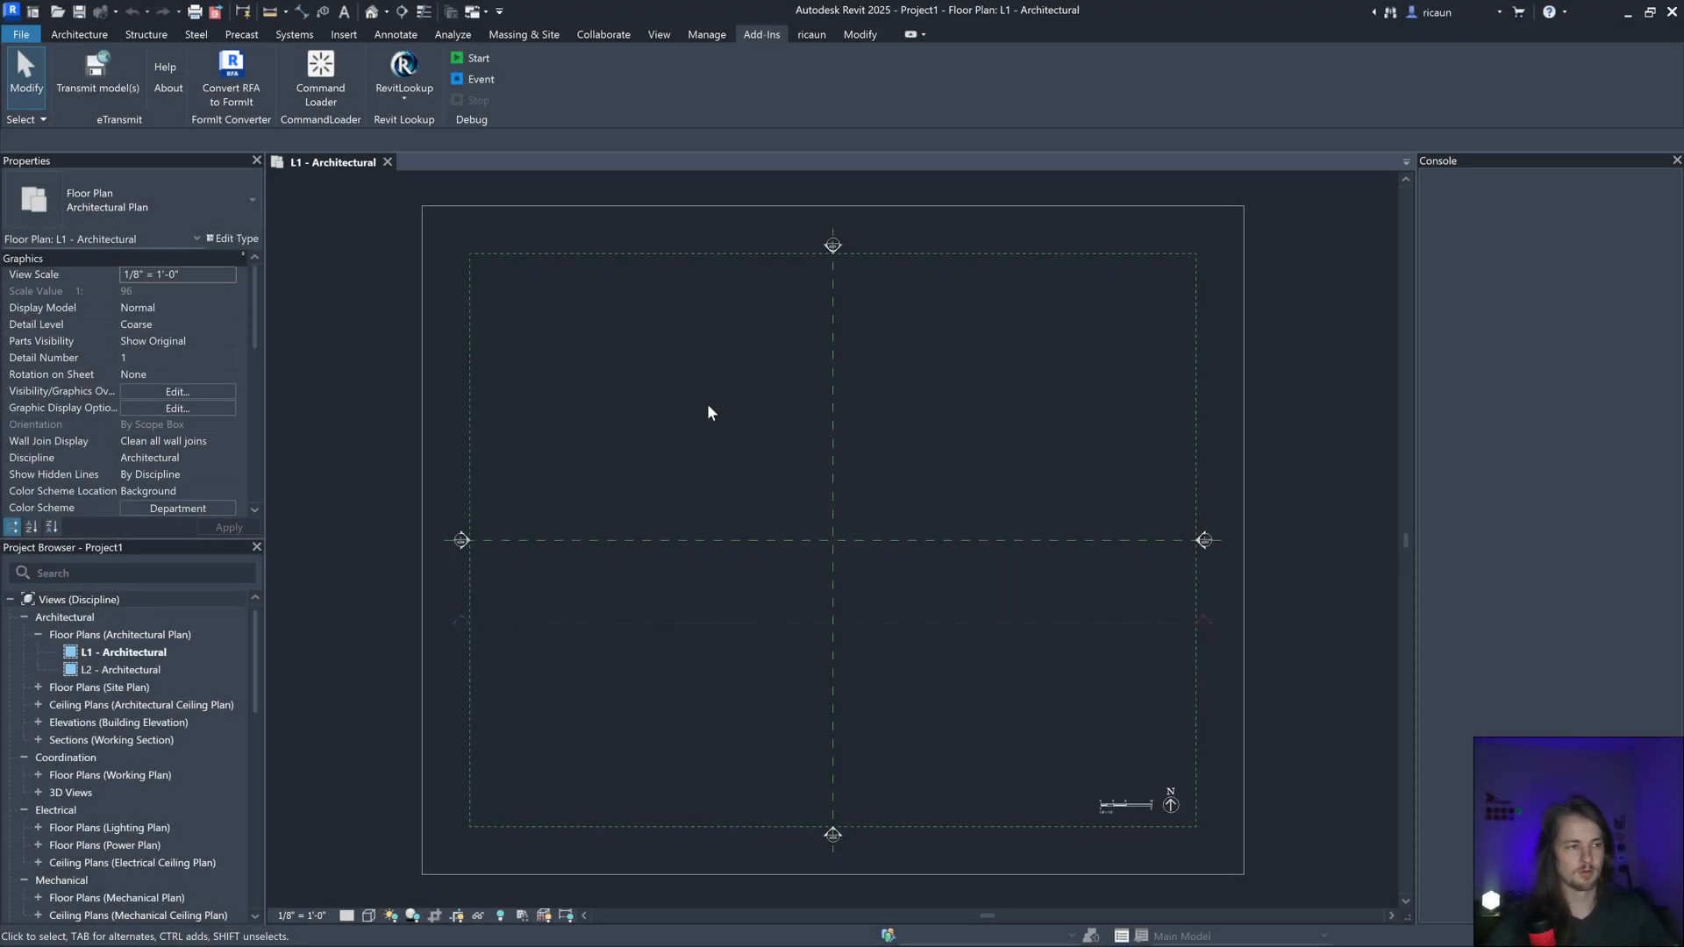
mouse_move(628, 242)
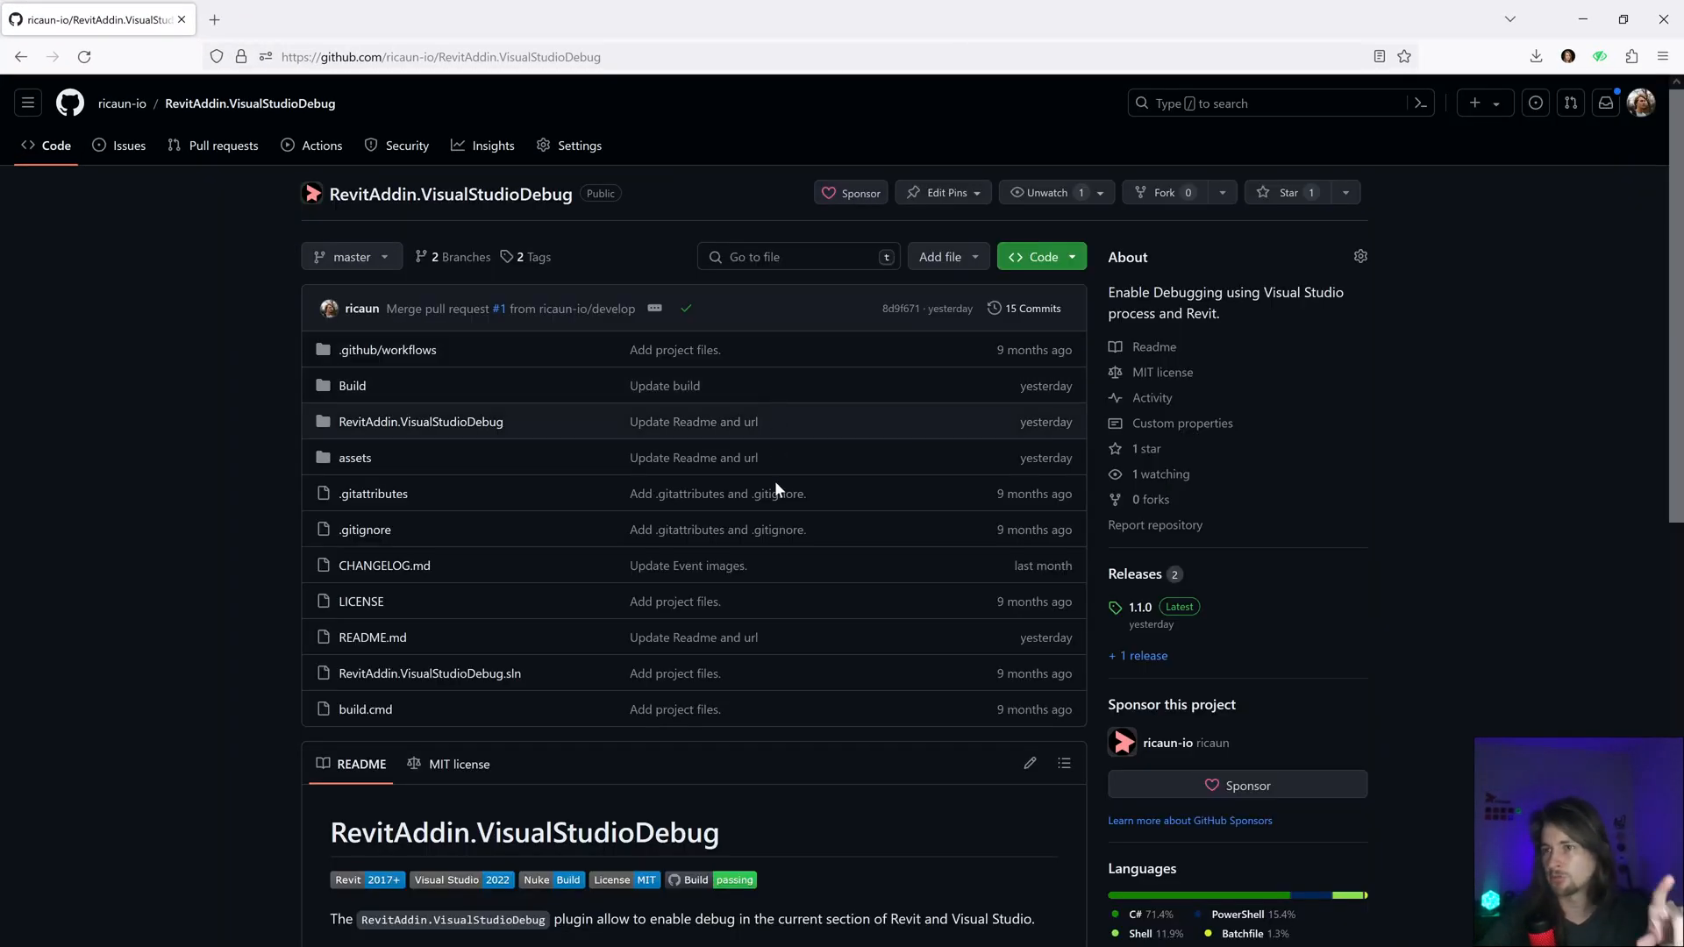
Step: Scroll the README through the Usage and Installation sections and back up
scroll("down", 3)
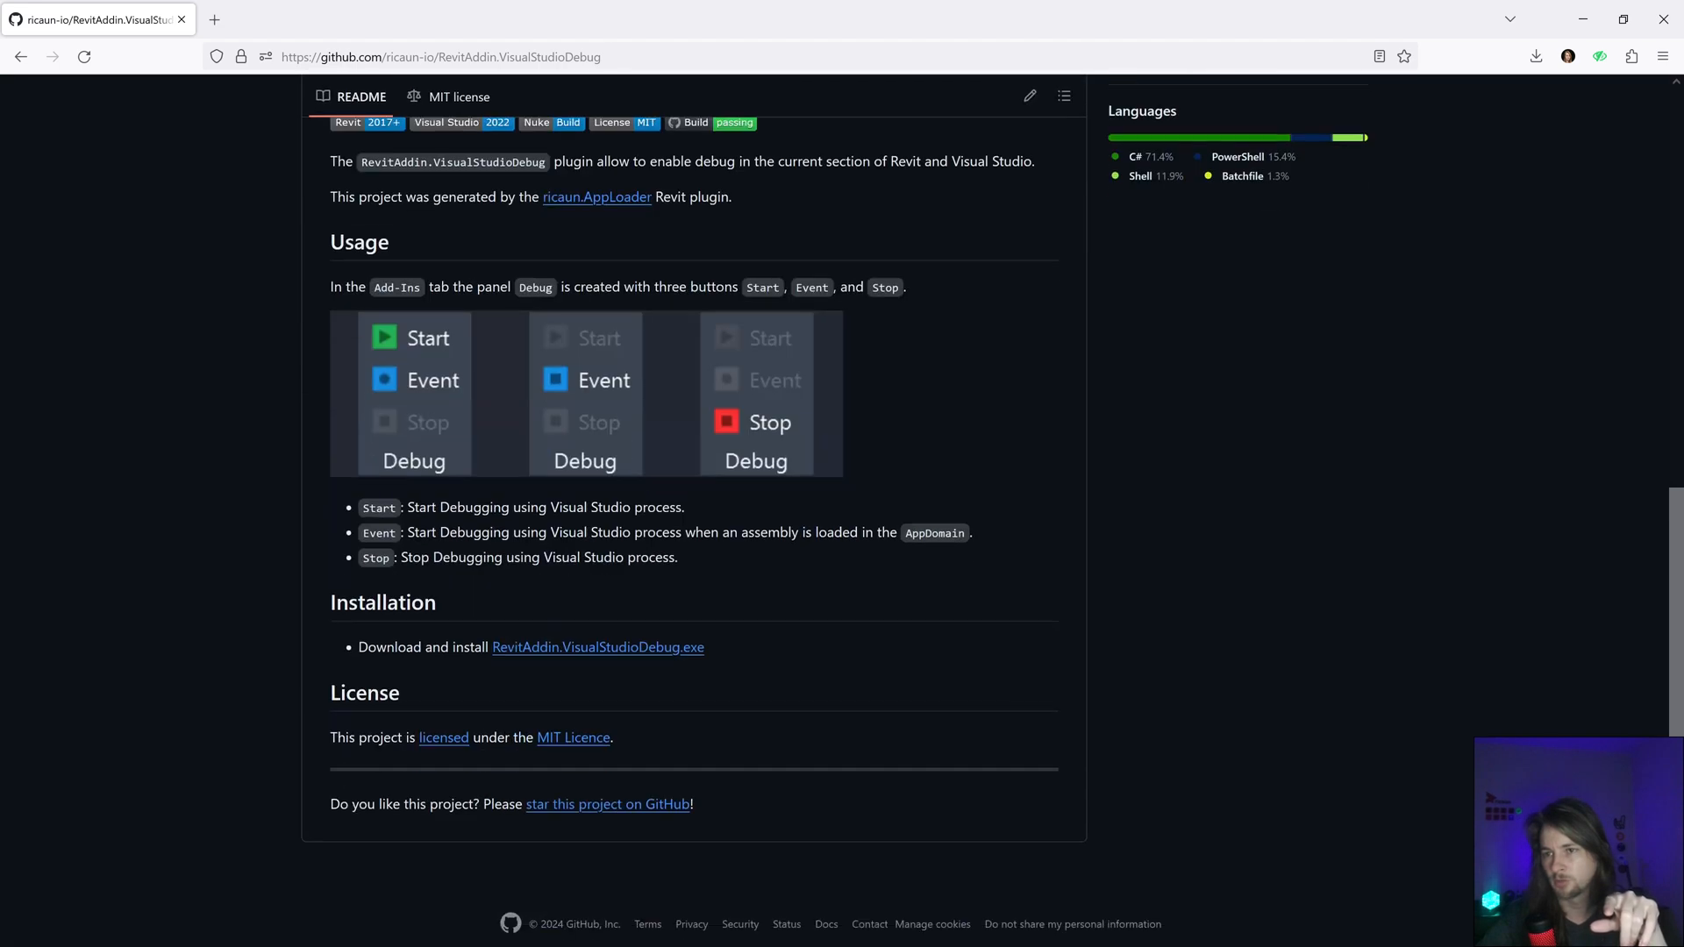
mouse_move(616, 652)
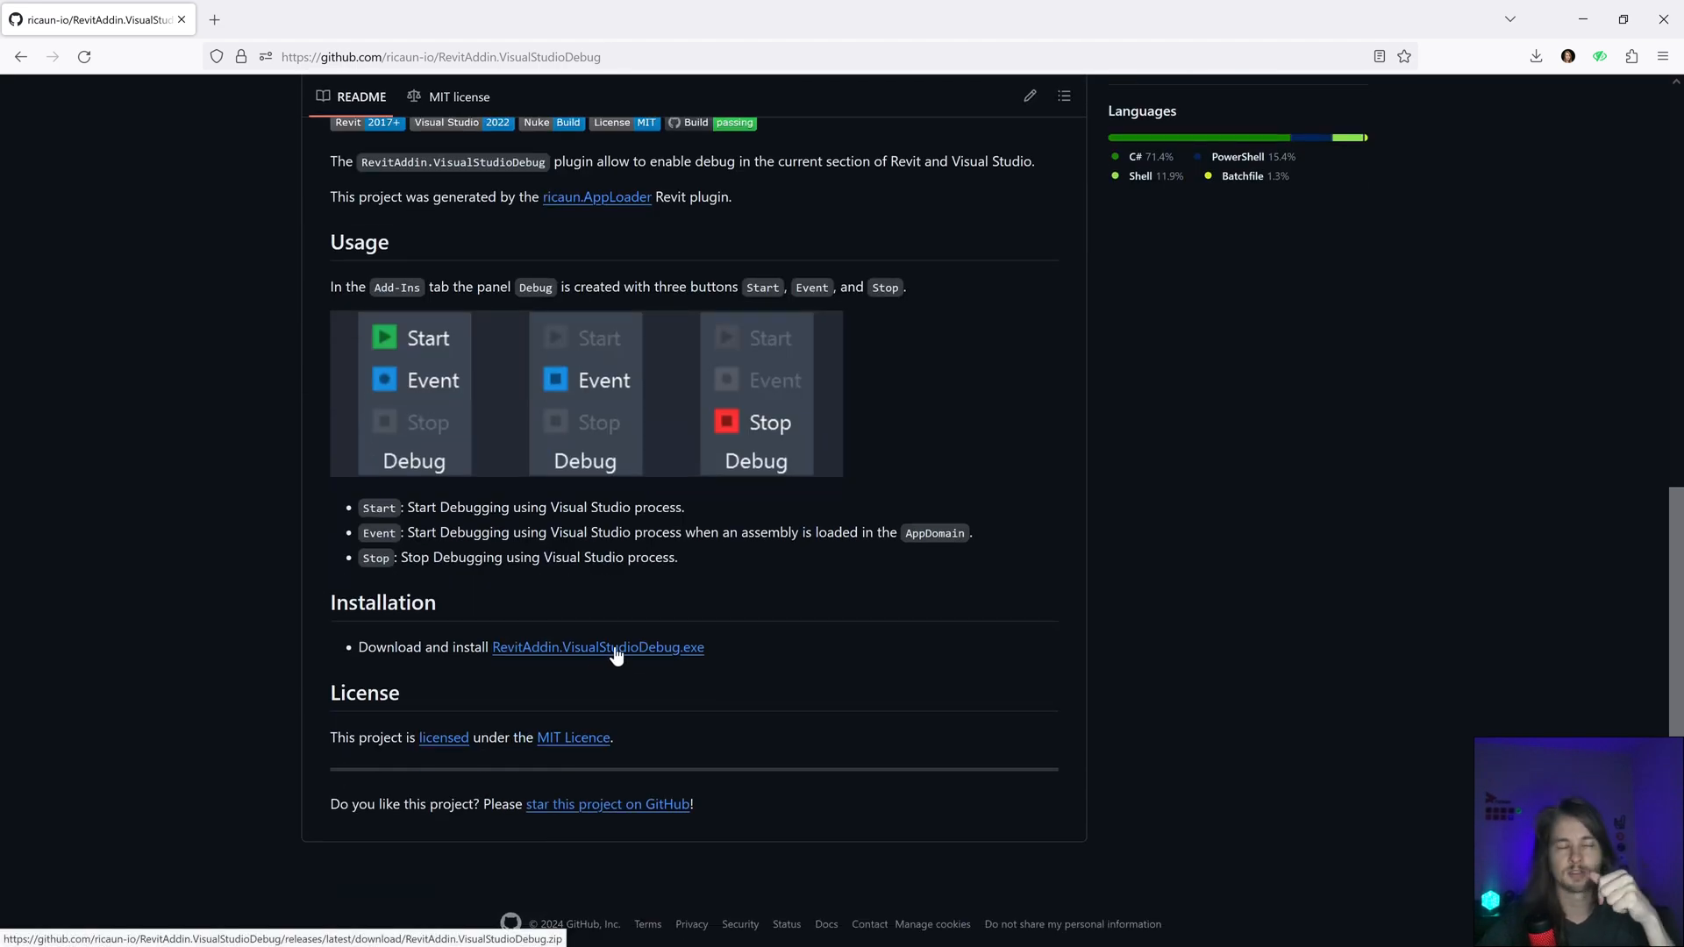
scroll("up", 3)
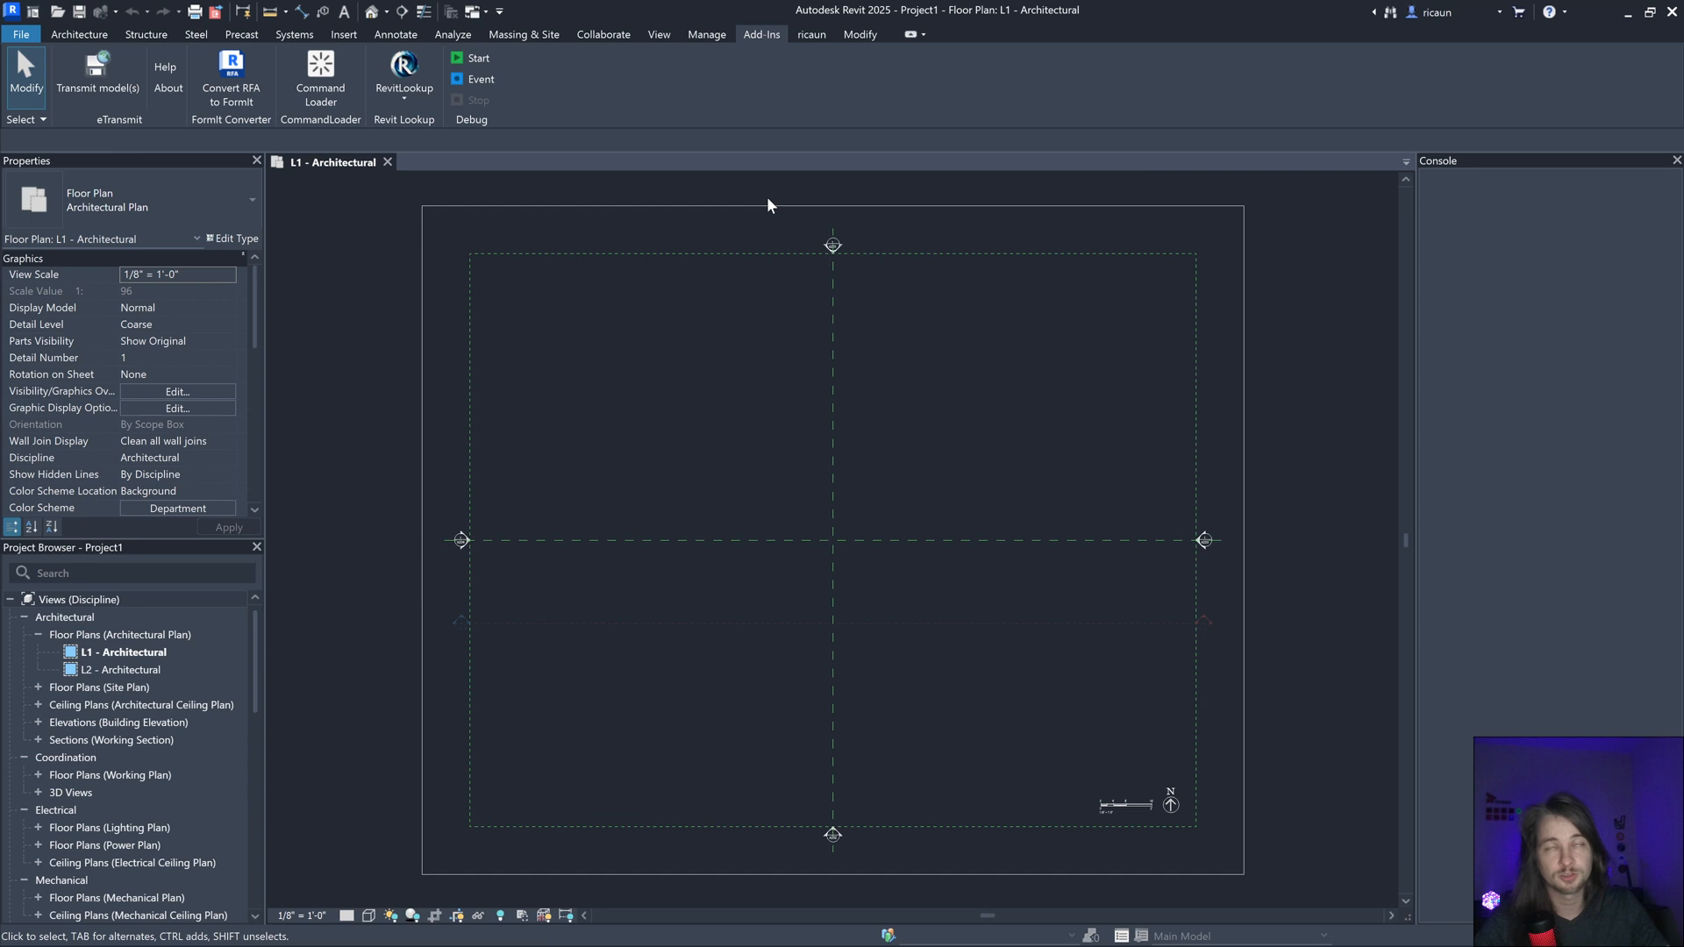
mouse_move(1088, 223)
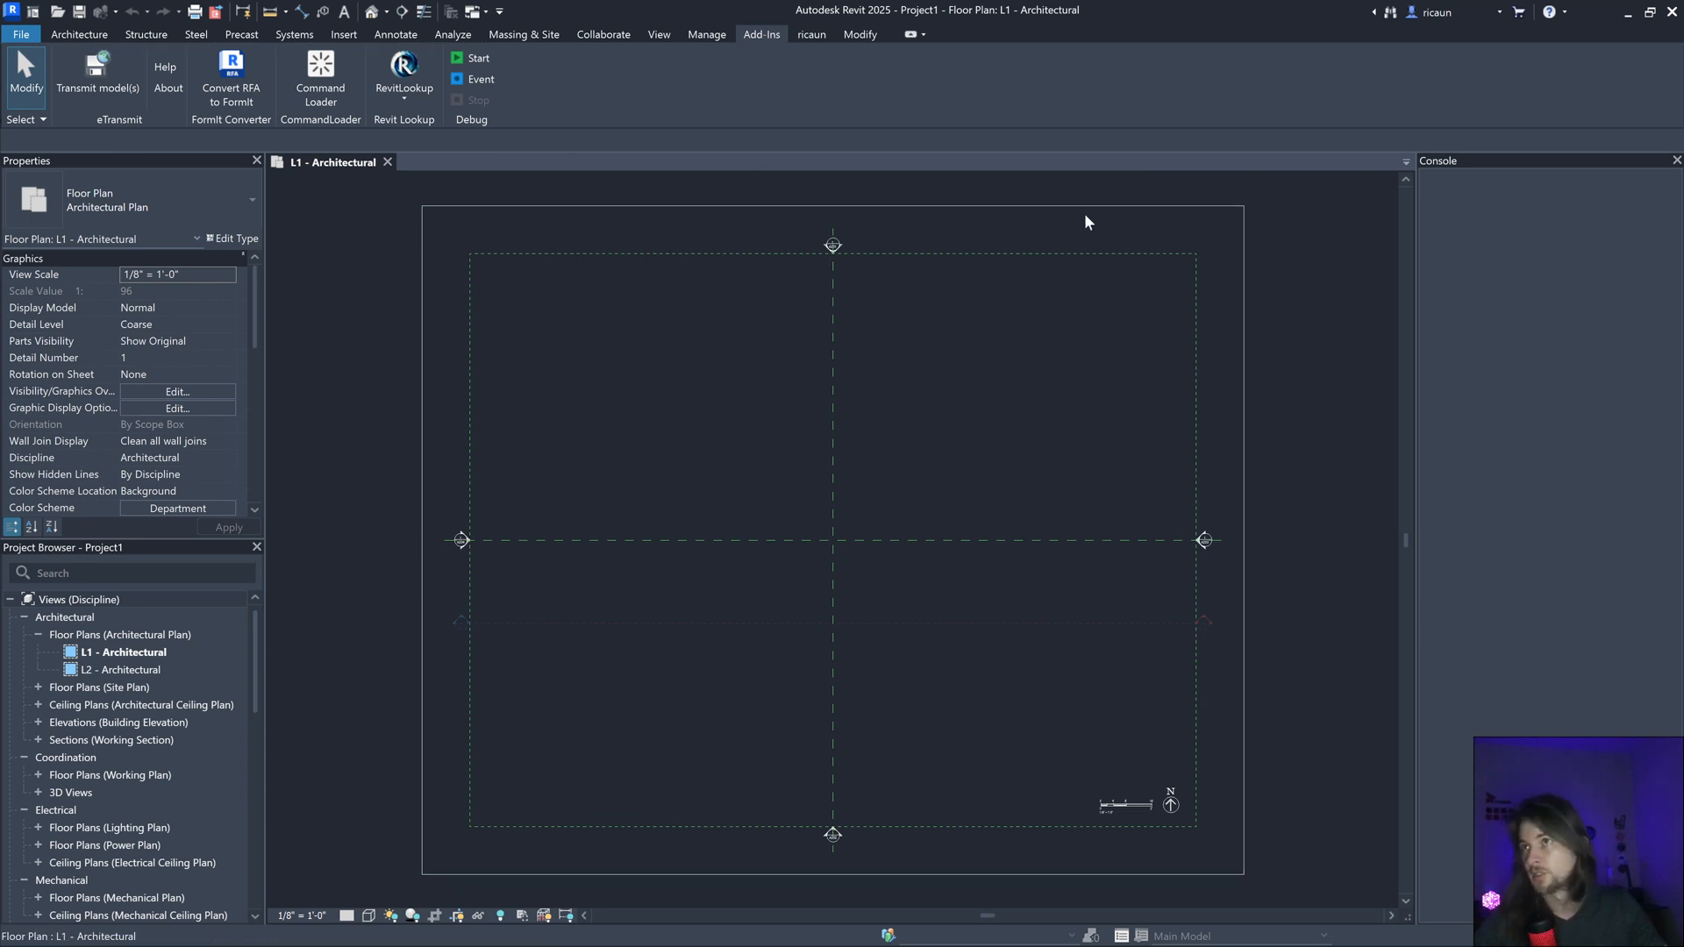
mouse_move(720, 379)
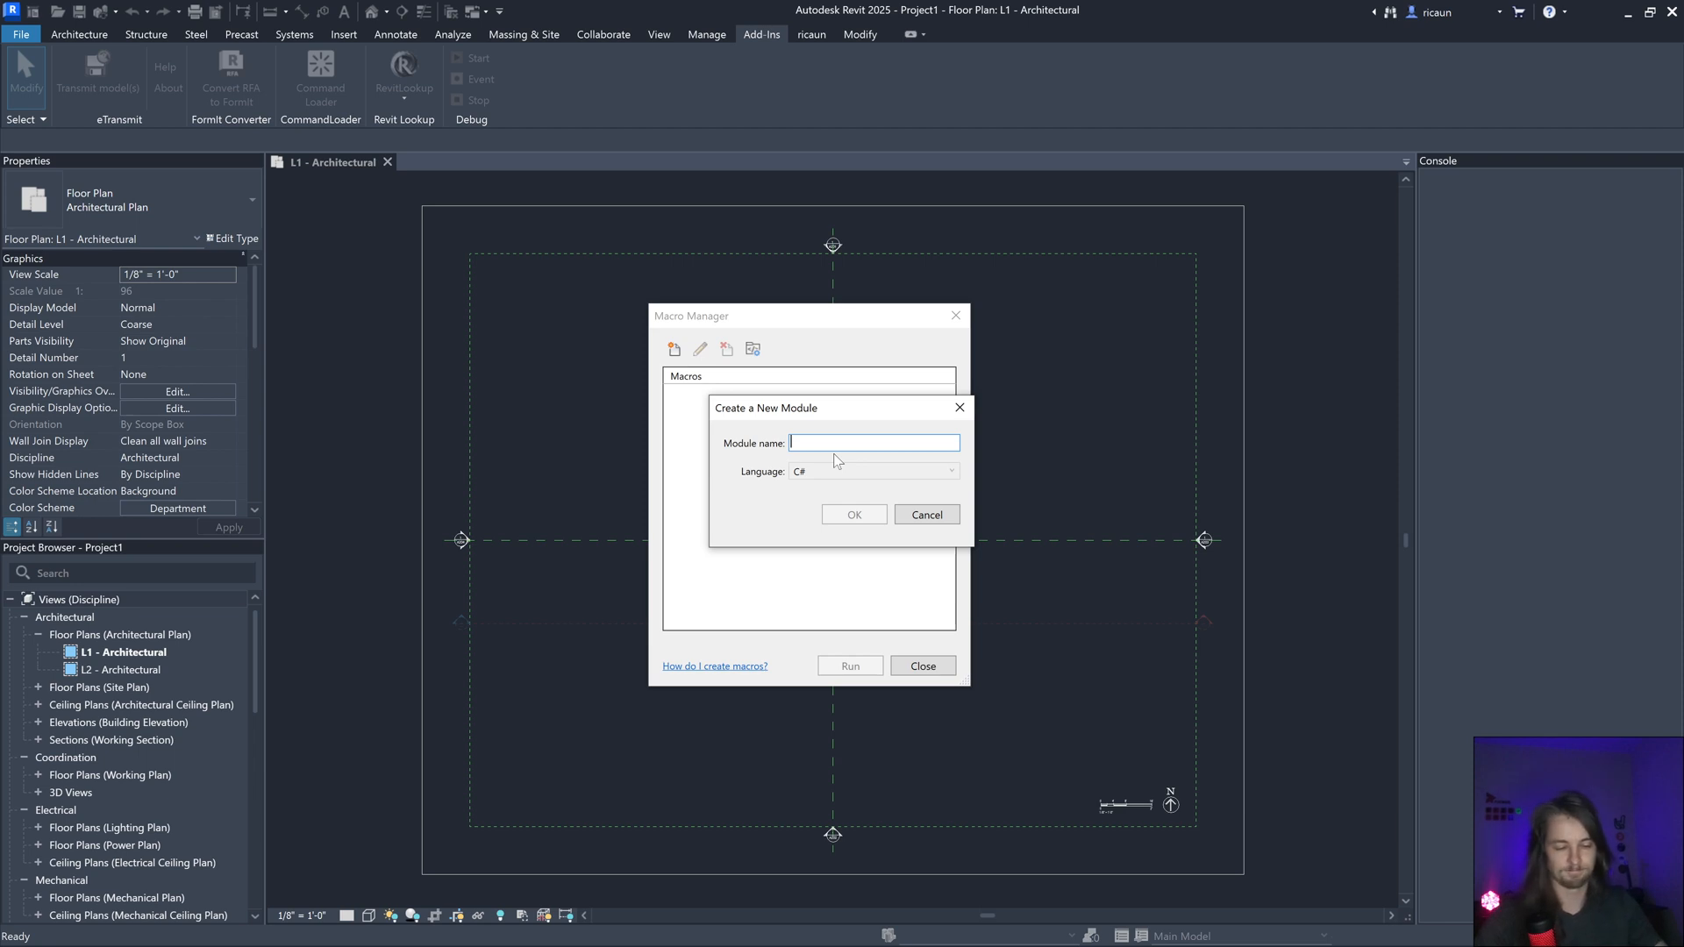
Step: Name the new C# module MyMacro and confirm its creation in Macro Manager
type("MyMacr")
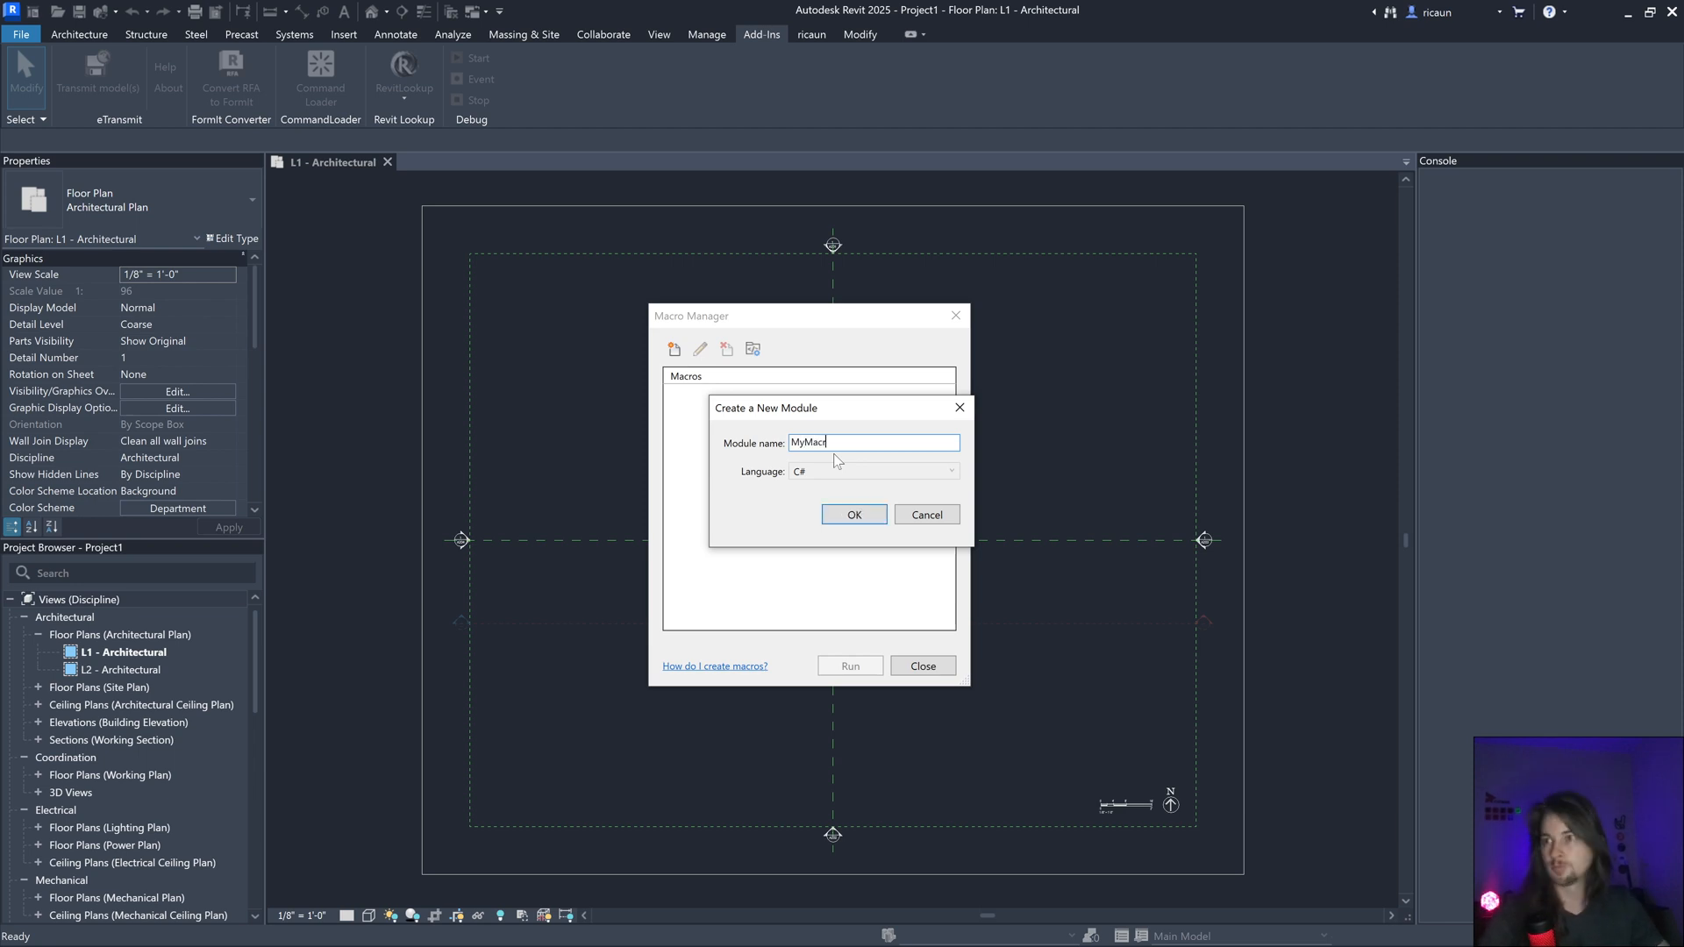
left_click(855, 514)
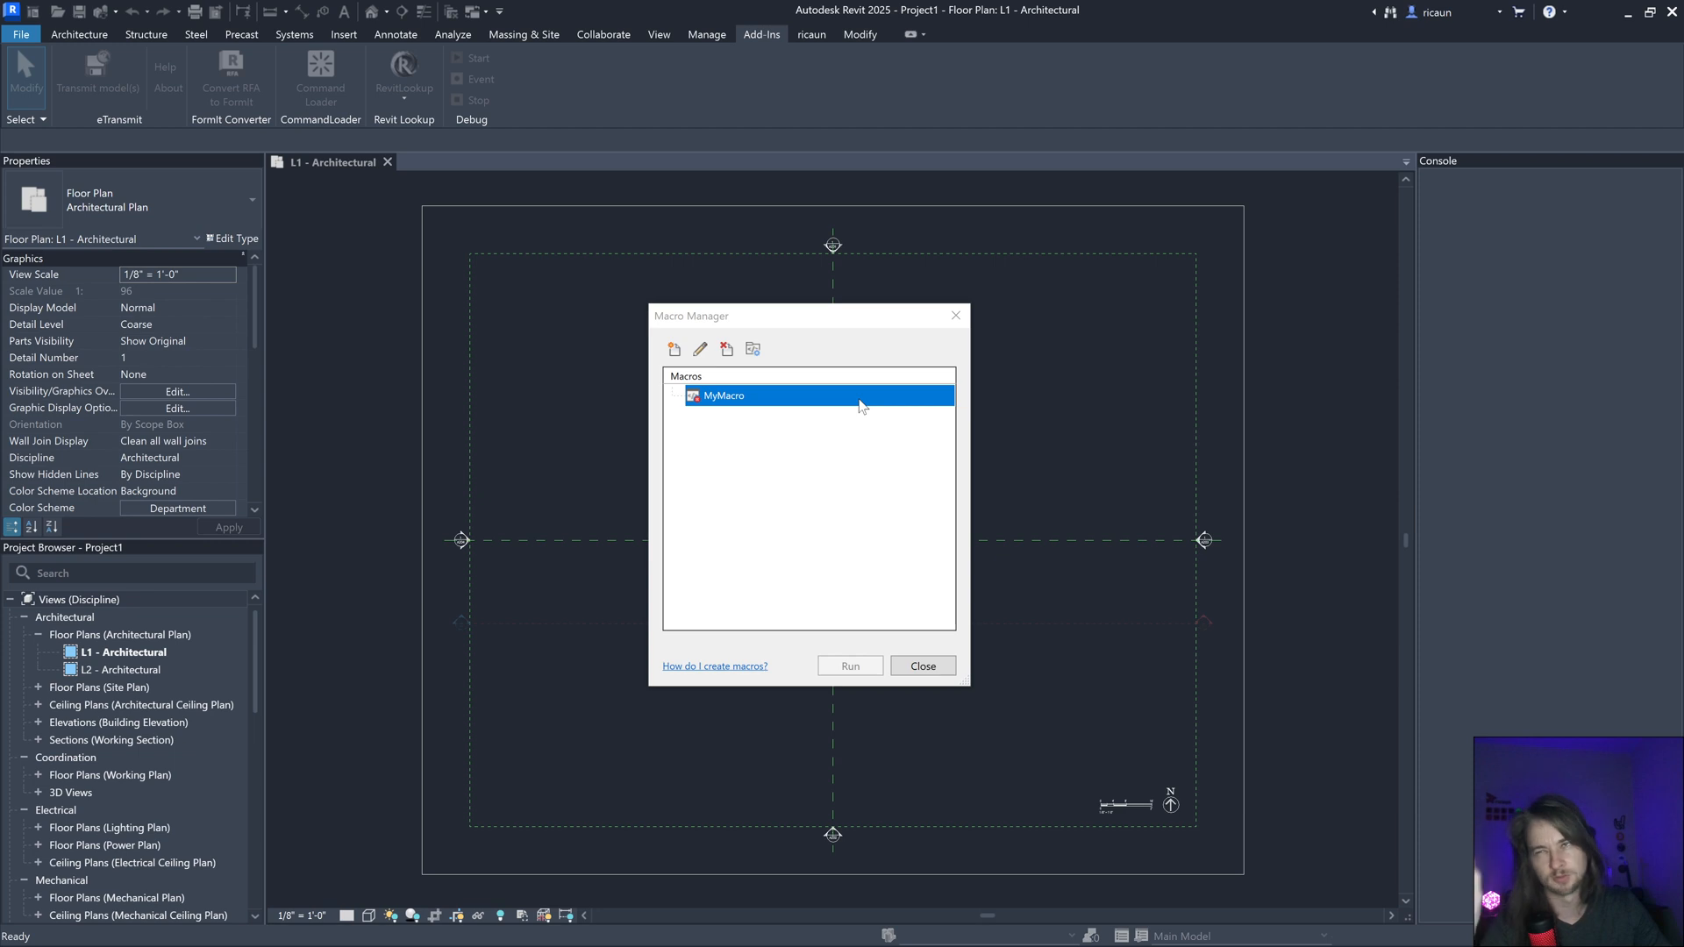
mouse_move(853, 419)
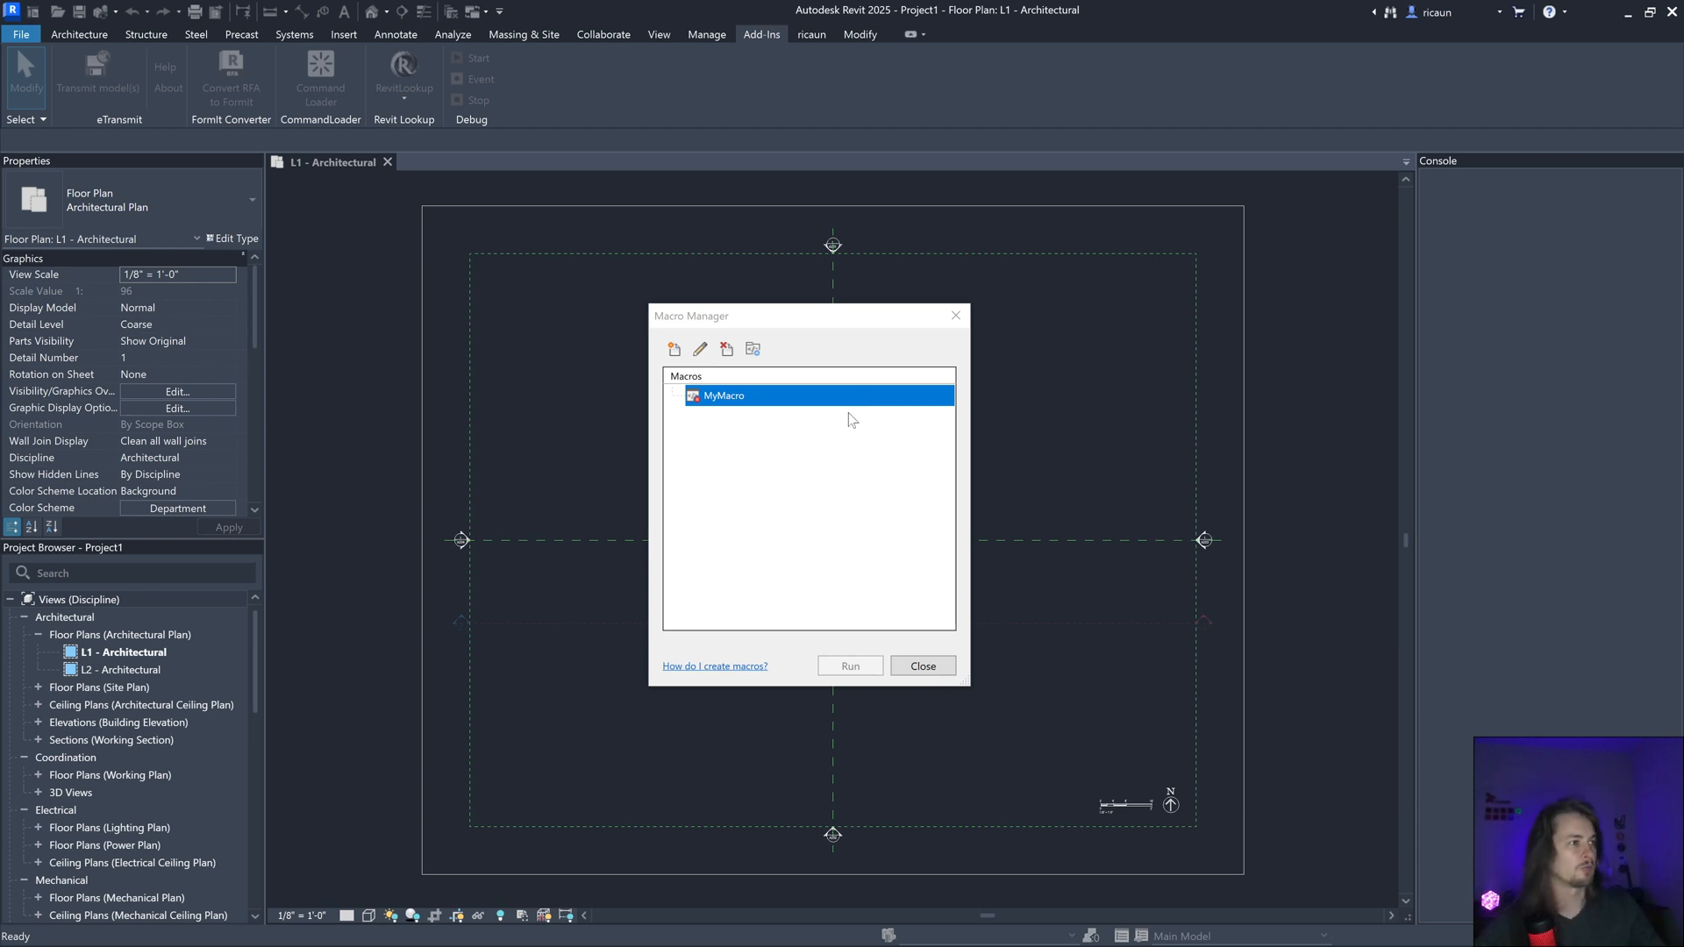
mouse_move(852, 462)
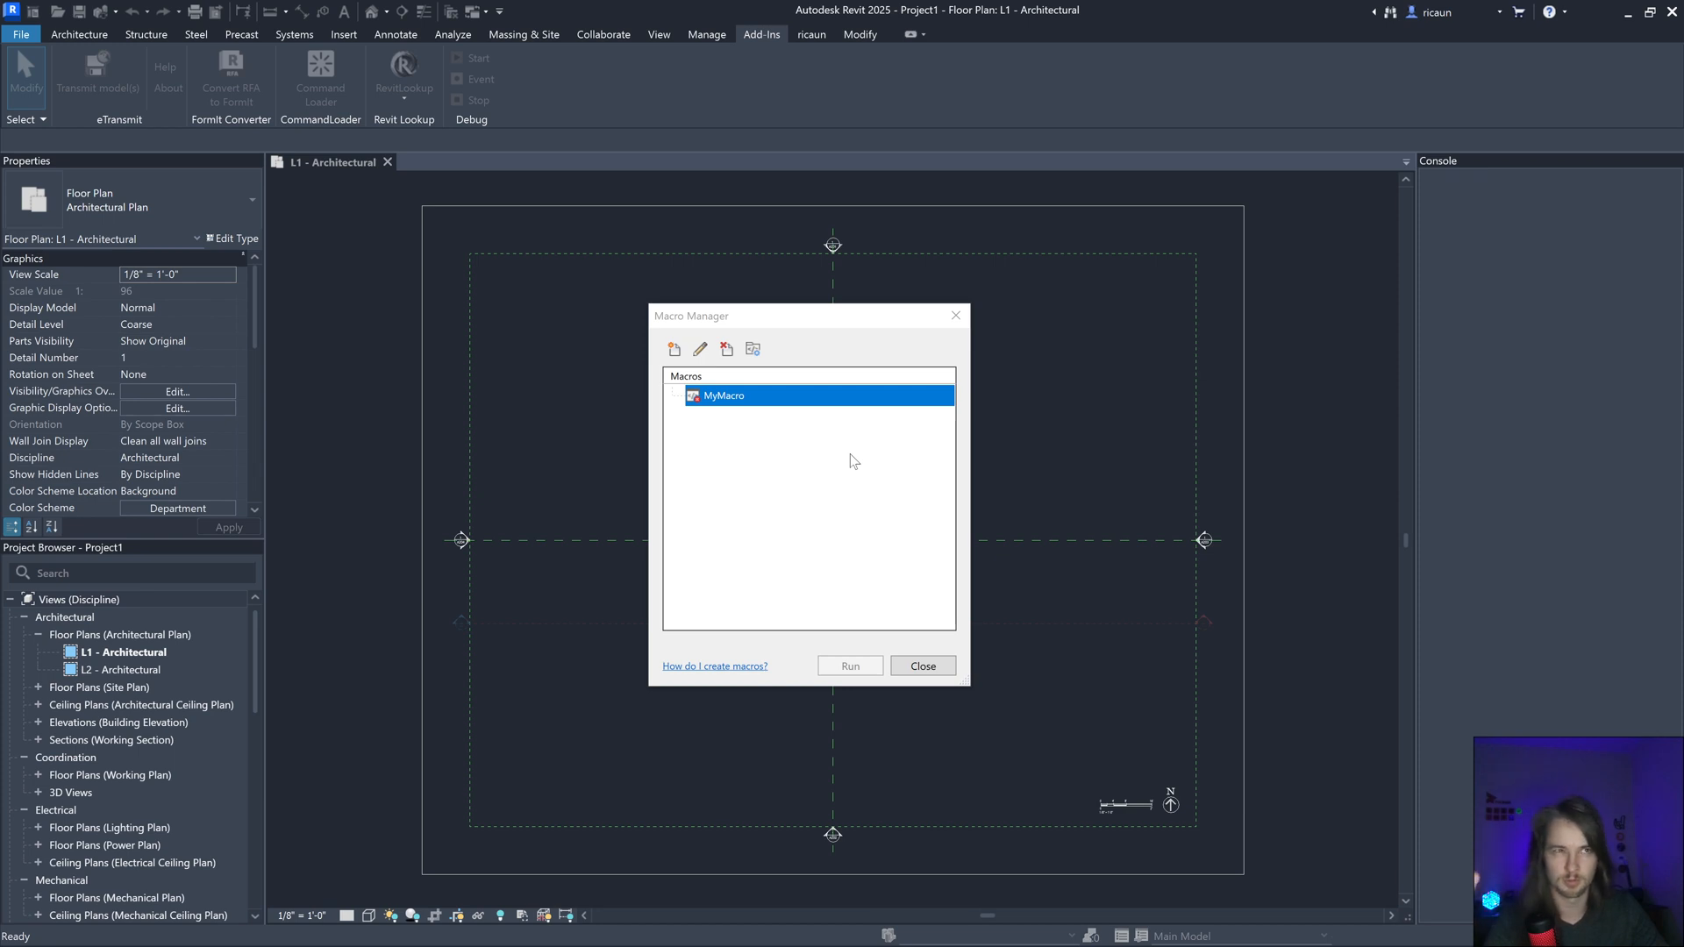
mouse_move(683, 405)
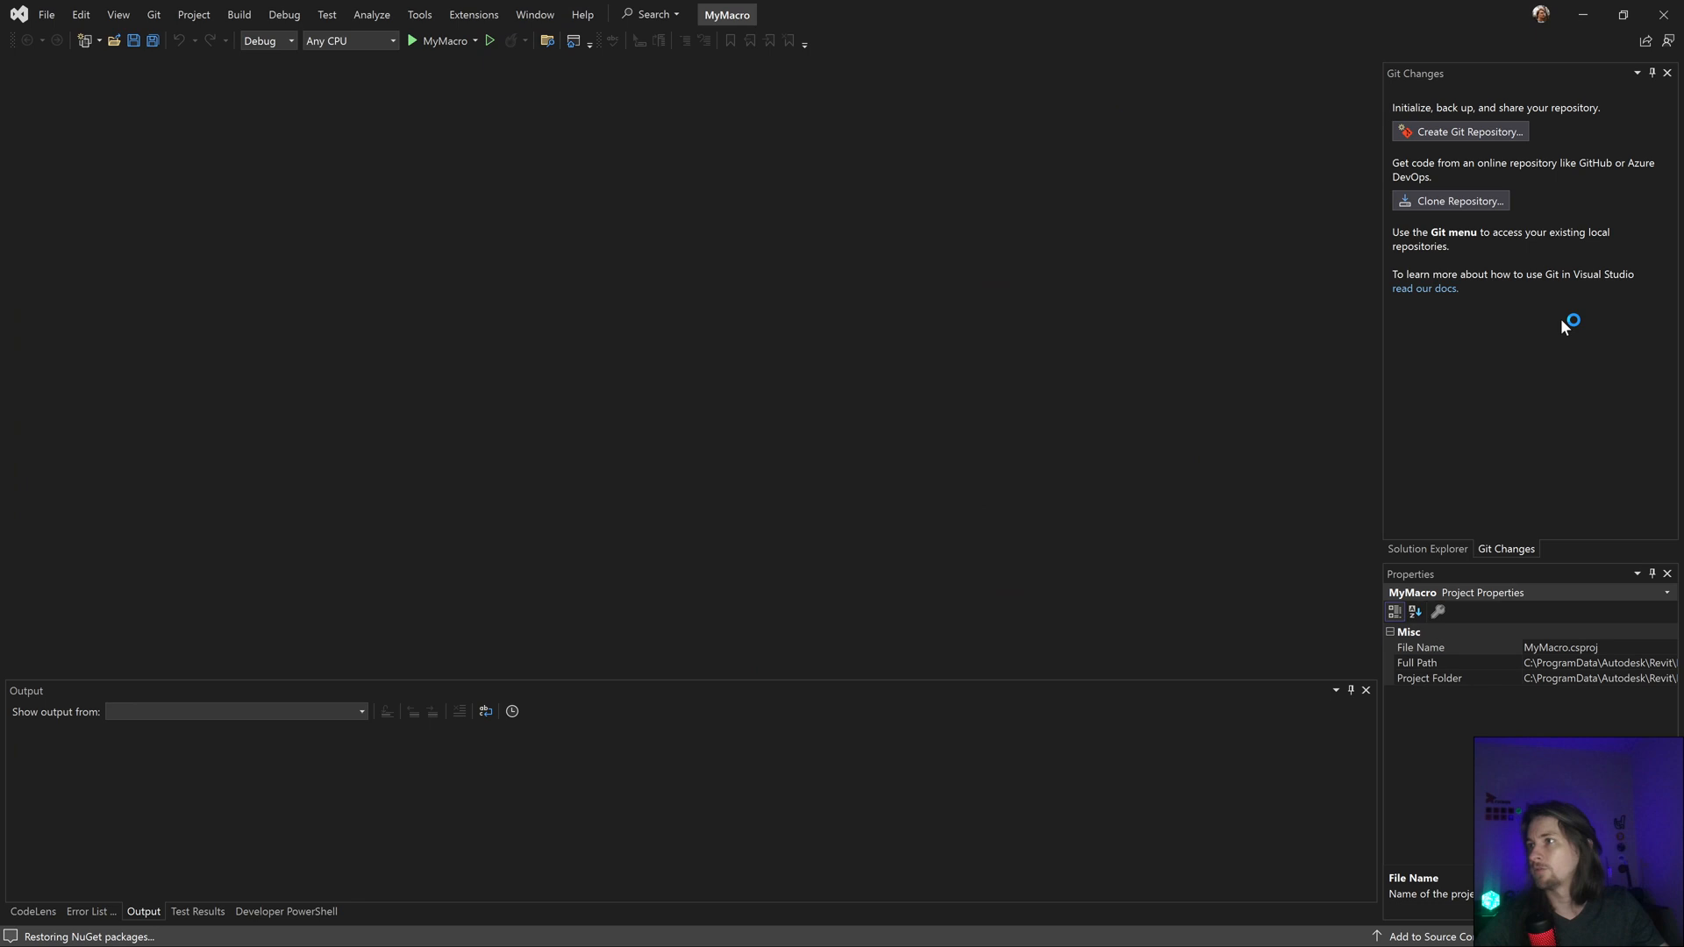
Step: Show the MyMacro solution files, edit ThisApplication.cs, and select SampleMacro in Macro Manager
left_click(1428, 550)
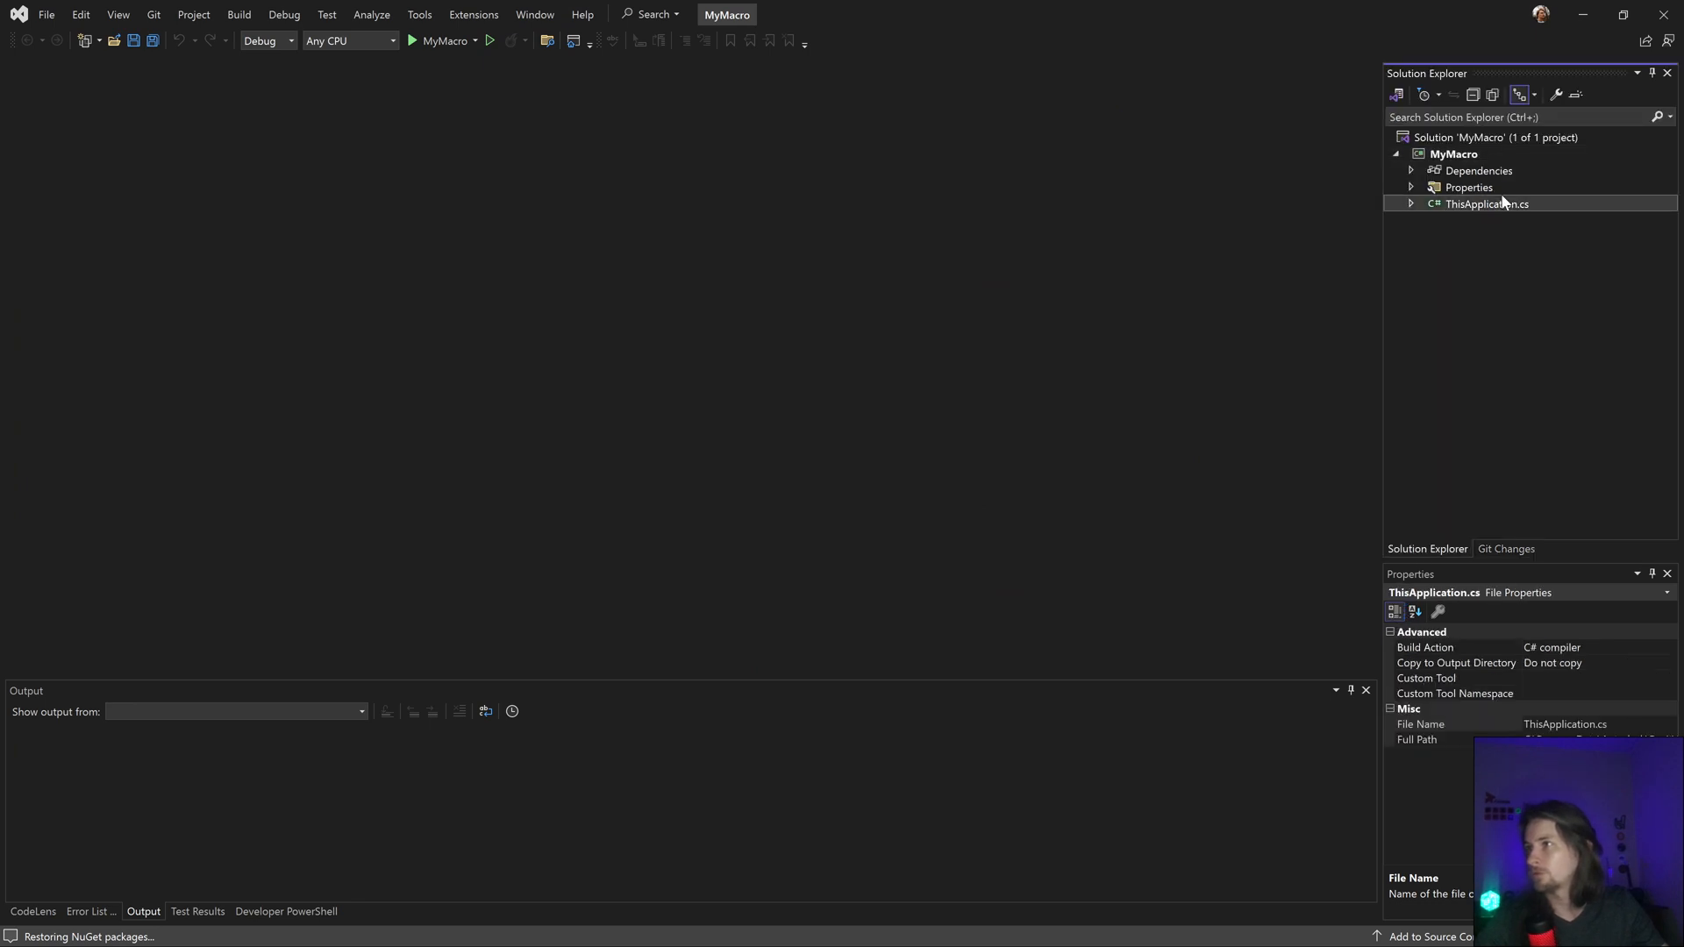
double_click(1486, 204)
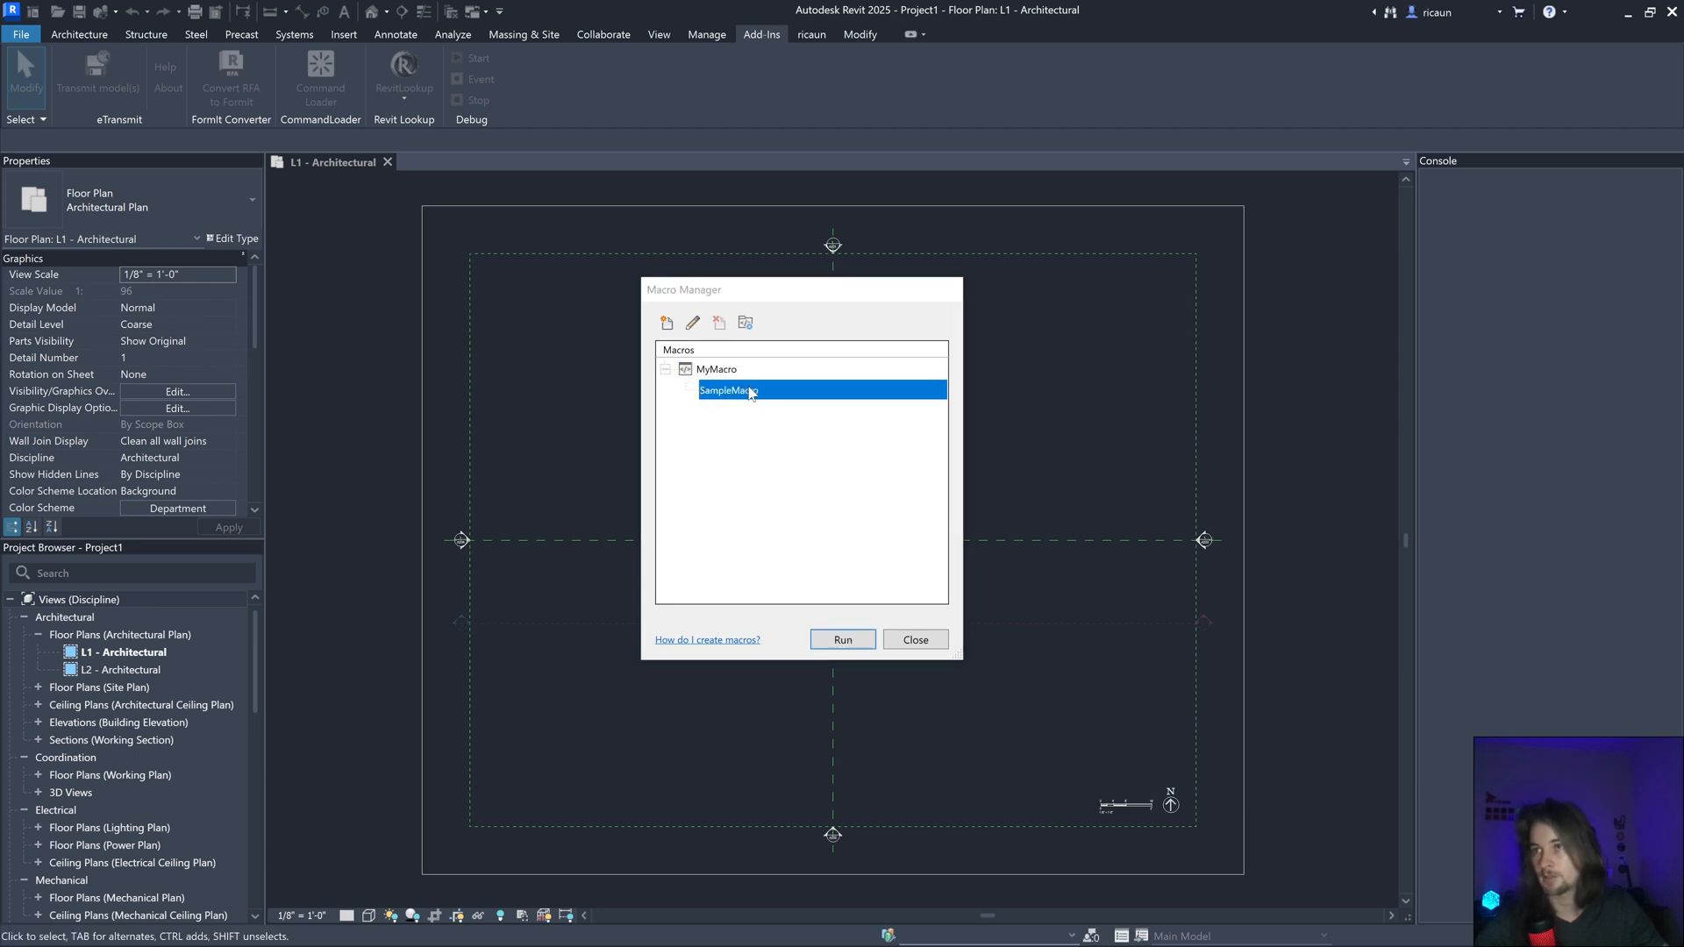
left_click(842, 639)
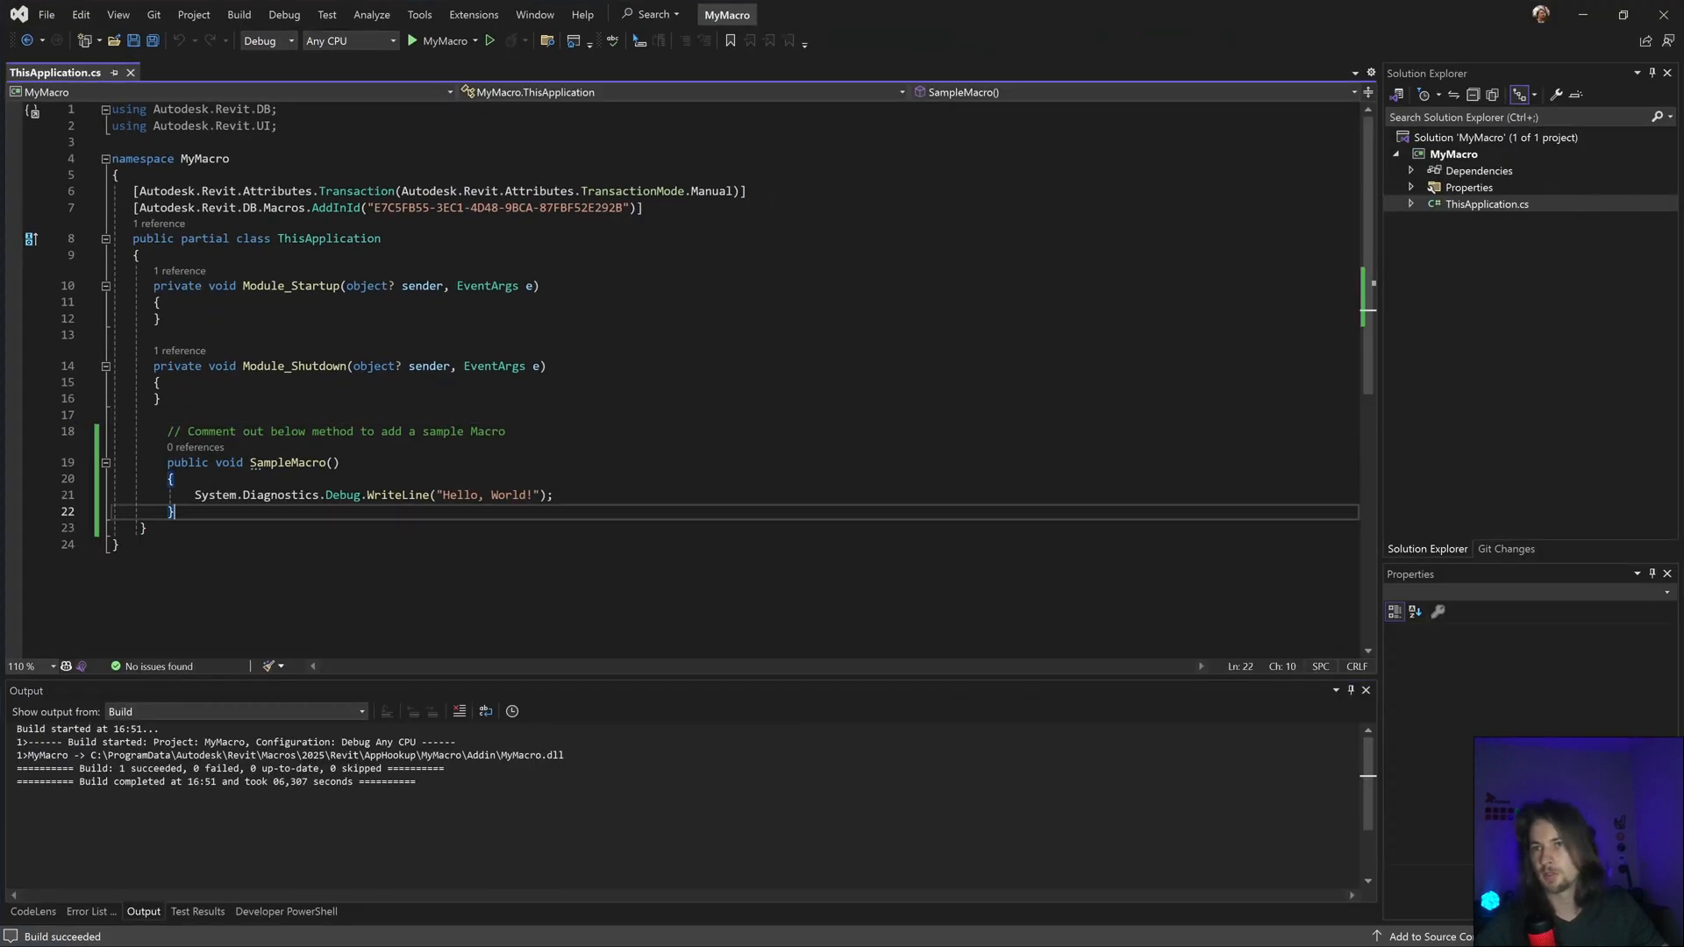
Step: Replace Debug.WriteLine with TaskDialog.Show("Hello, World!", "") in SampleMacro
double_click(312, 494)
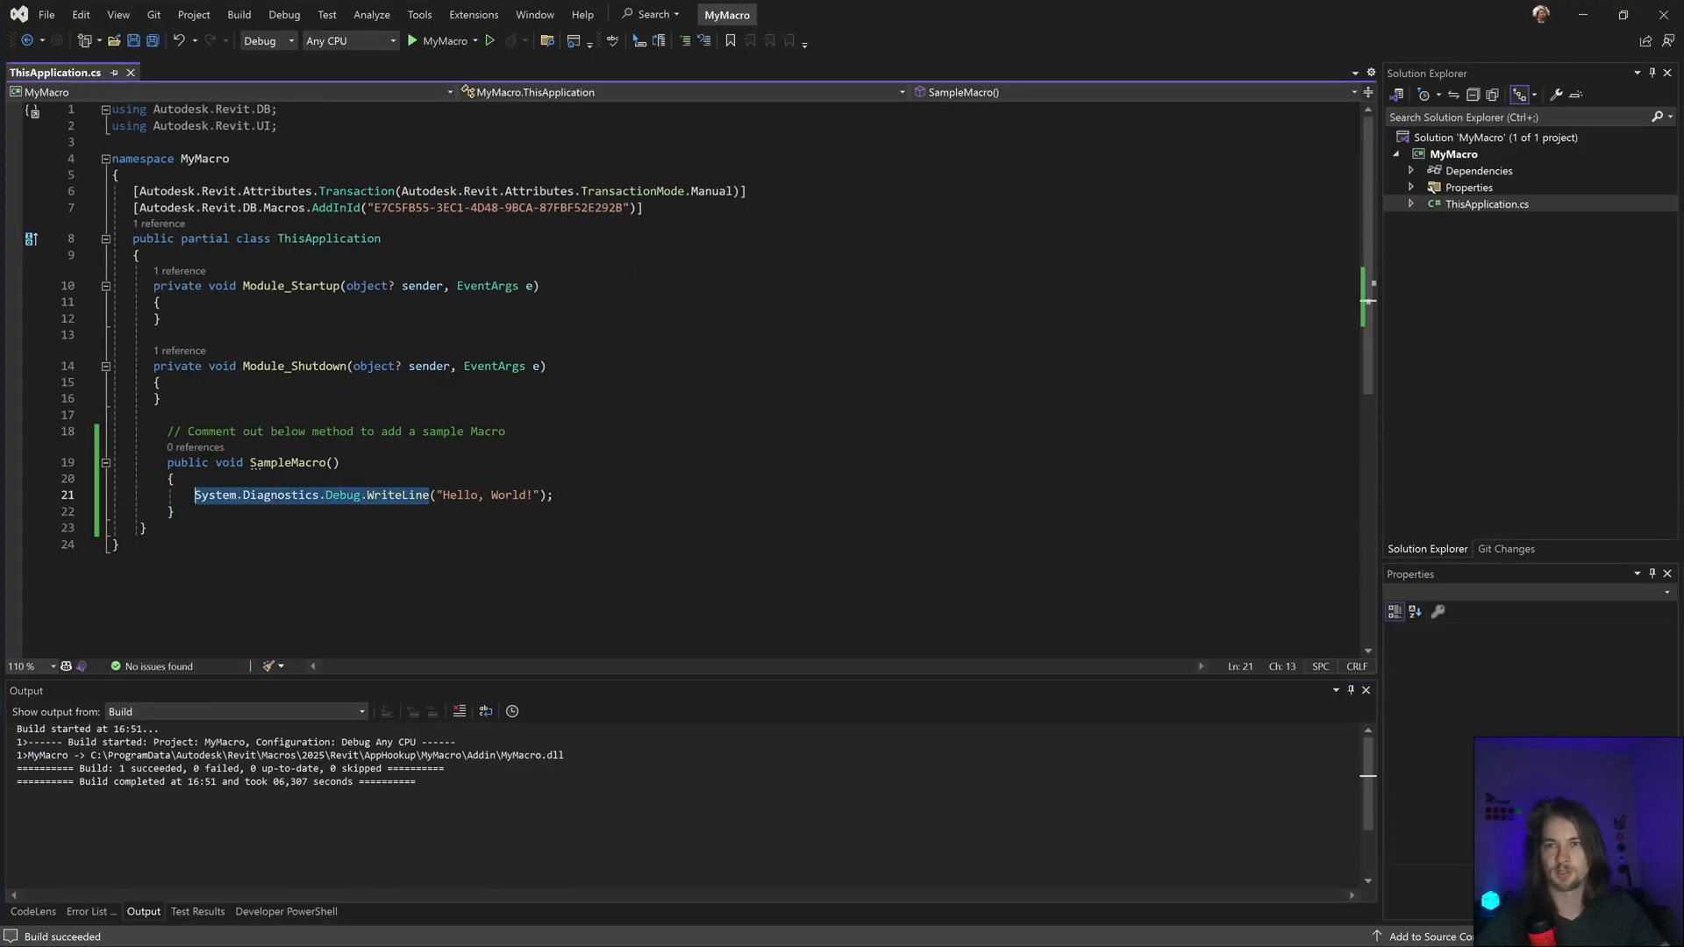
type("Task")
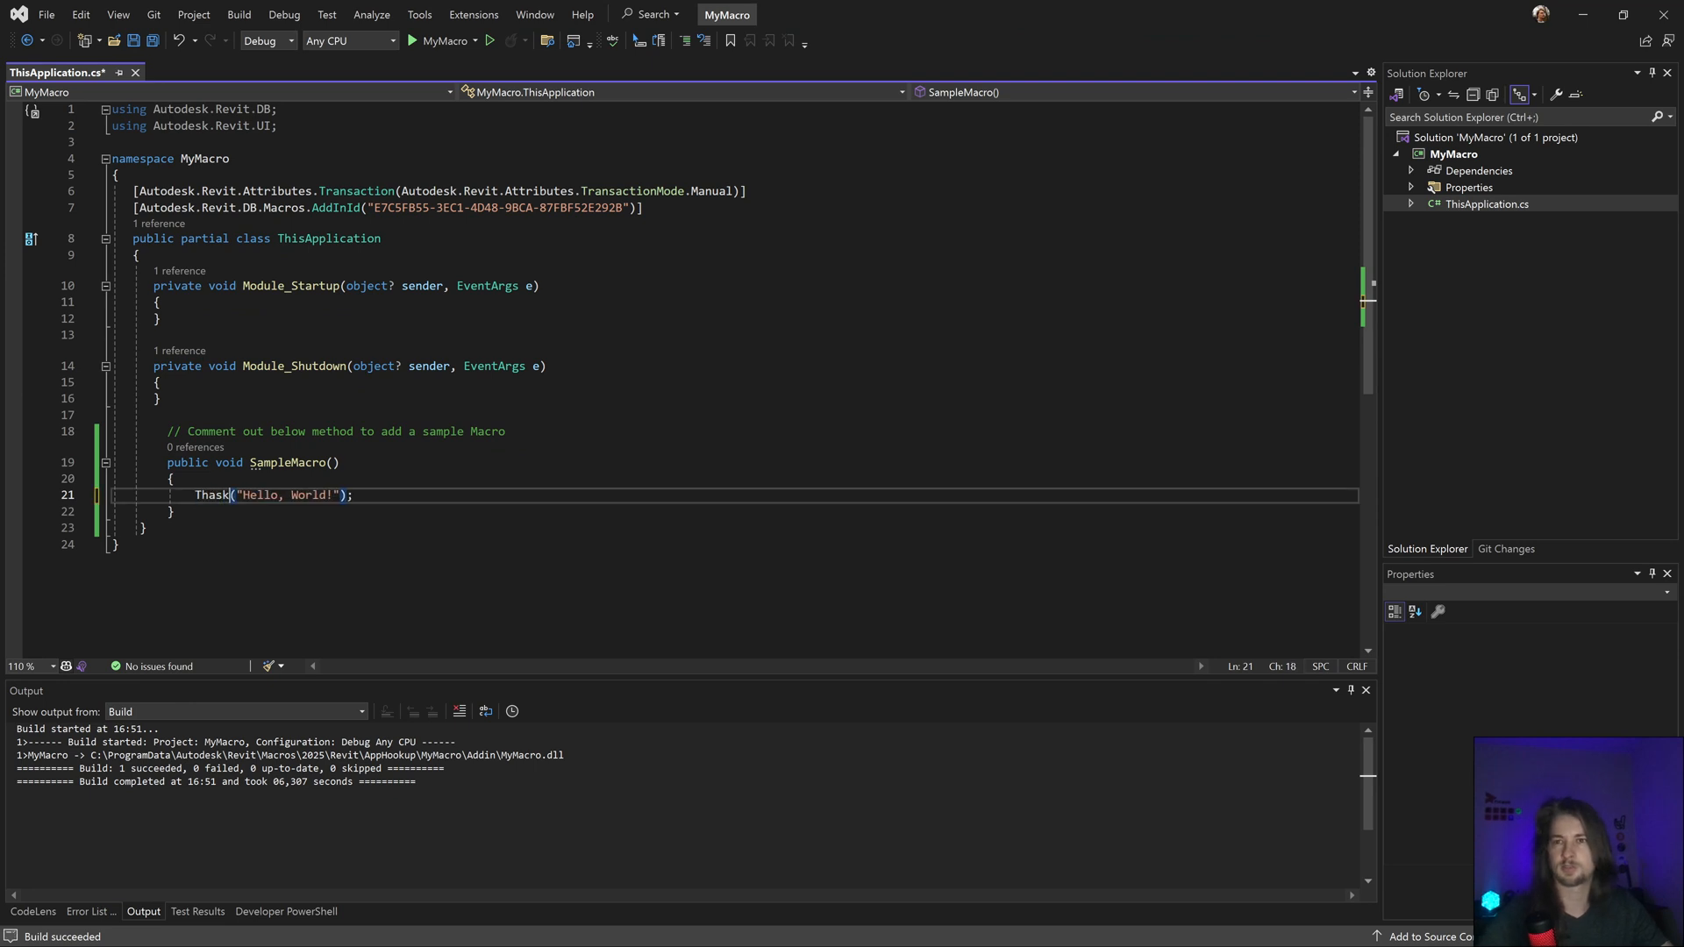
type("TaskDialog.Show")
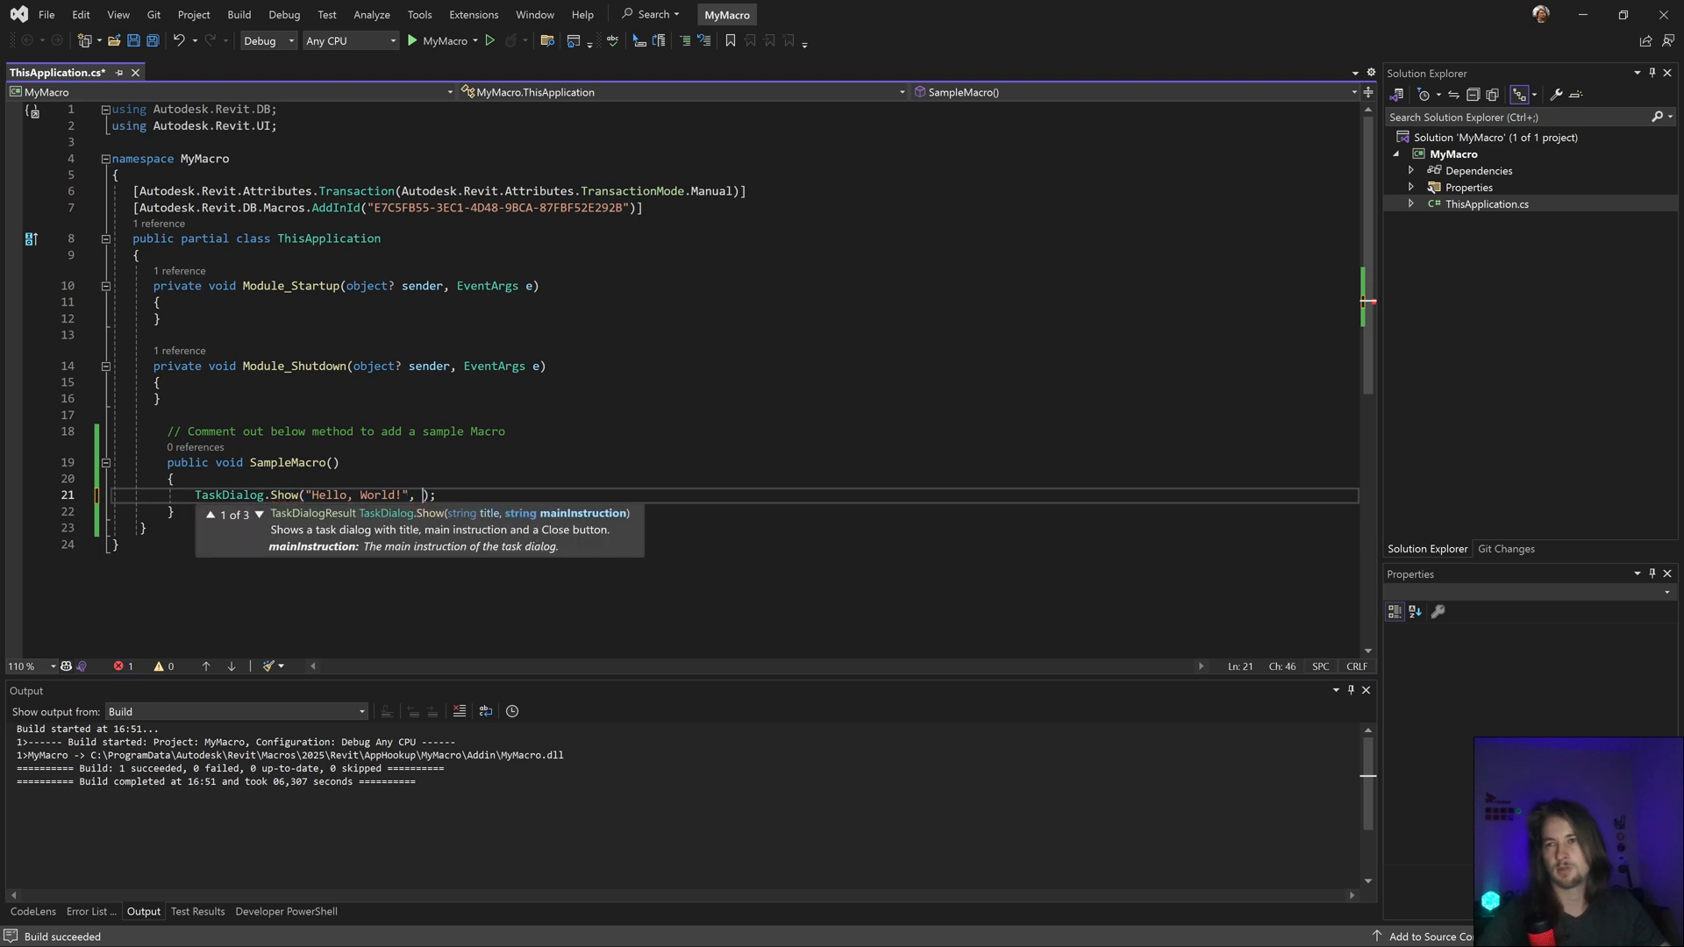
type("\"\"")
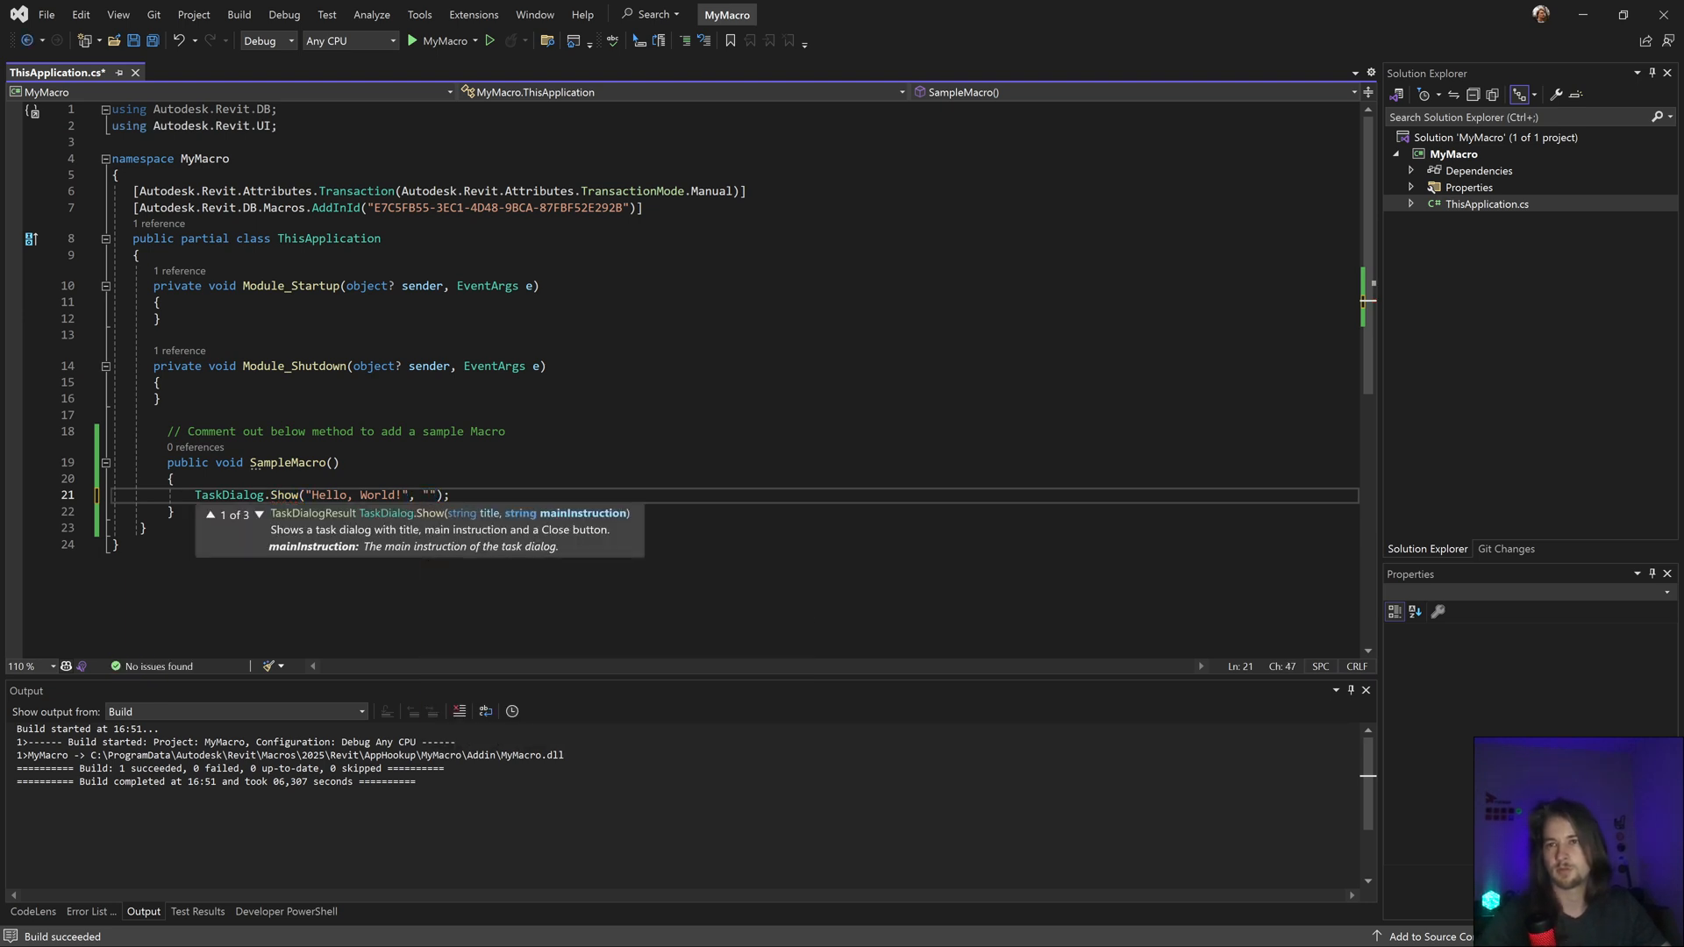
double_click(355, 495)
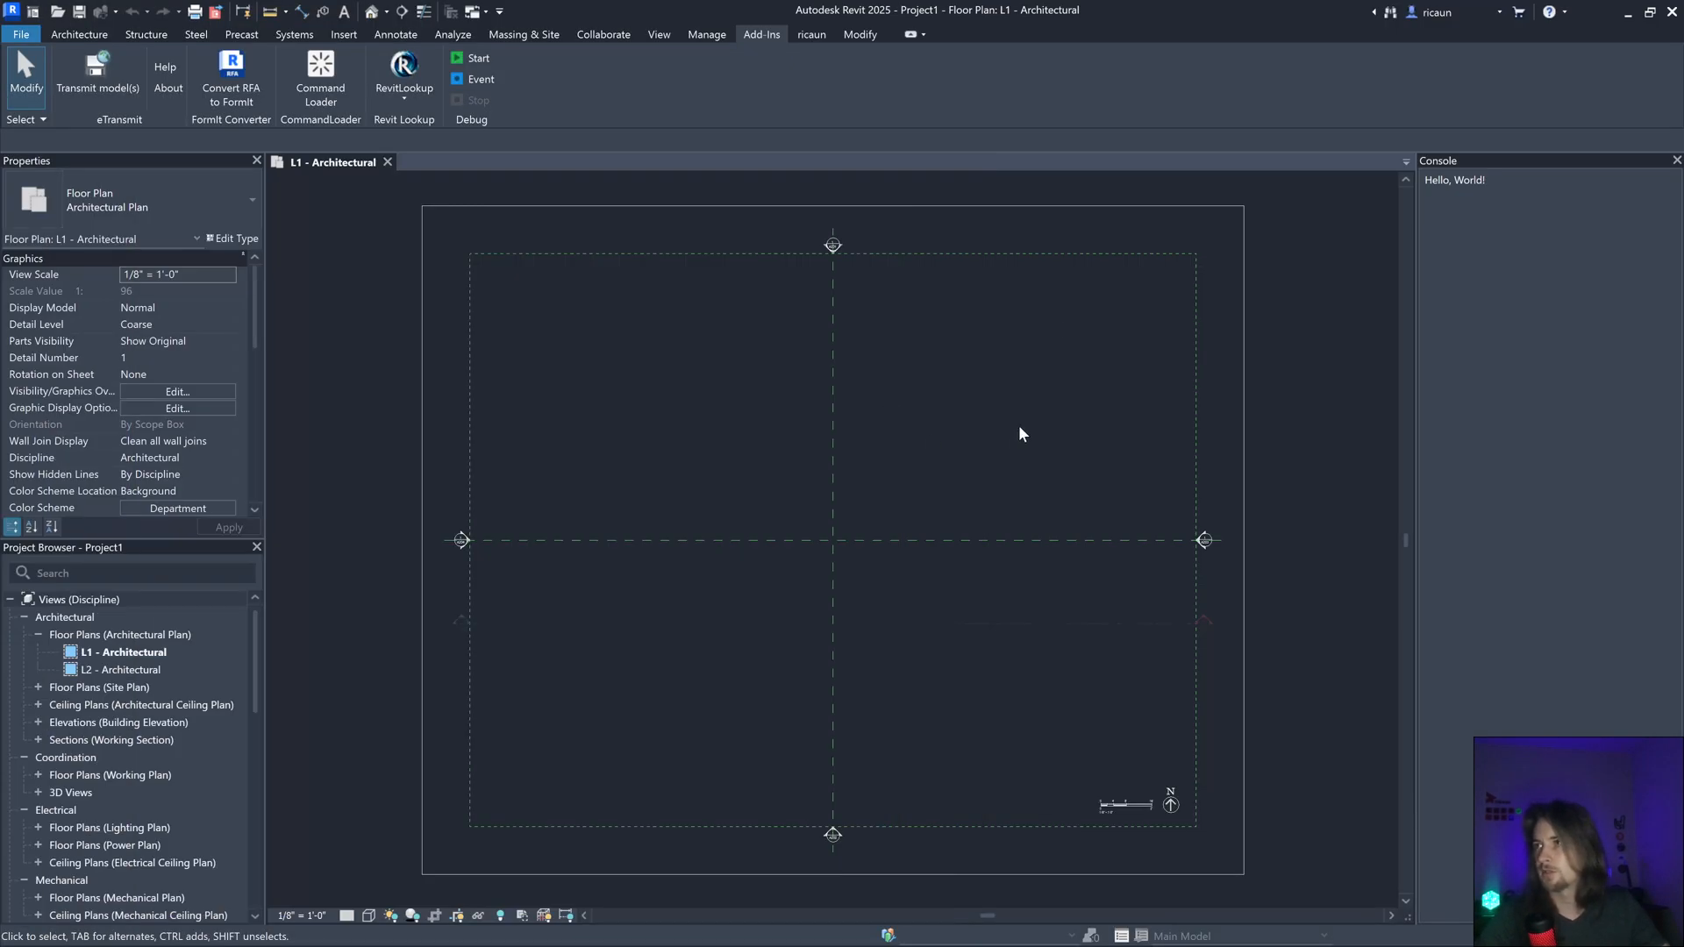
mouse_move(939, 440)
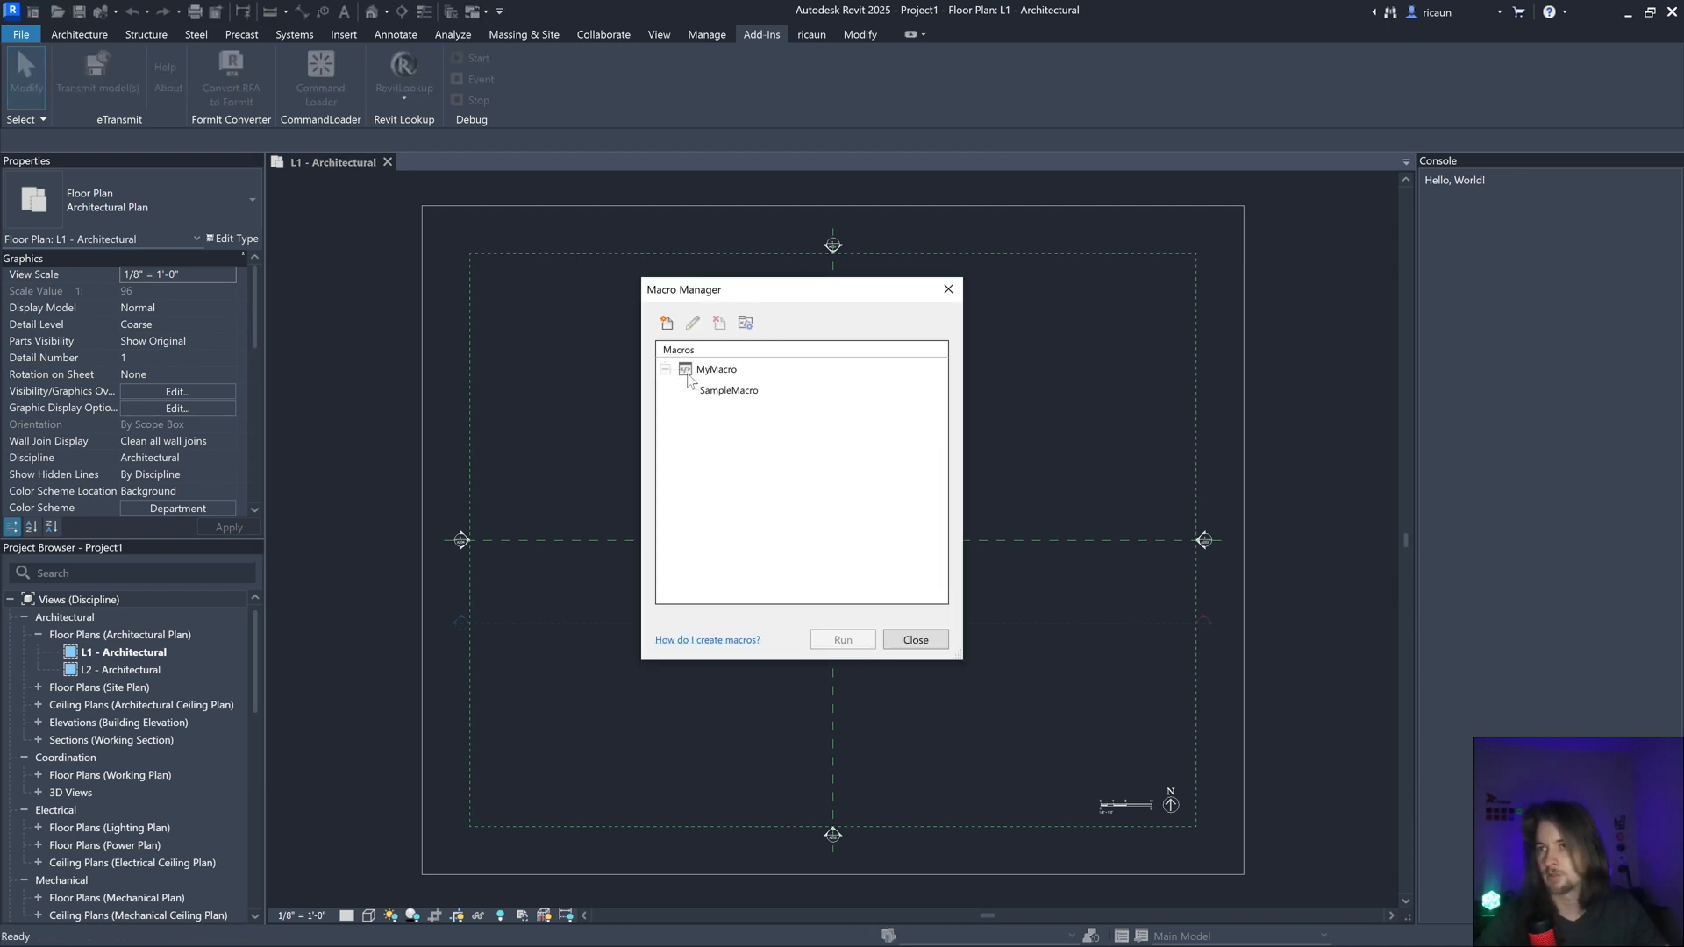
left_click(914, 638)
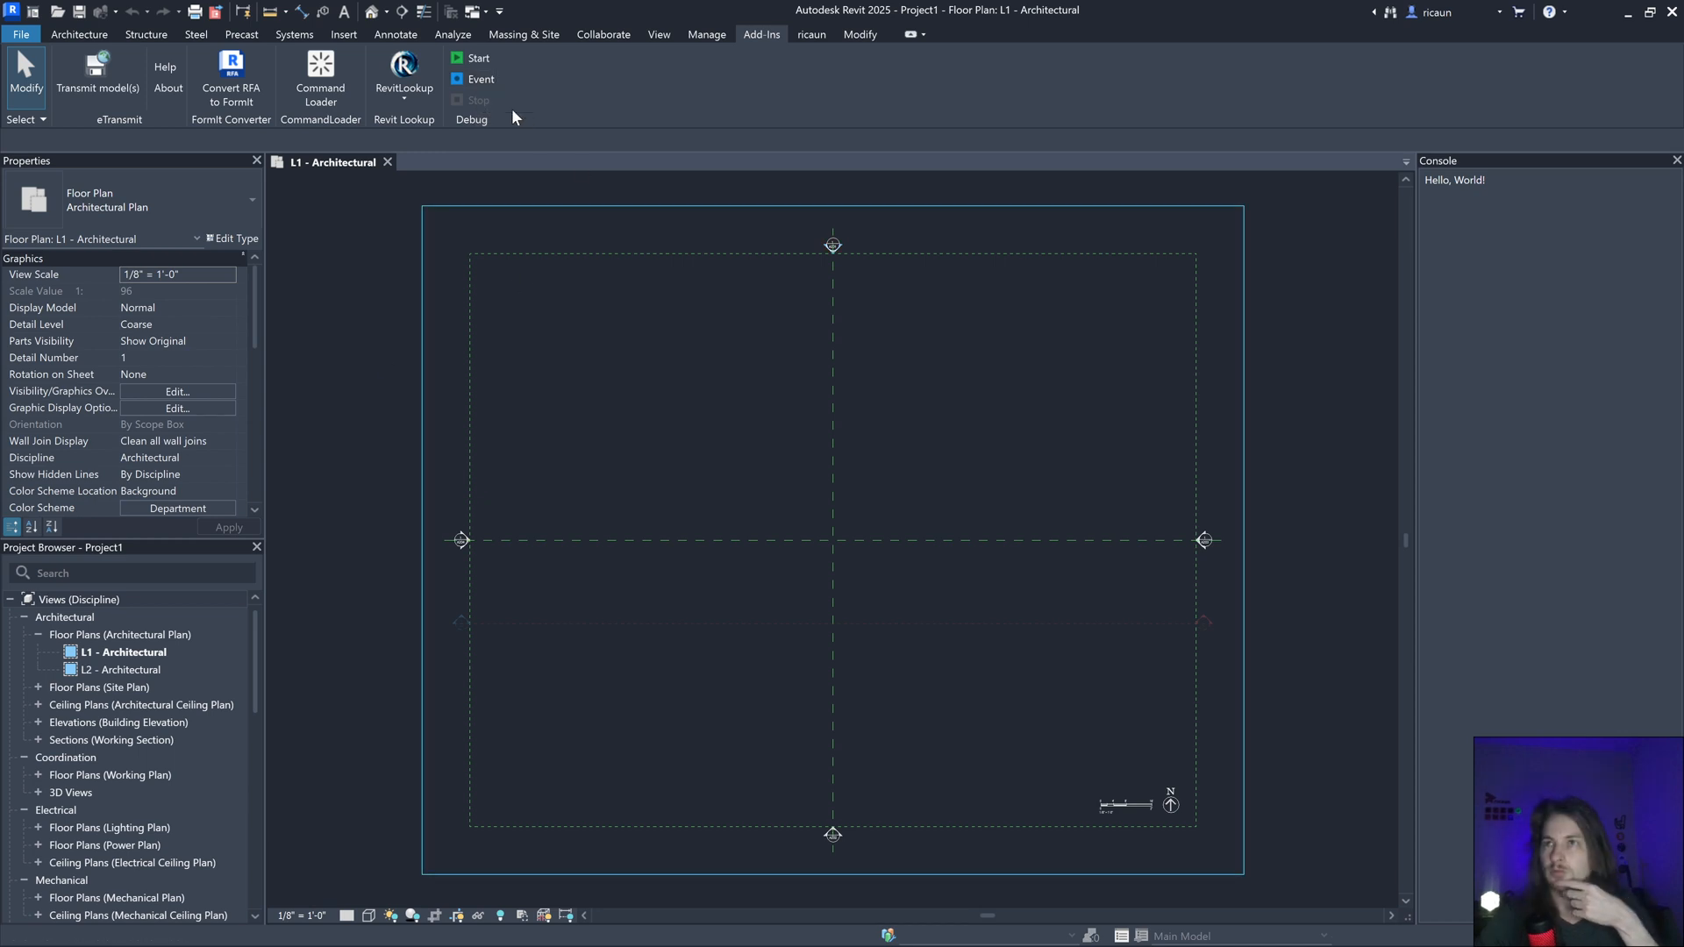
mouse_move(471, 58)
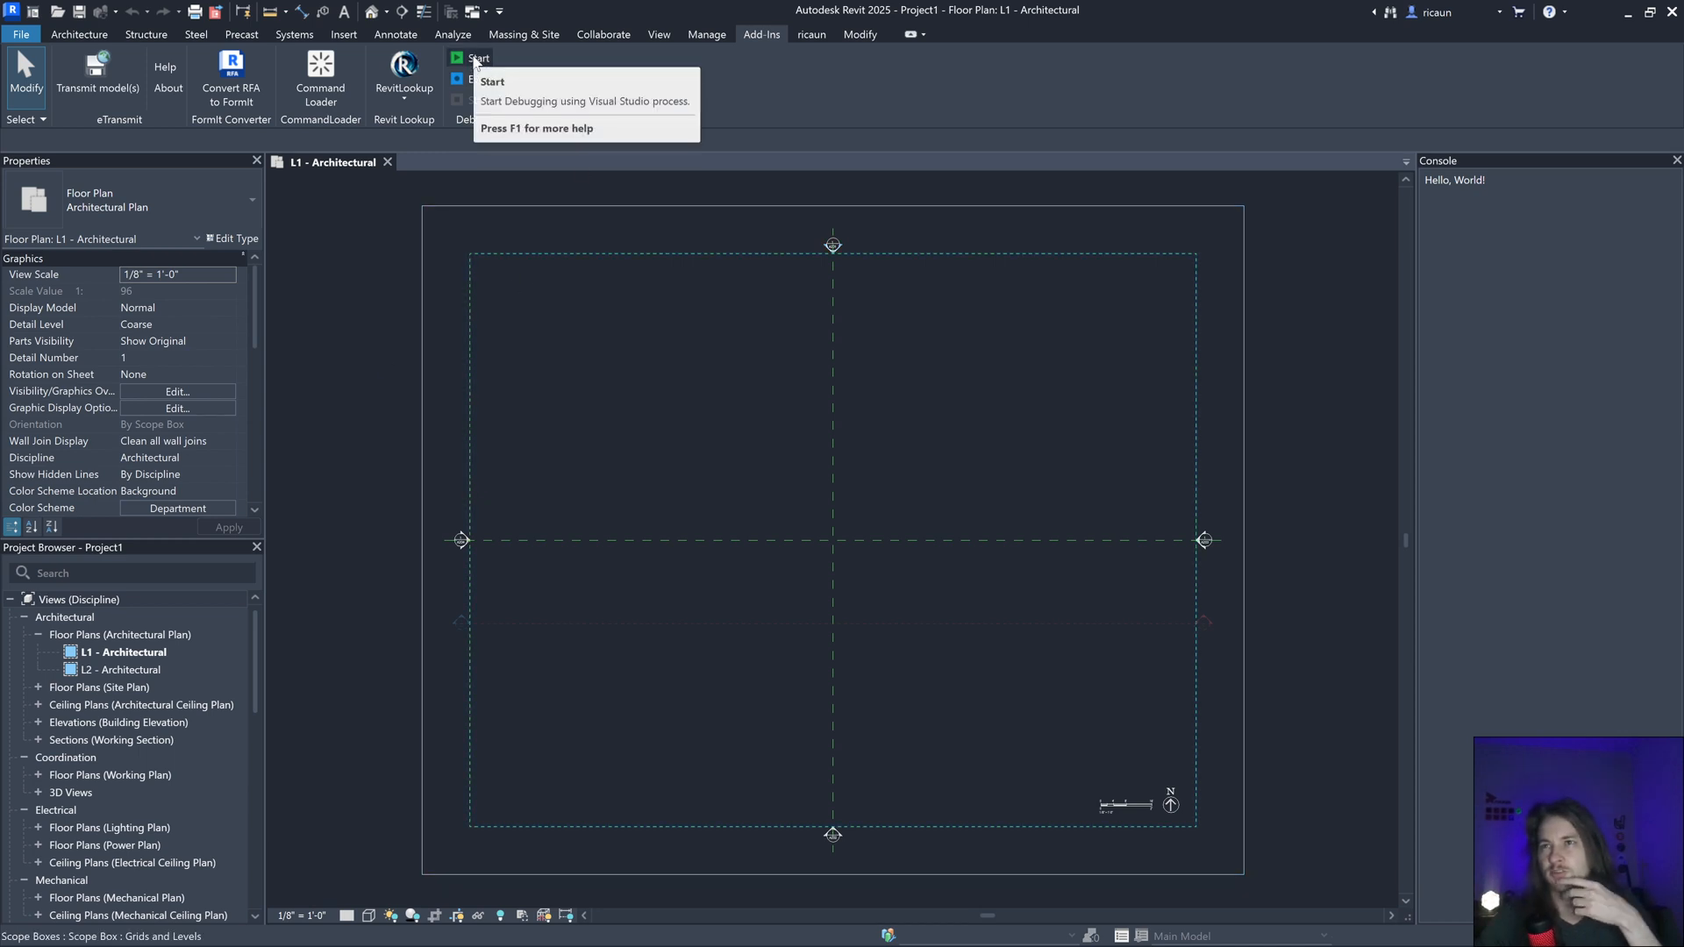
mouse_move(812, 265)
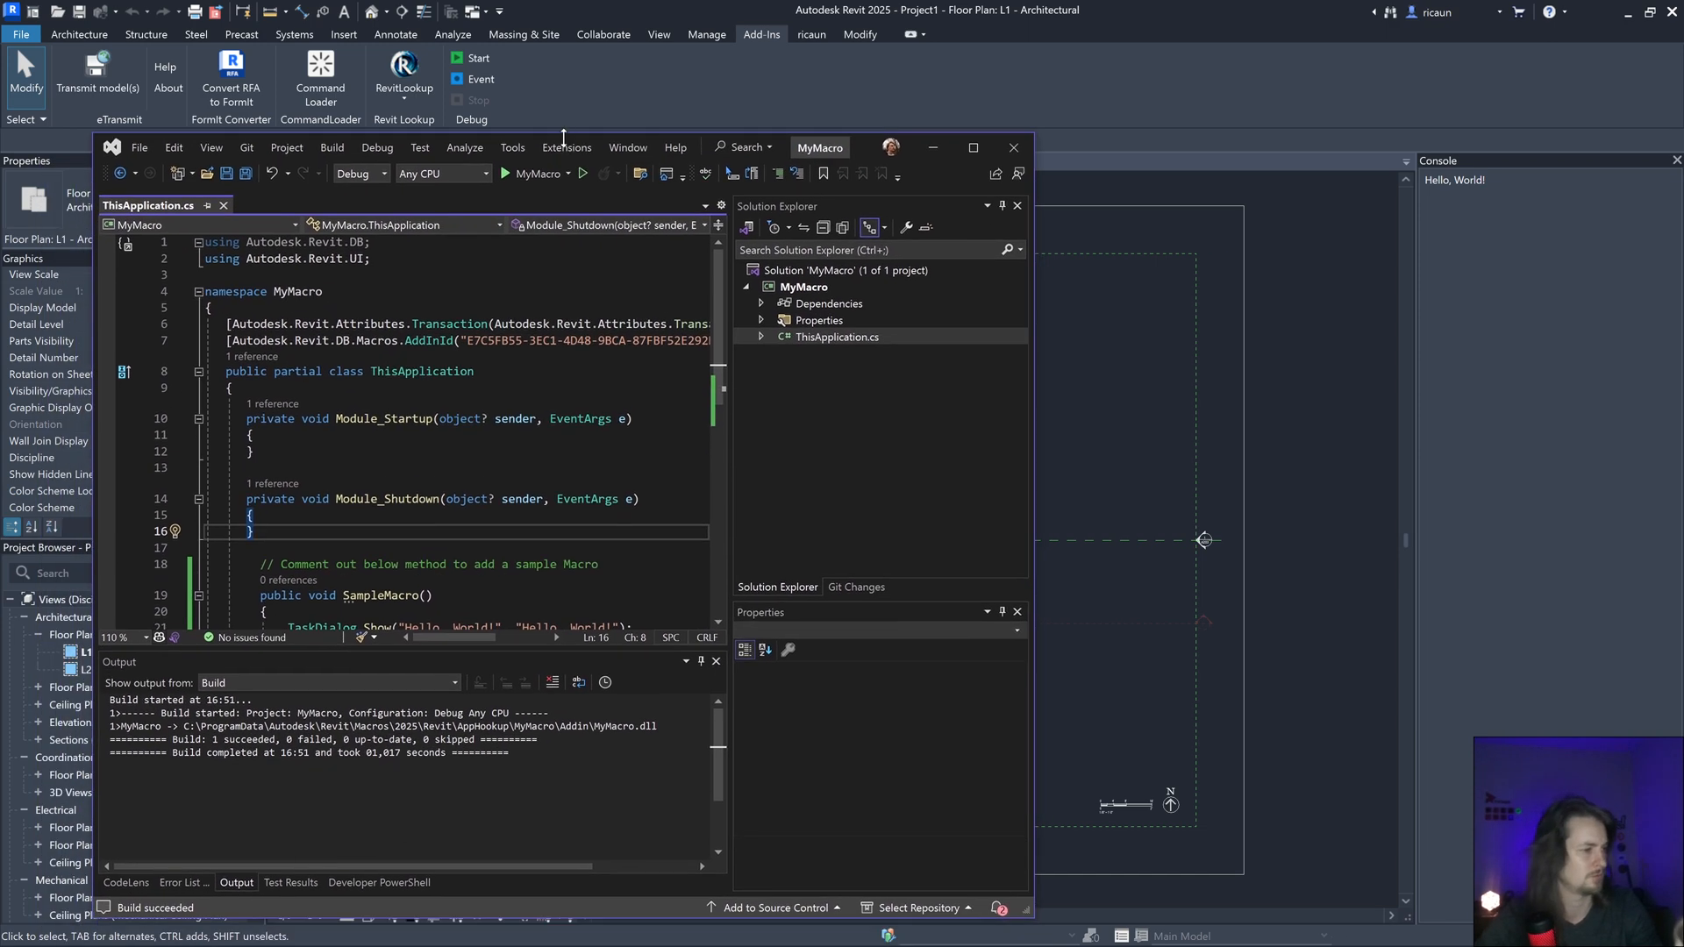
Step: Attach the debugger to Revit.exe and run SampleMacro until the line 21 breakpoint hits
left_click(474, 58)
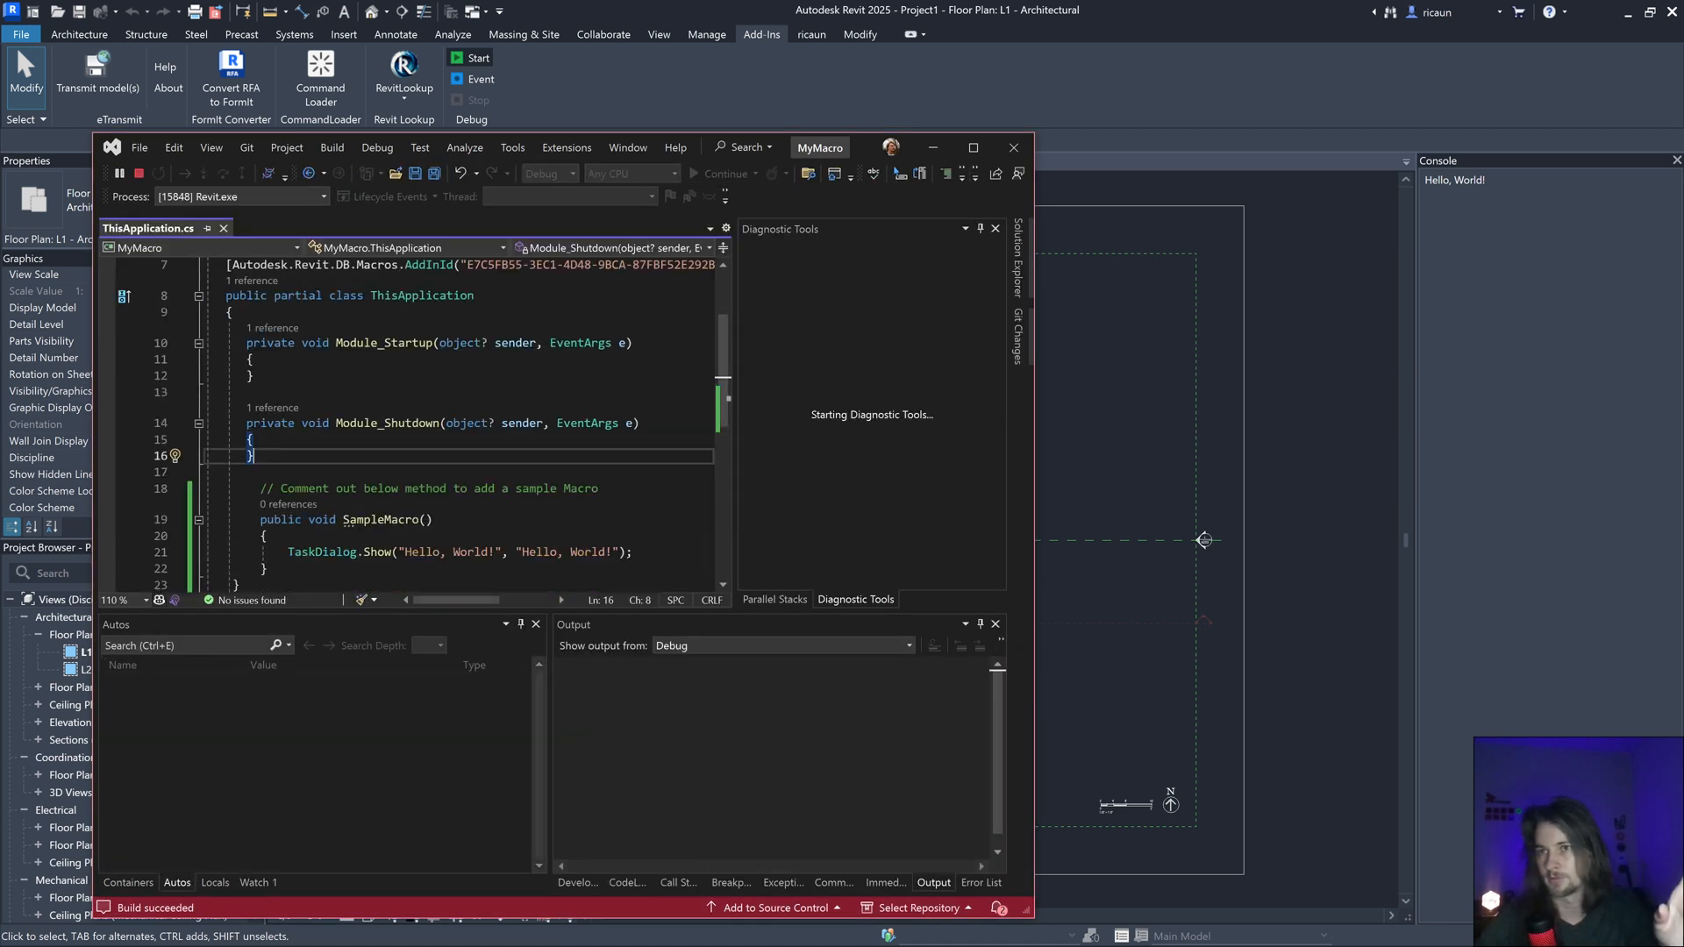
left_click(470, 56)
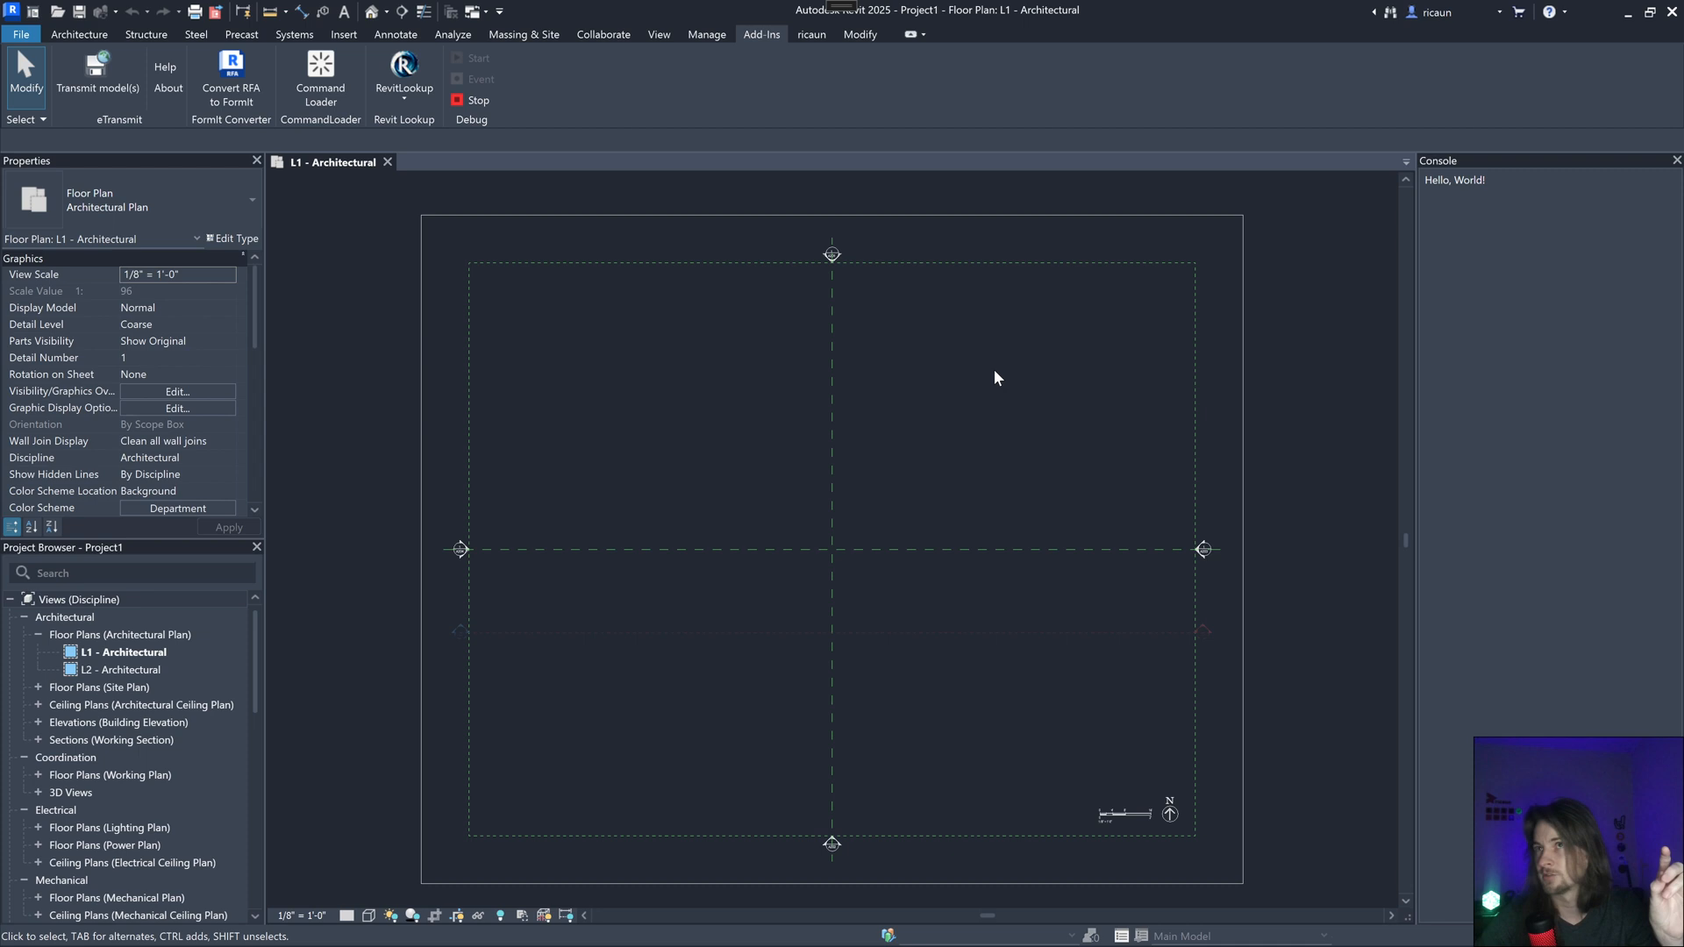
mouse_move(784, 409)
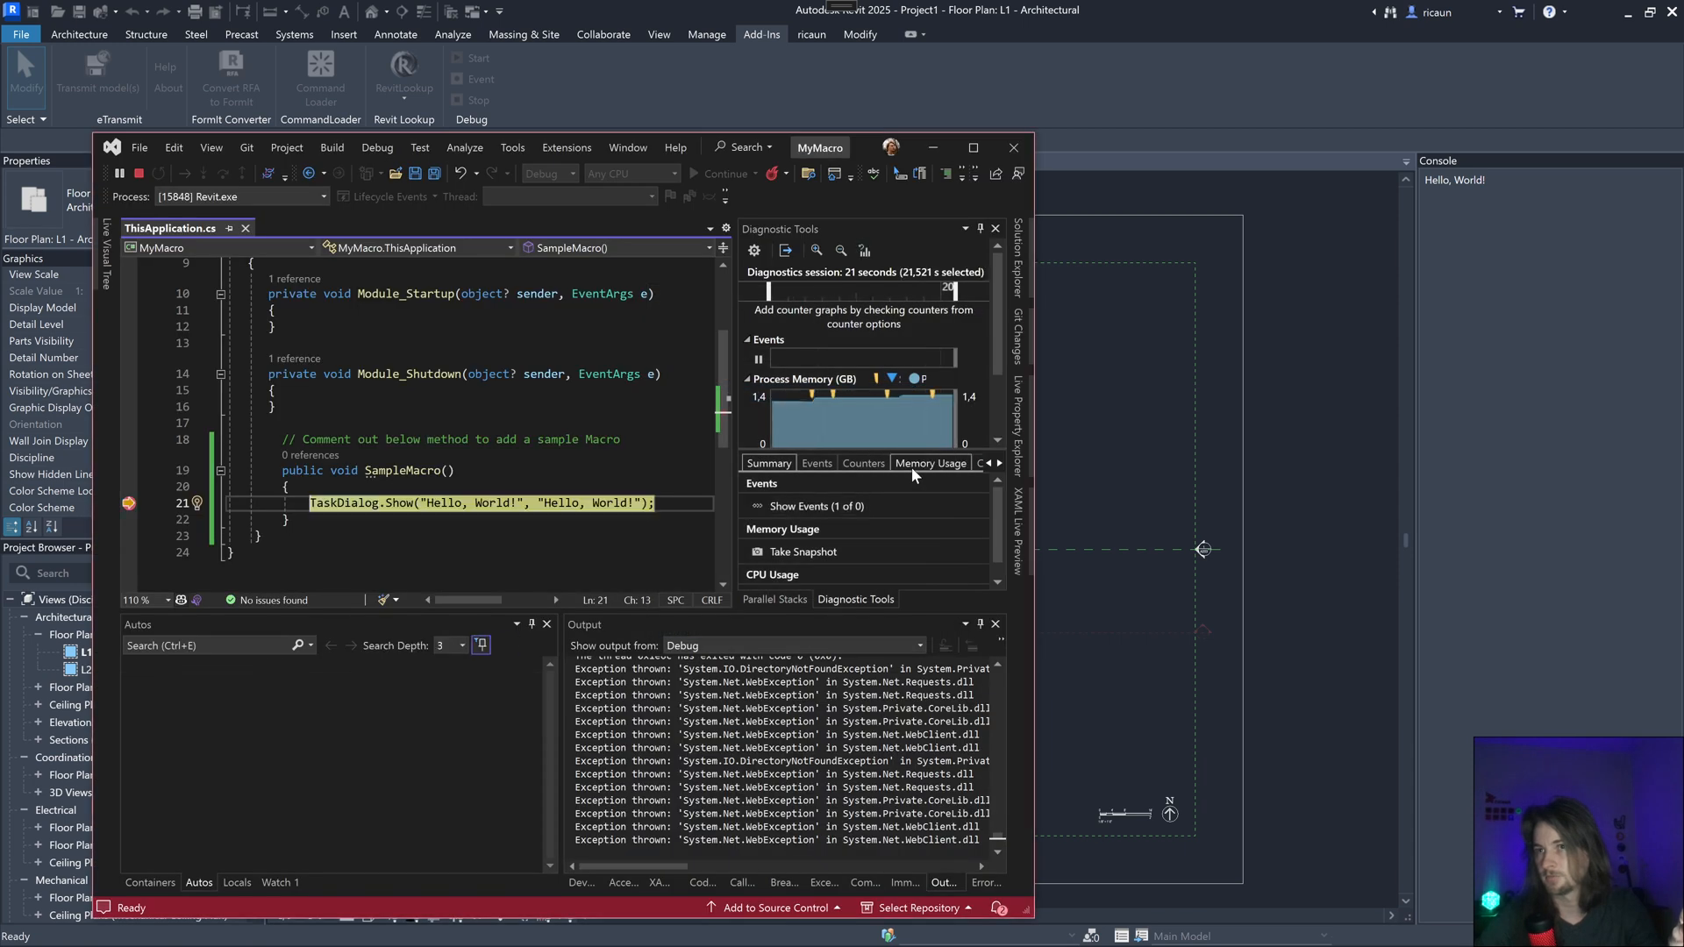
left_click(721, 174)
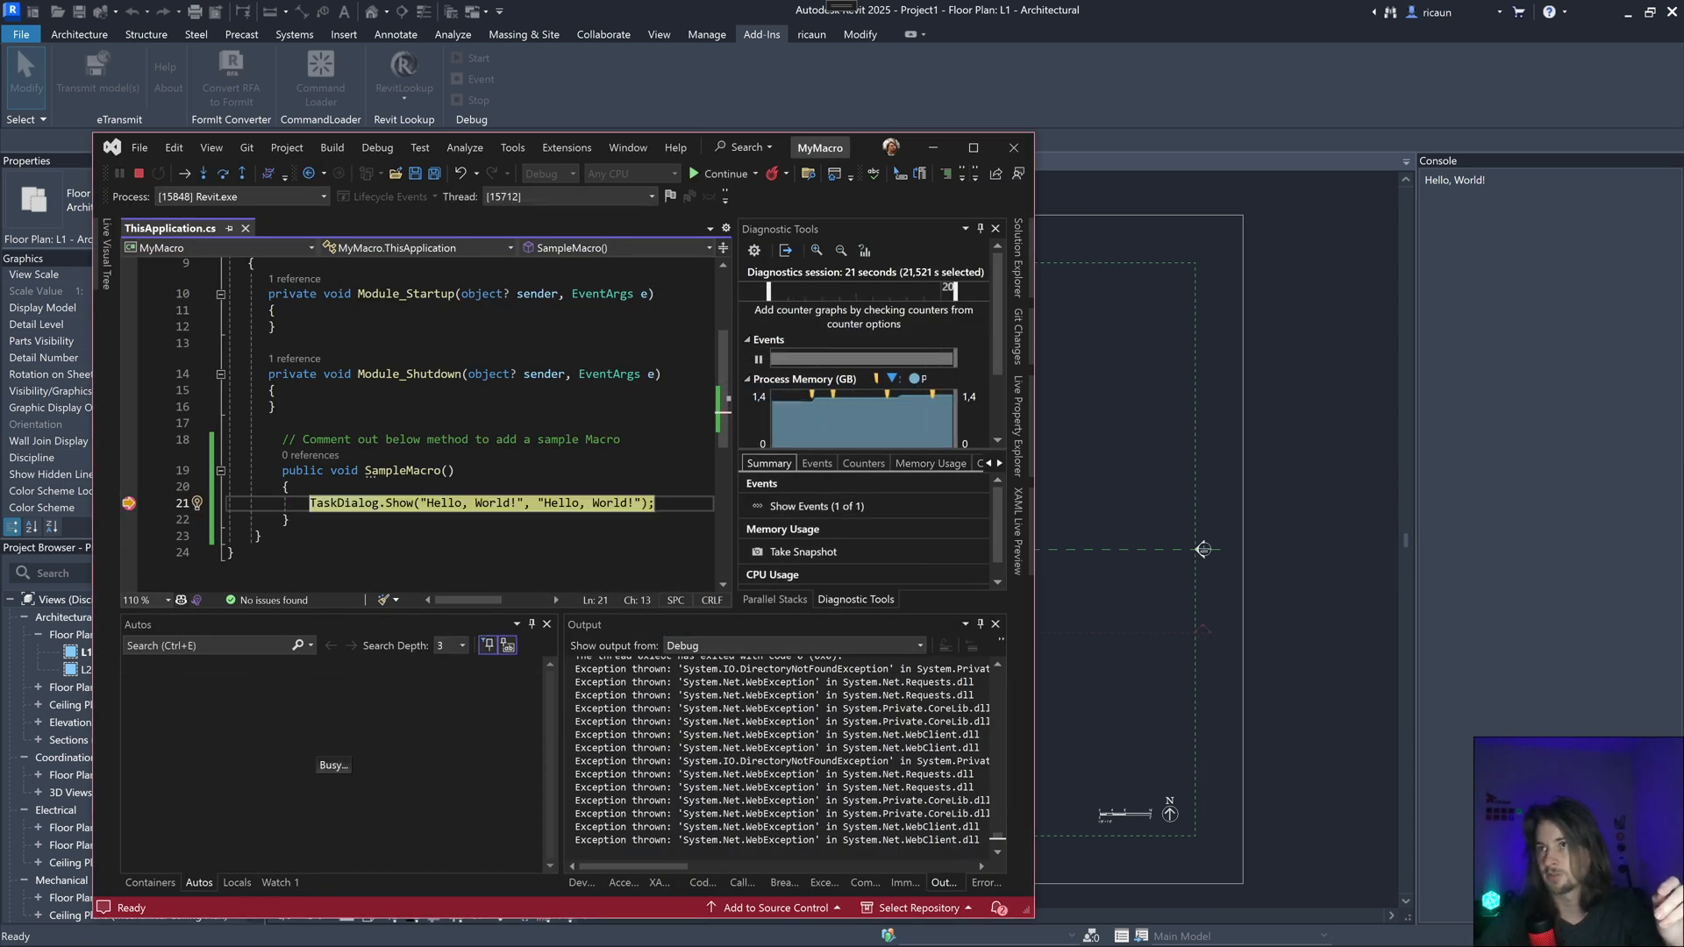
left_click(723, 174)
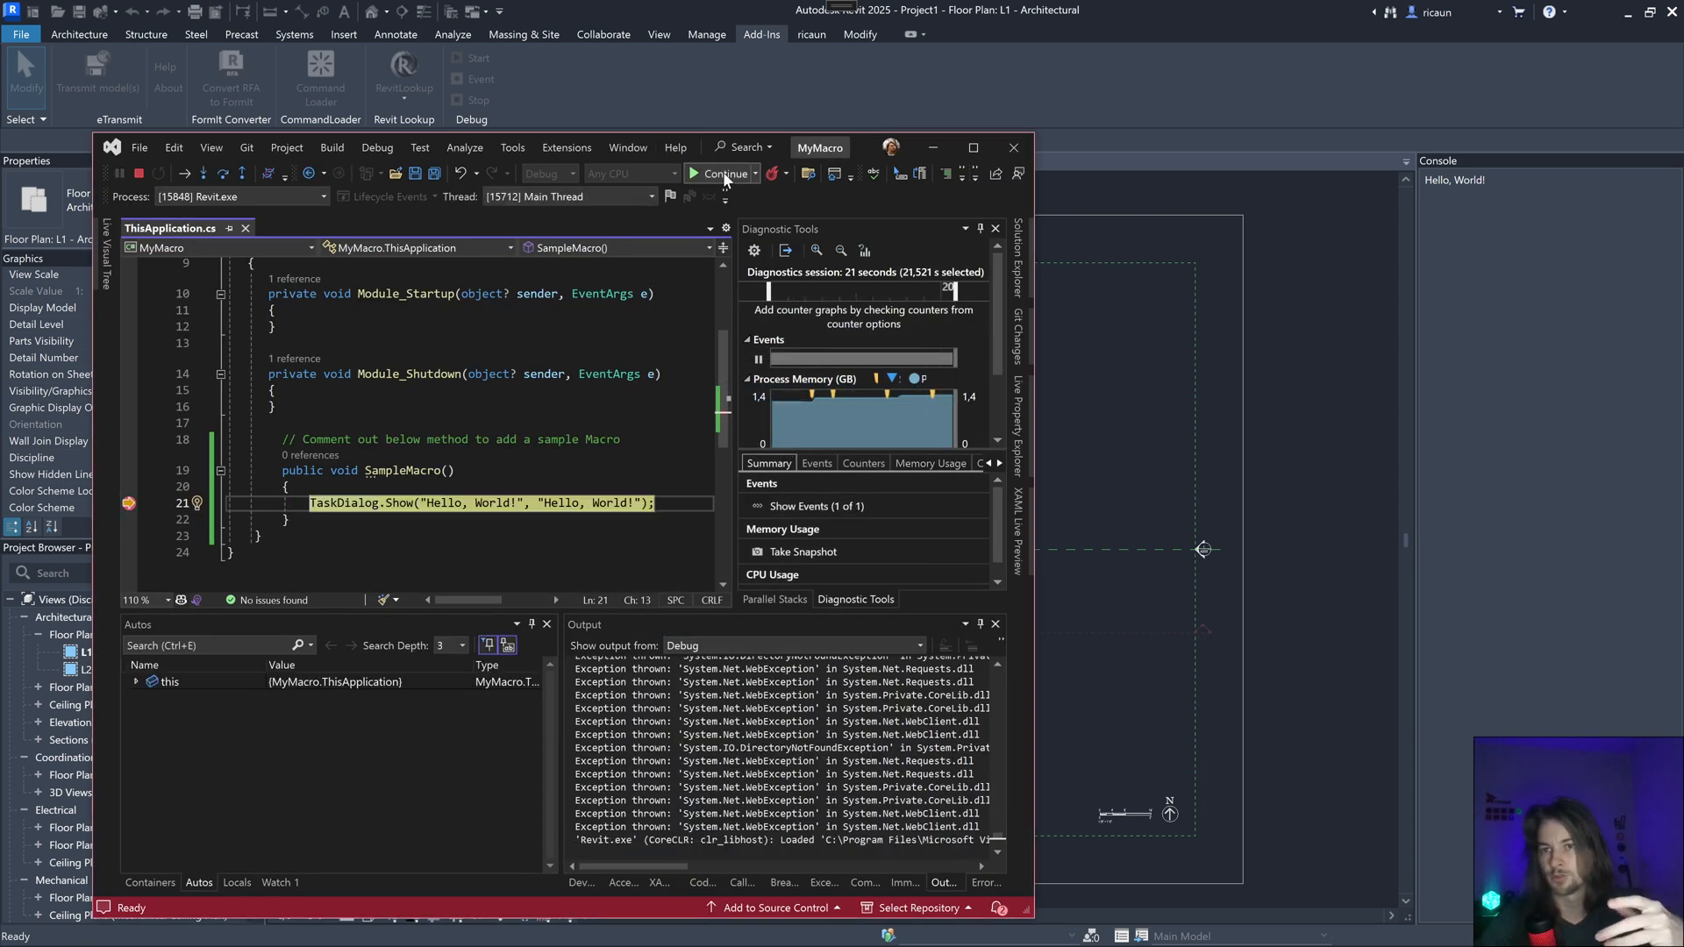
mouse_move(725, 174)
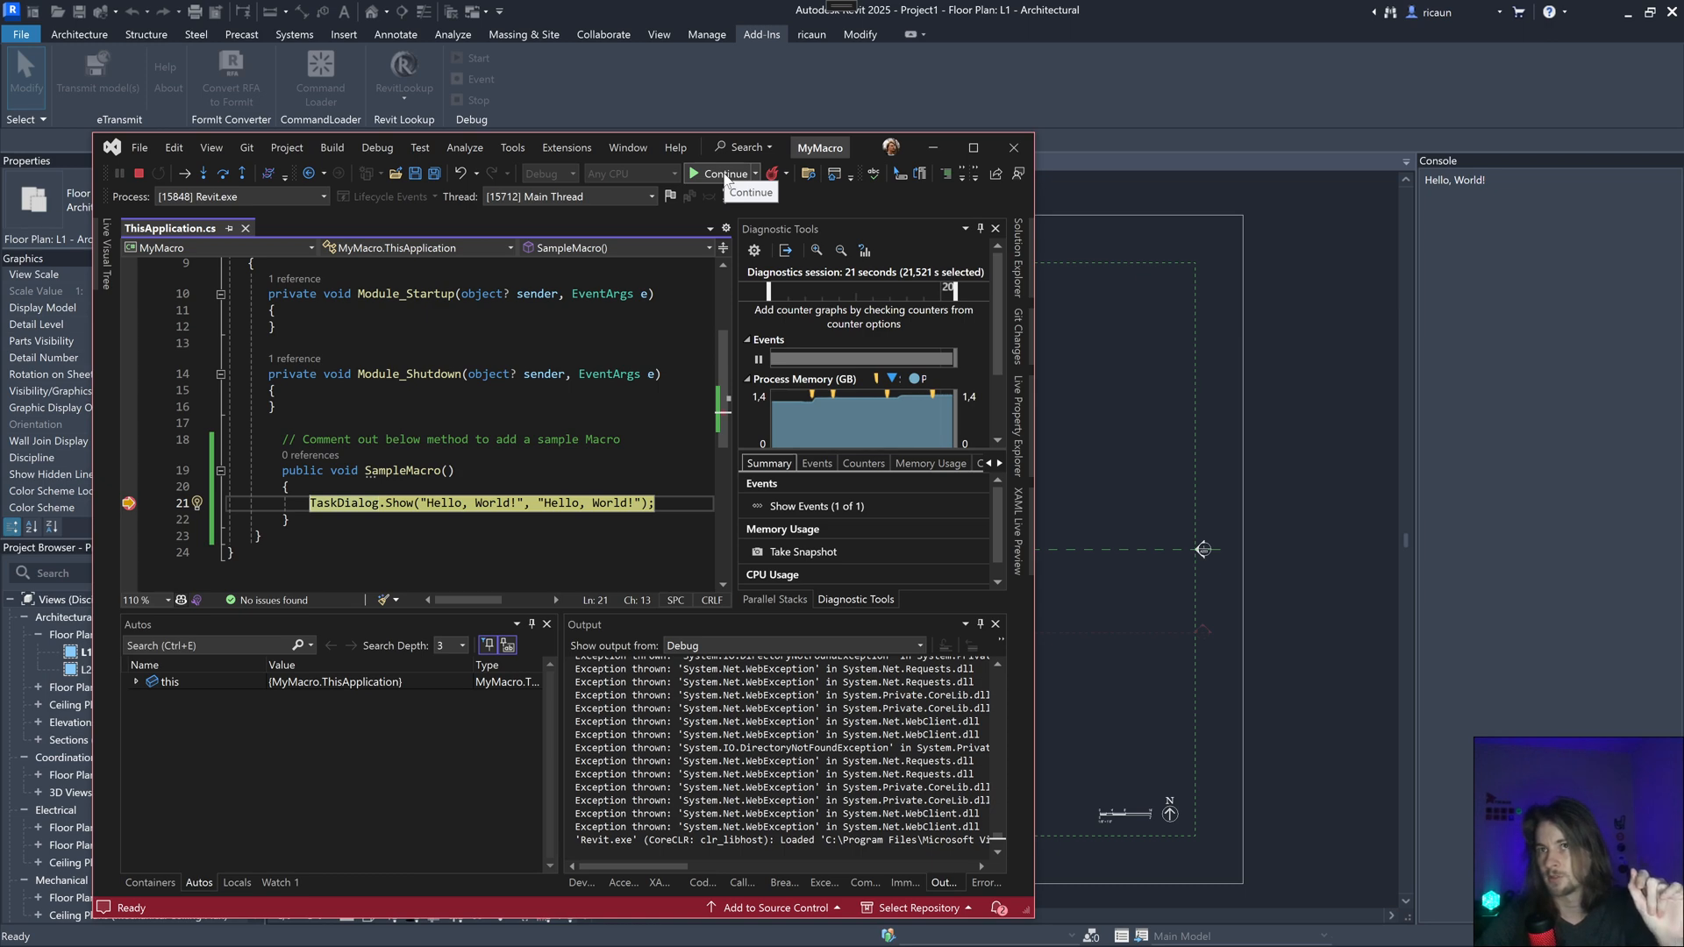
Step: Continue past the breakpoint, close the Hello, World! dialog, and stop debugging
left_click(724, 174)
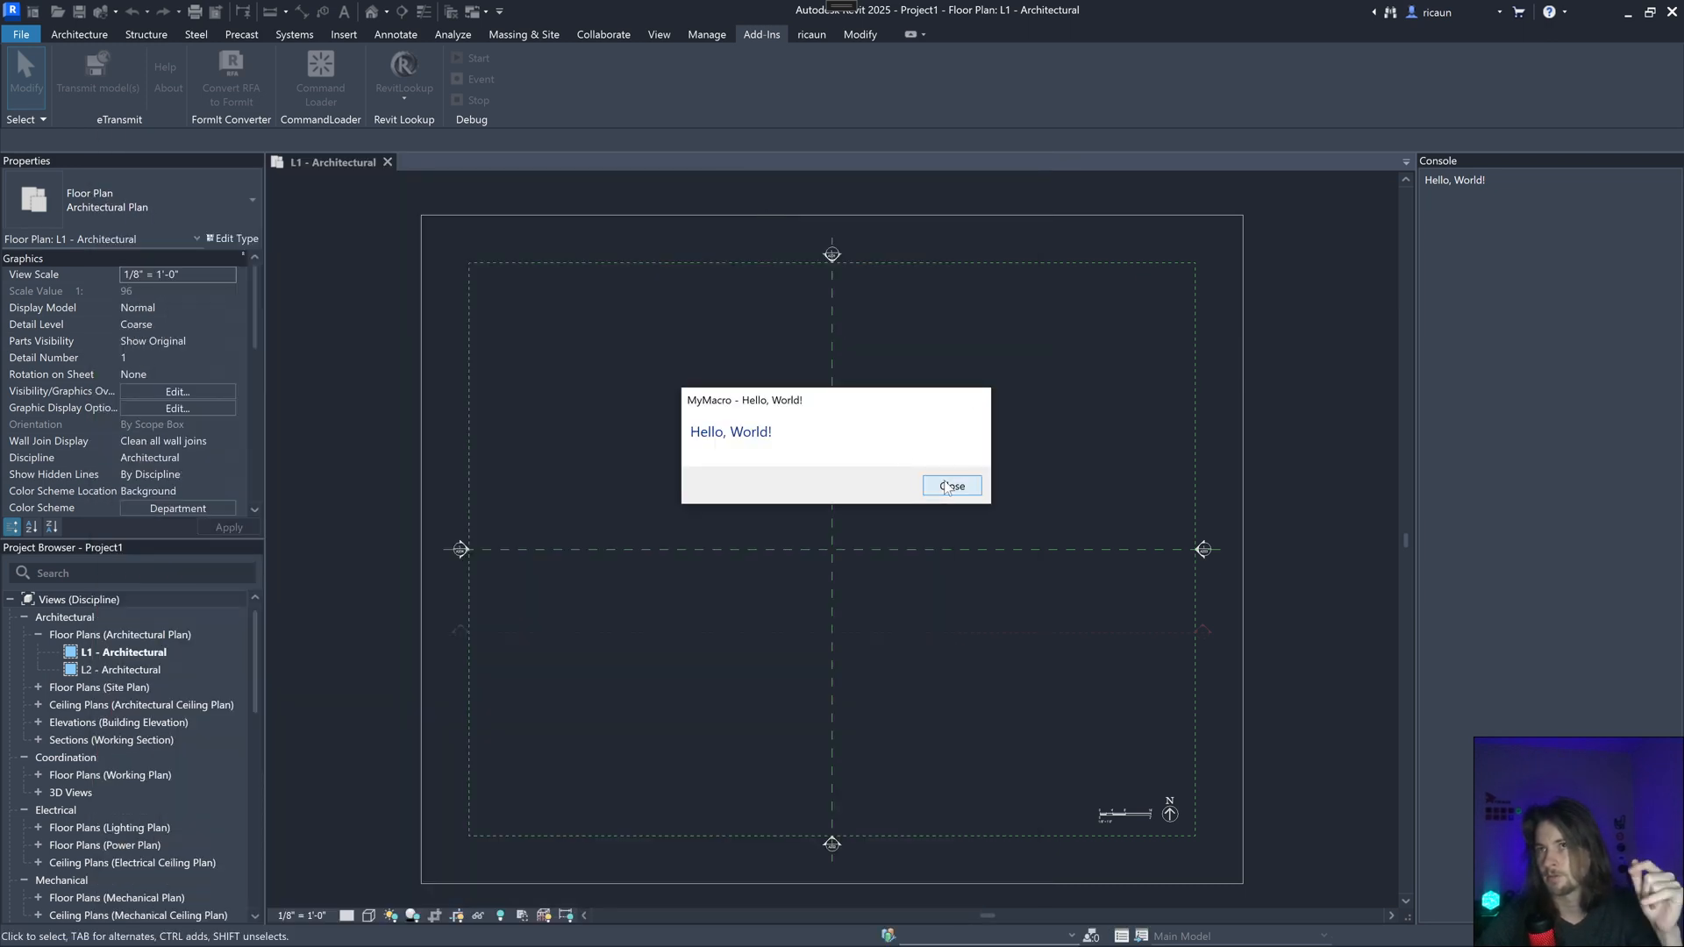
left_click(950, 486)
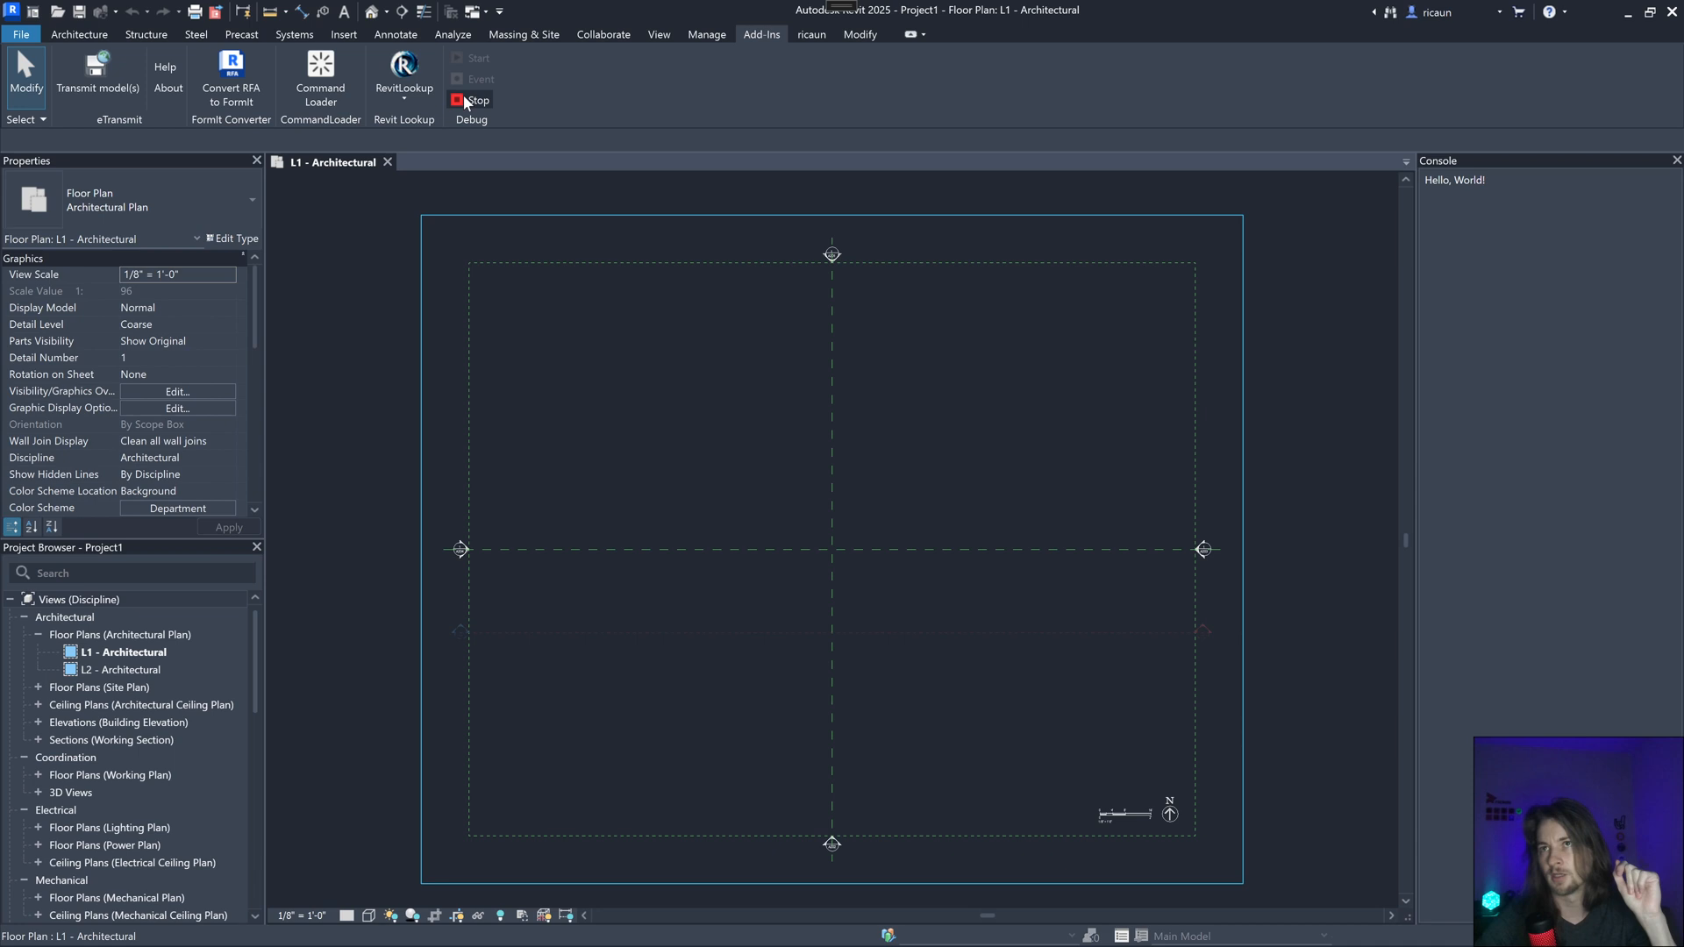
mouse_move(470, 100)
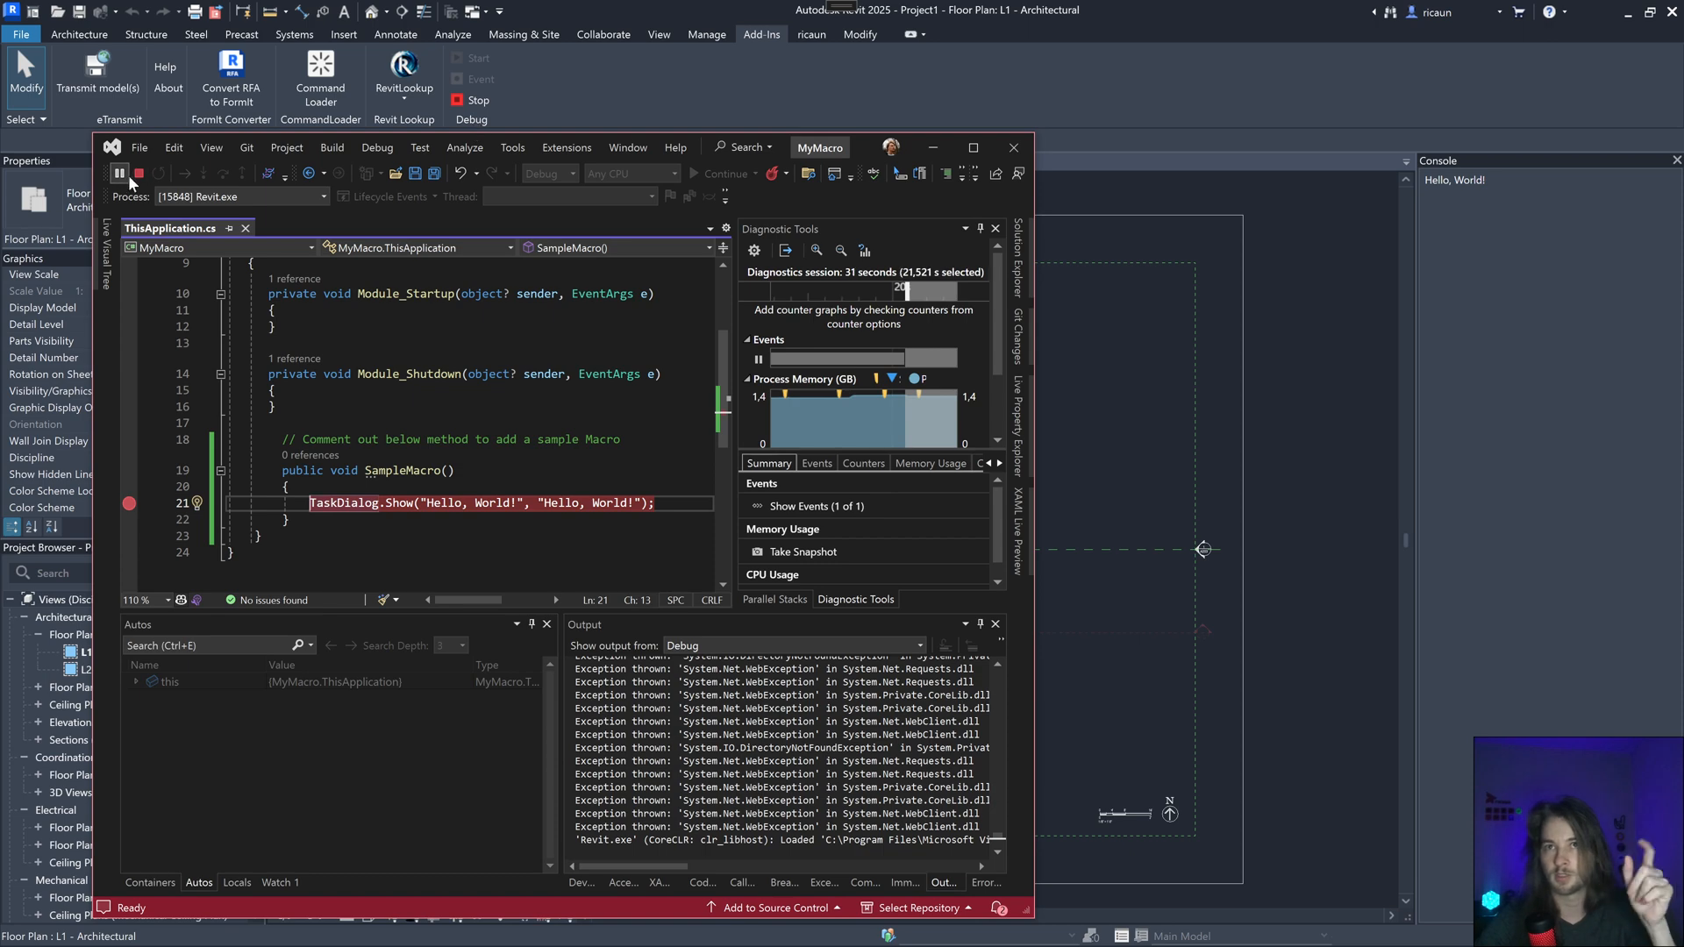
mouse_move(139, 174)
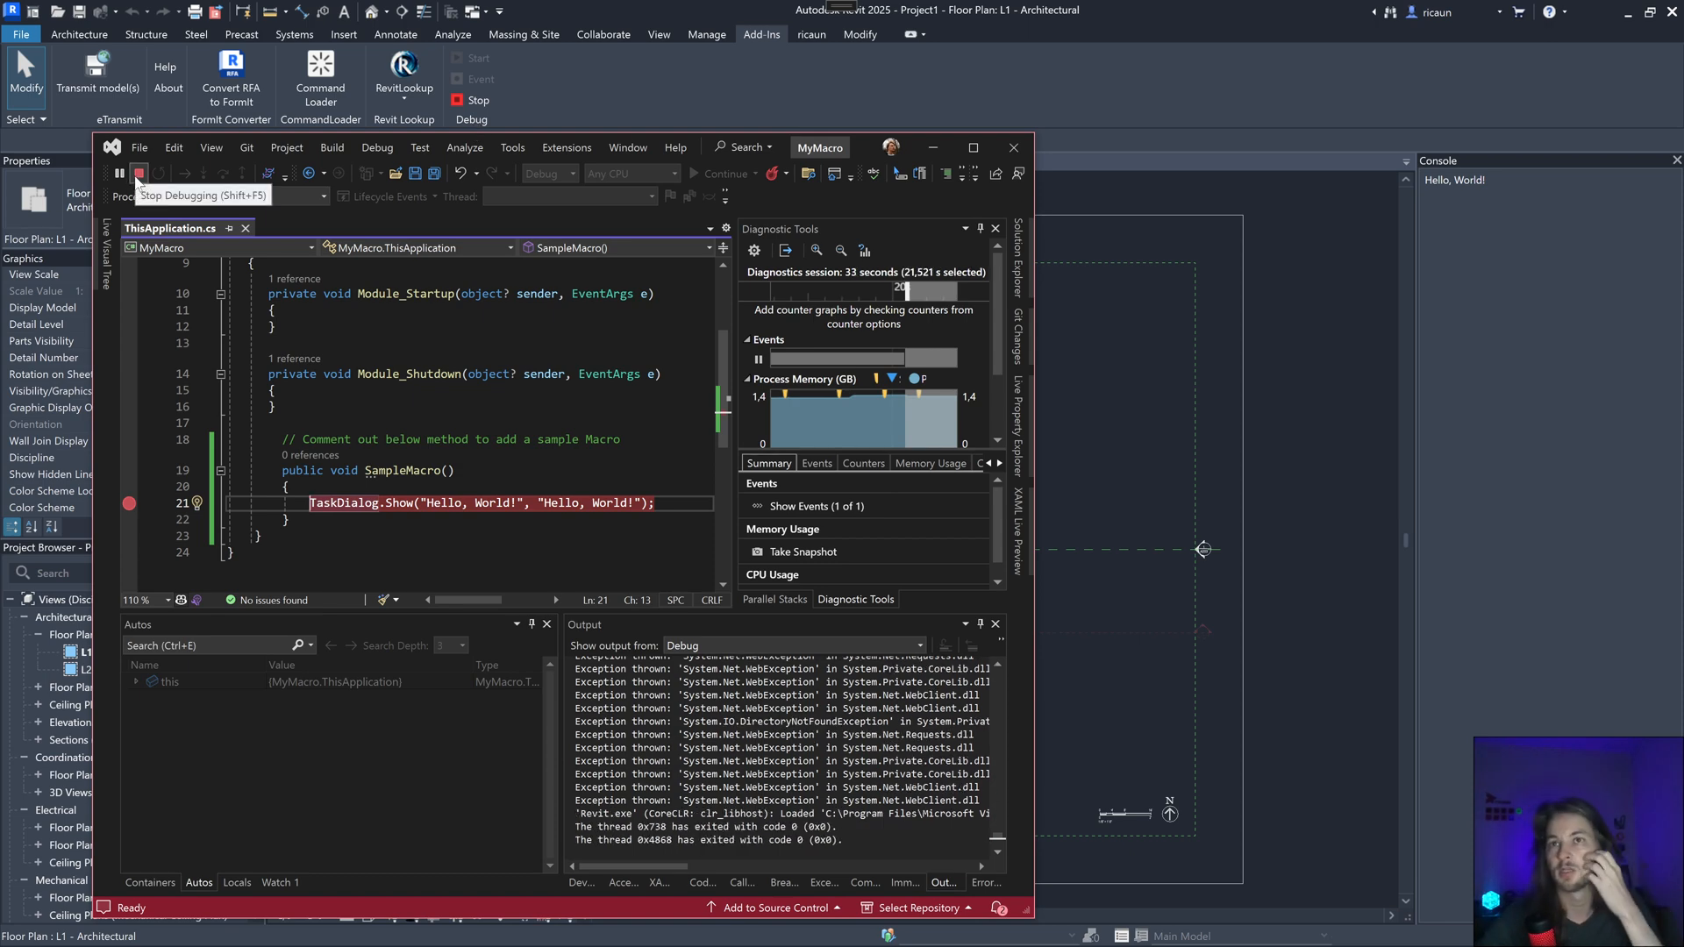
left_click(137, 174)
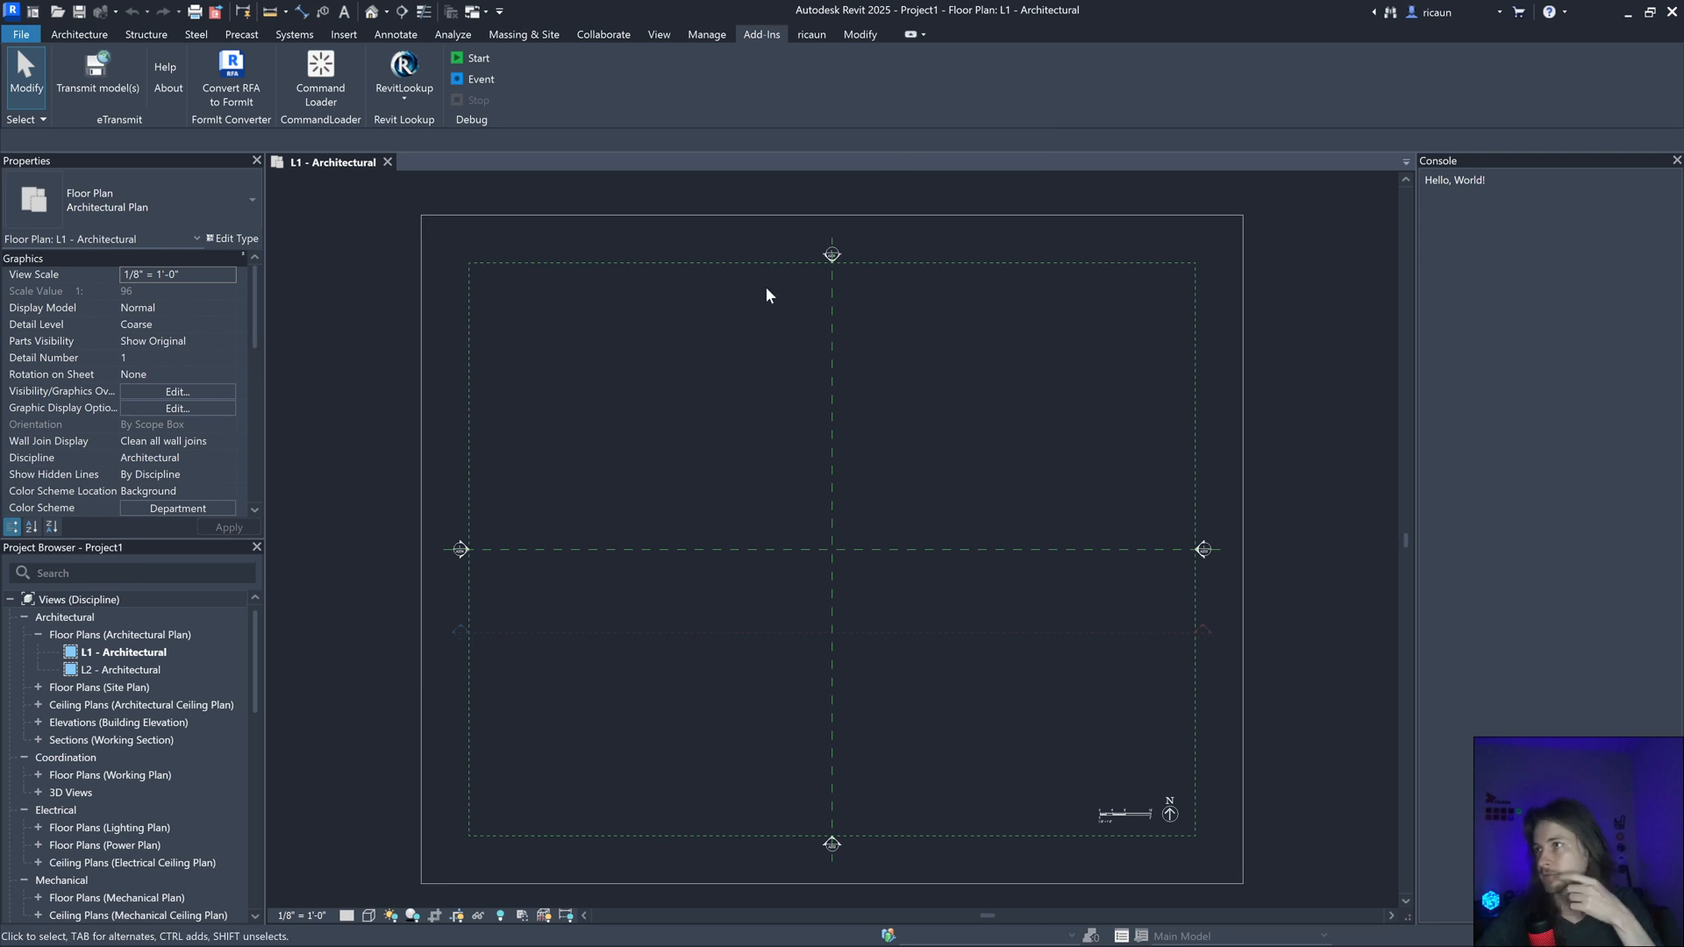
mouse_move(589, 308)
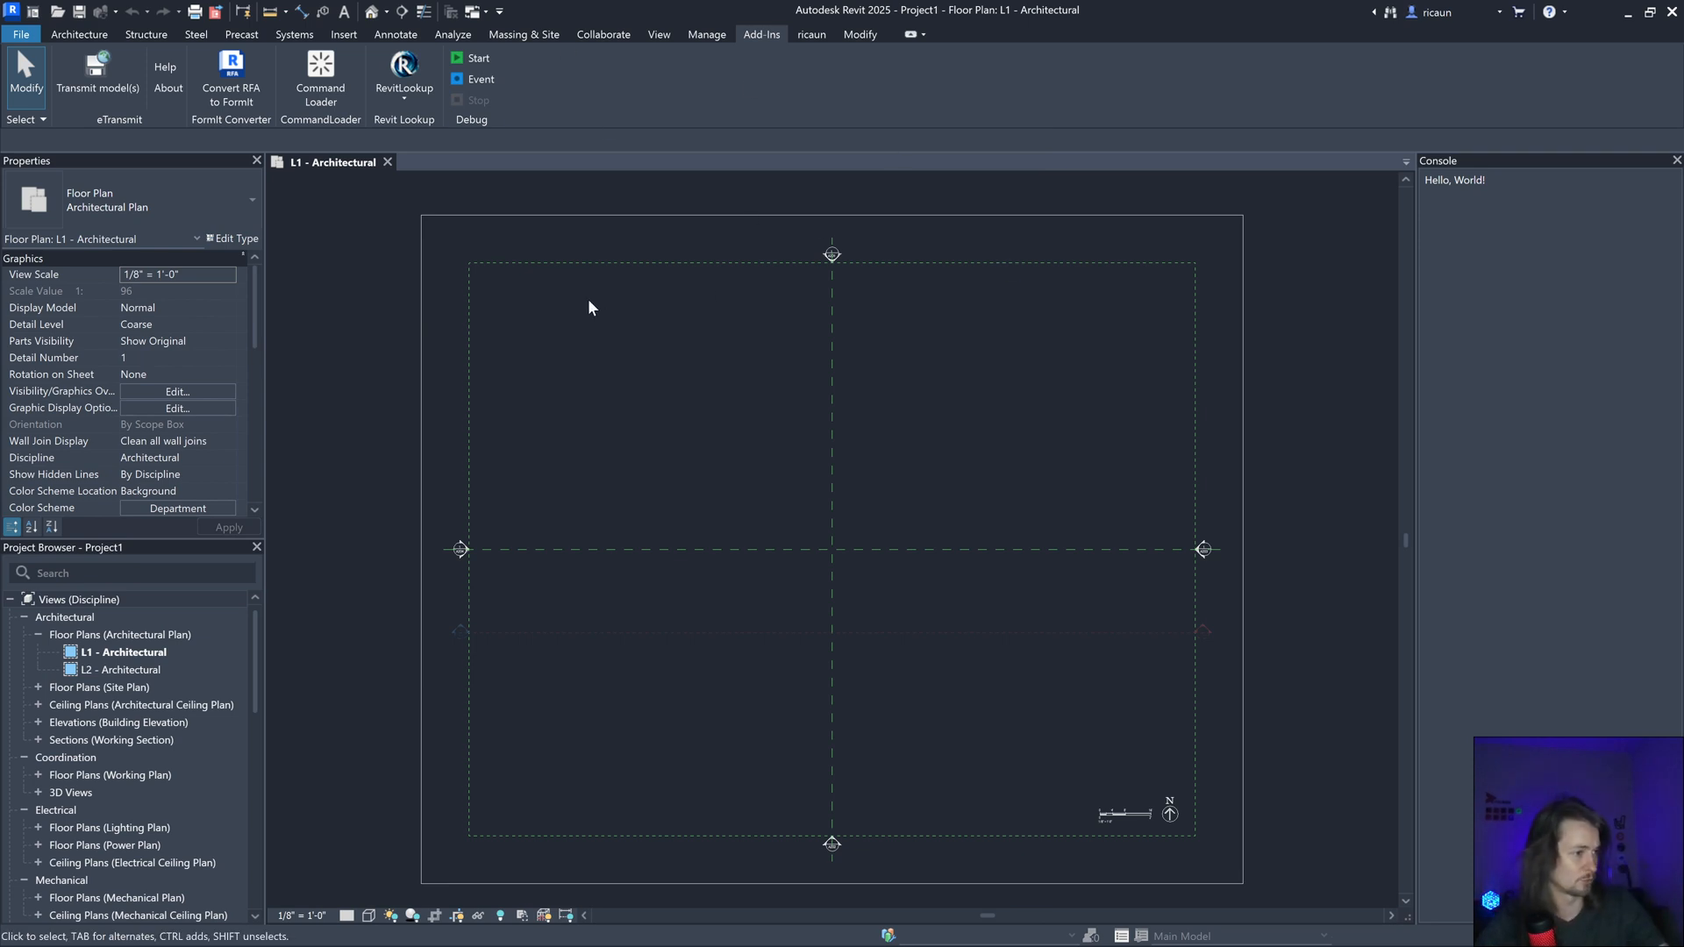
mouse_move(473, 79)
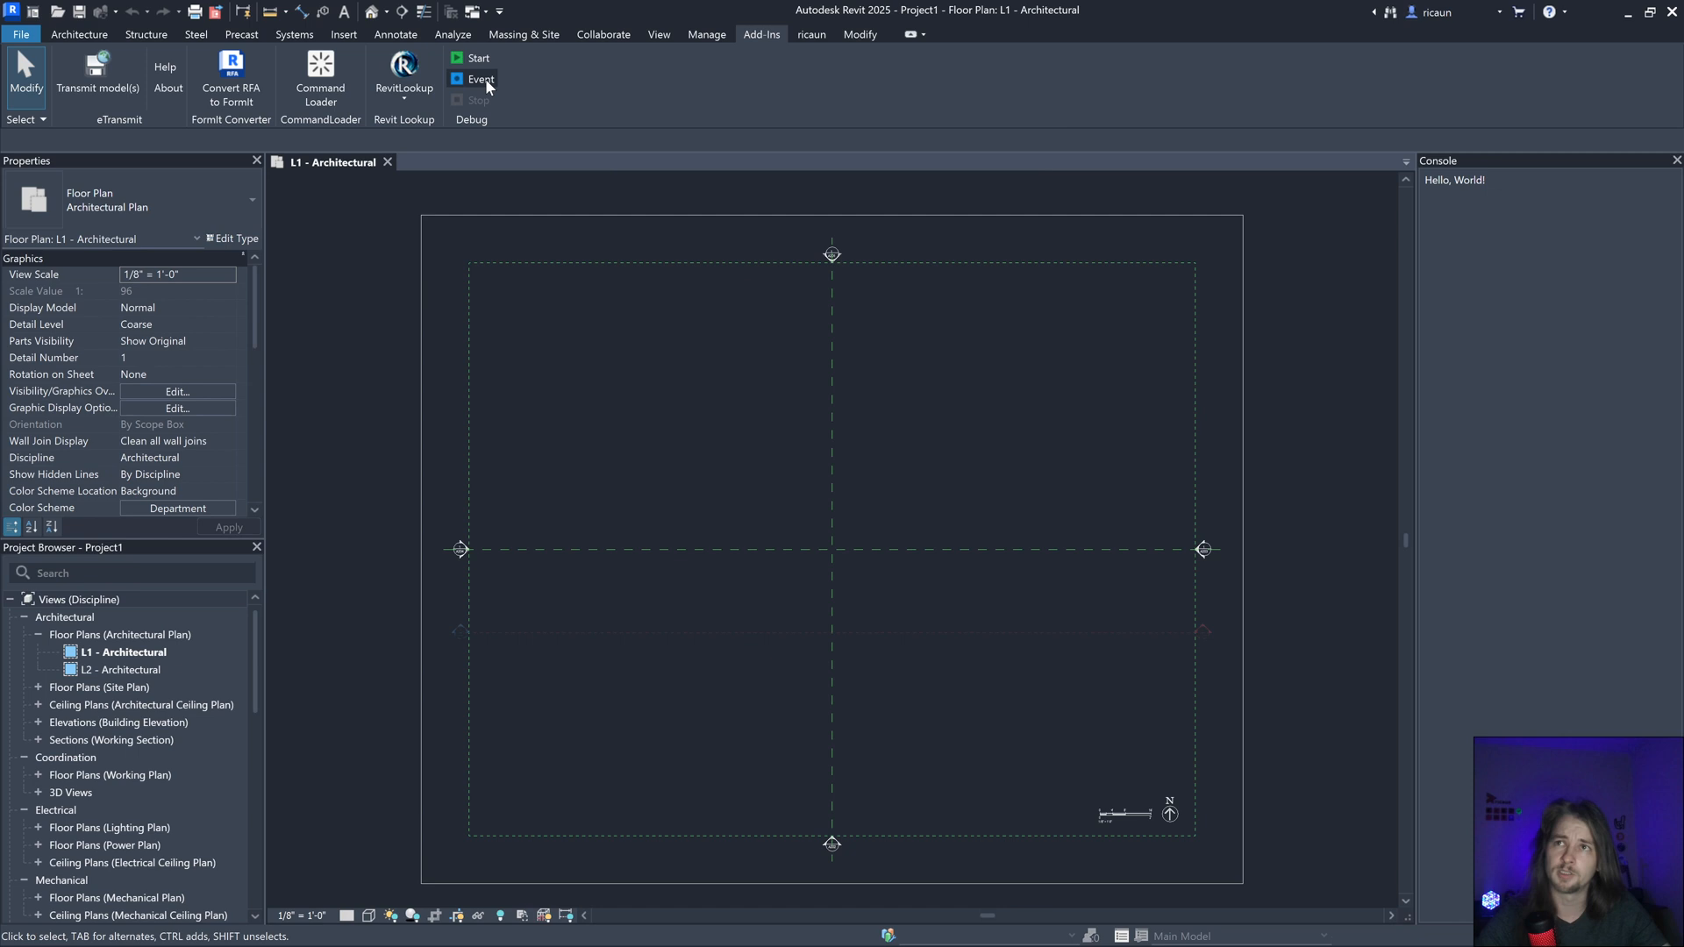
mouse_move(480, 79)
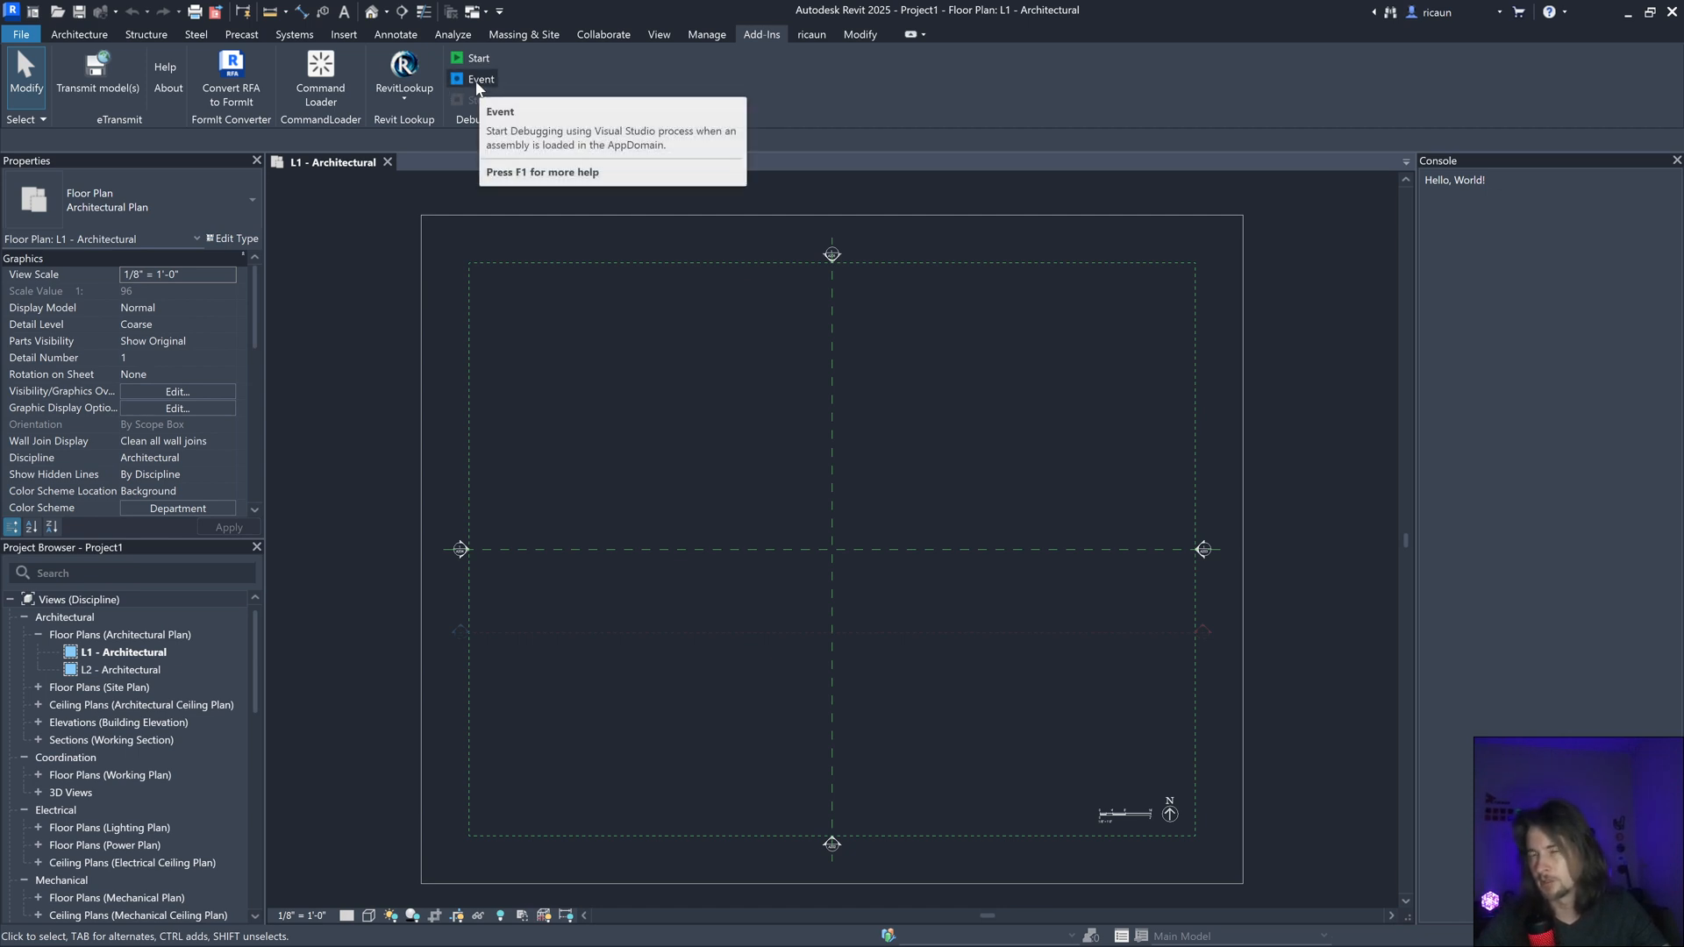
mouse_move(524, 88)
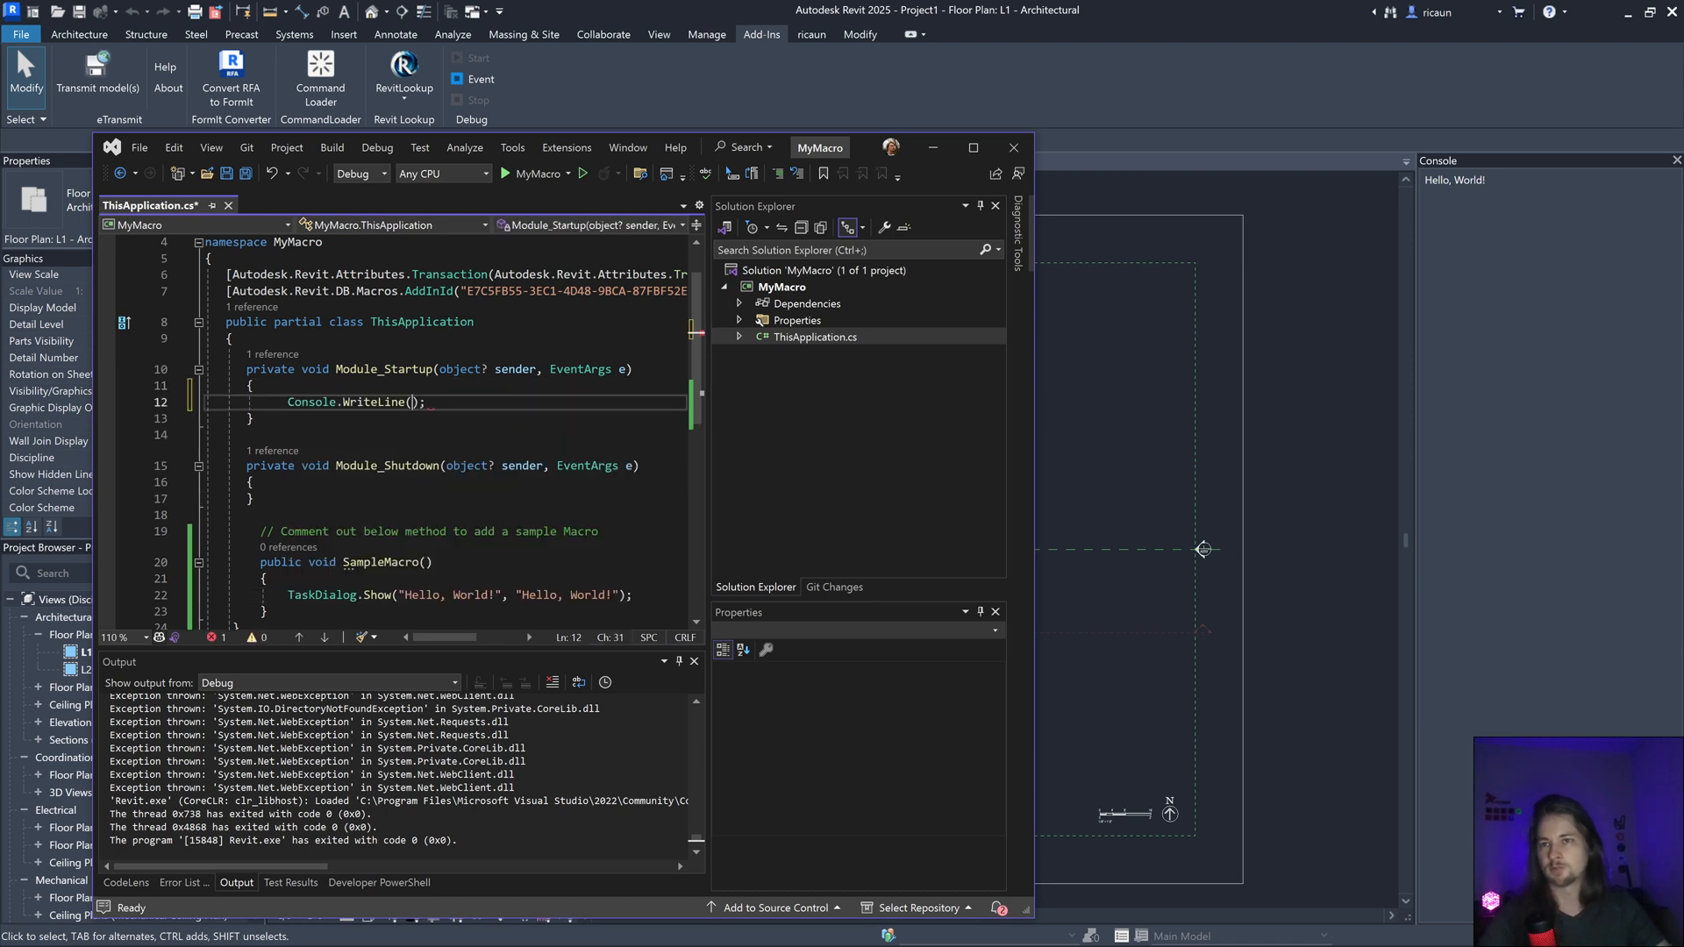
Step: Finish Console.WriteLine(""); in Module_Startup and rebuild the whole solution
type("\"")
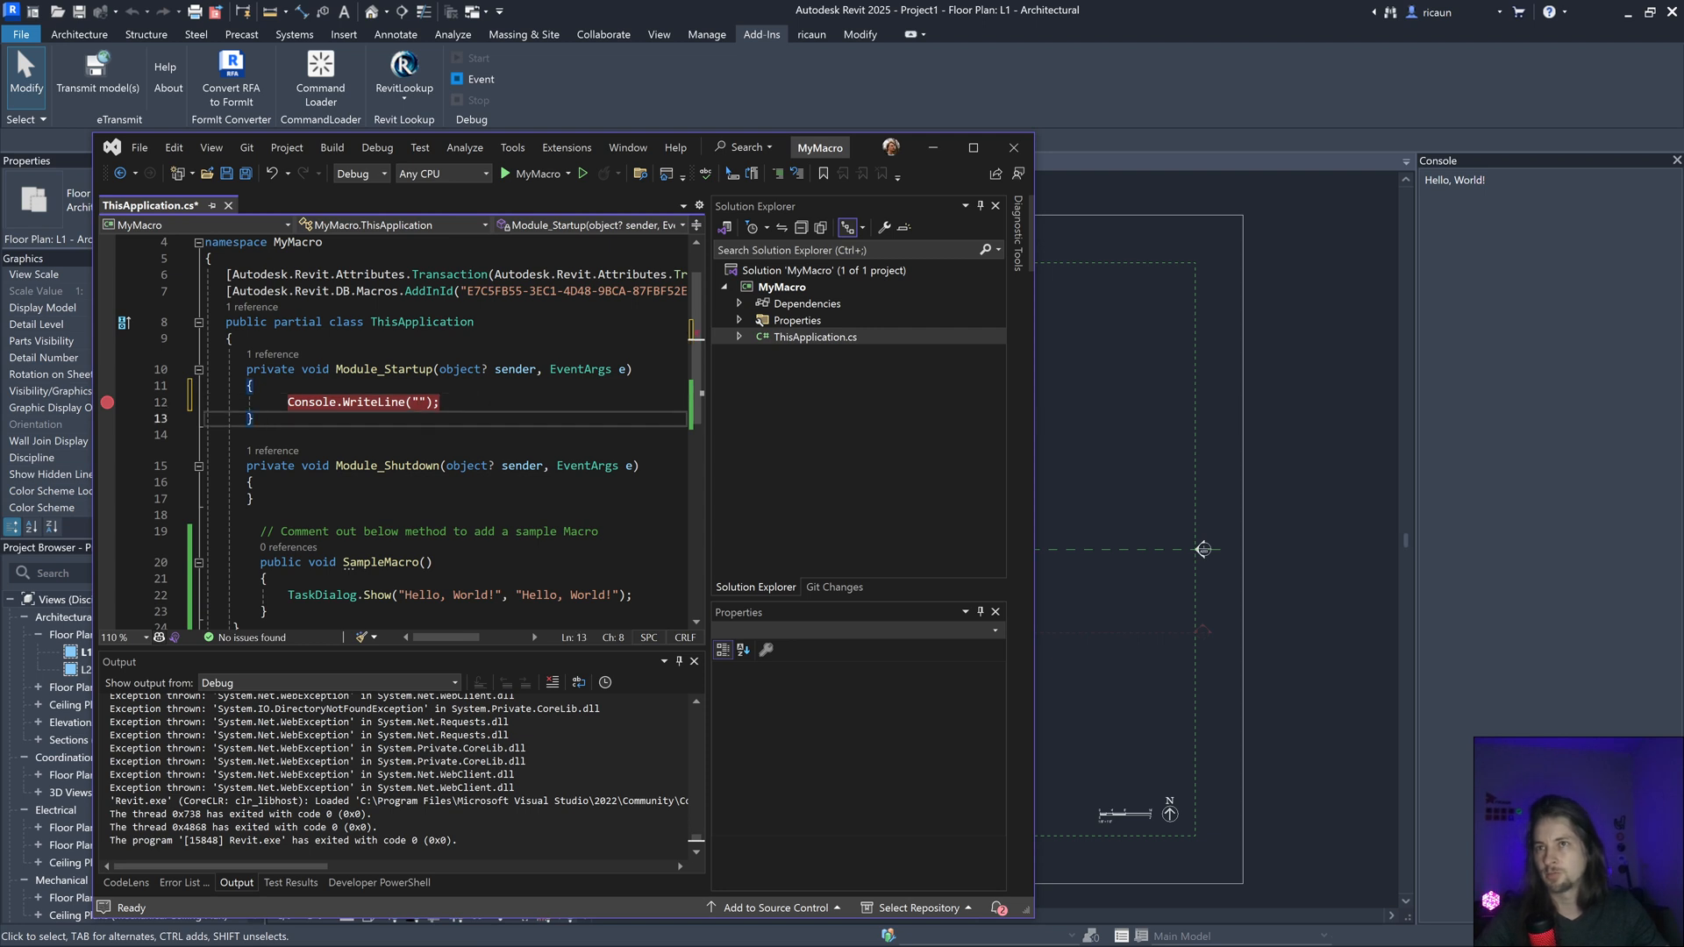
left_click(331, 147)
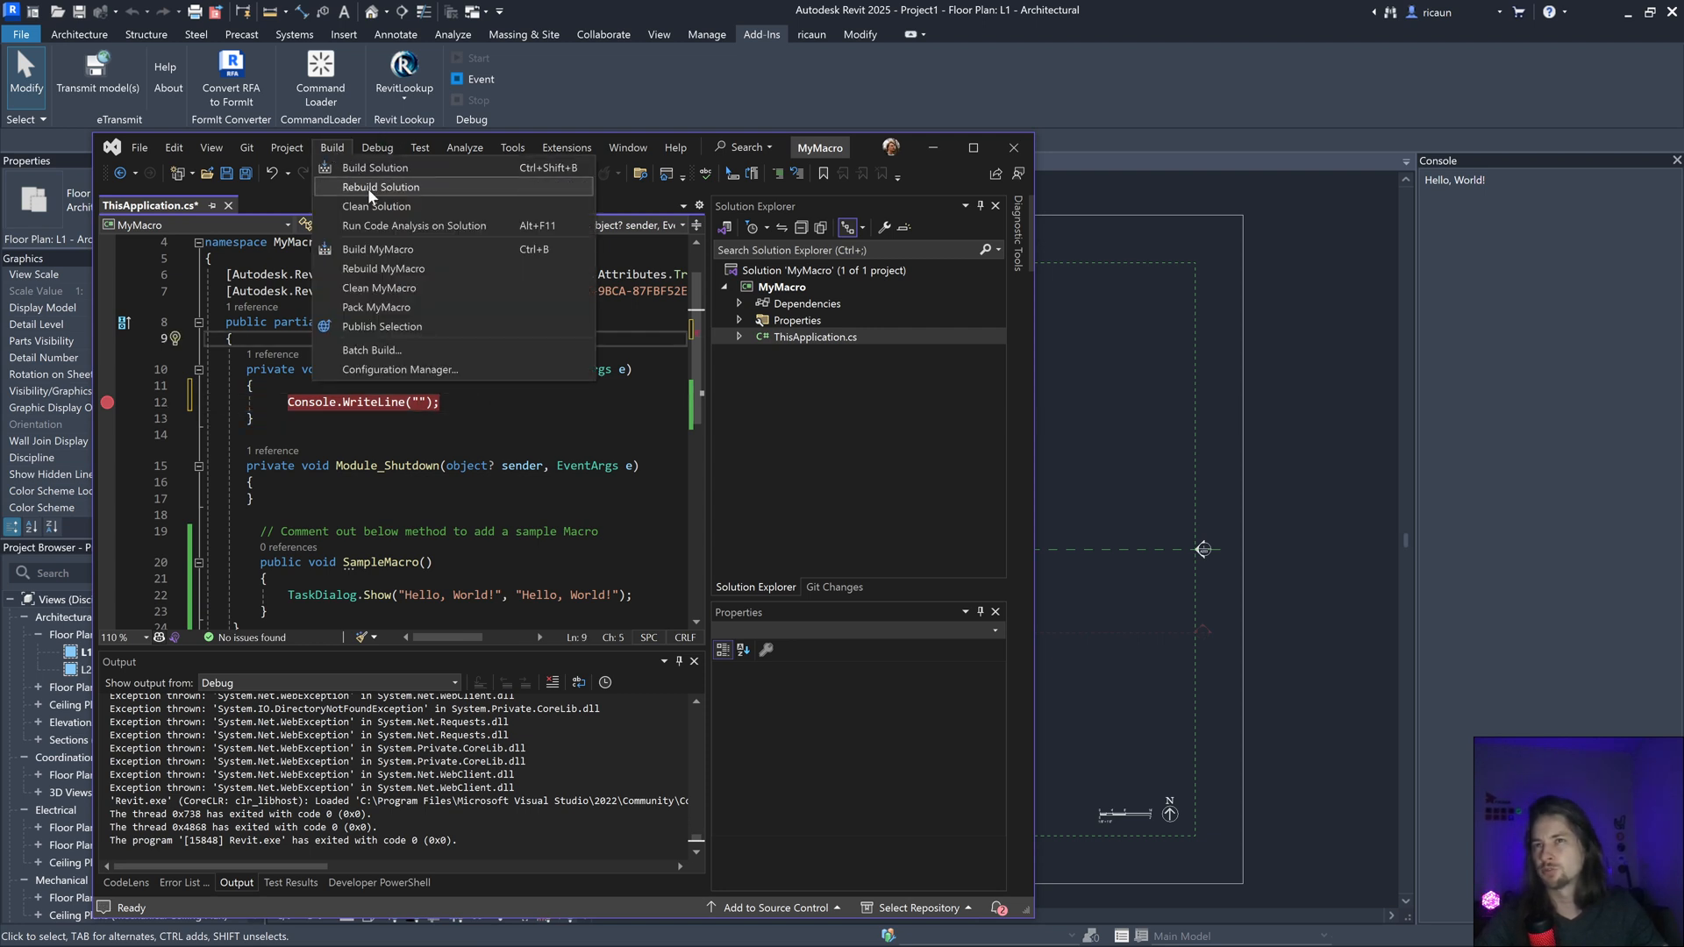
left_click(379, 188)
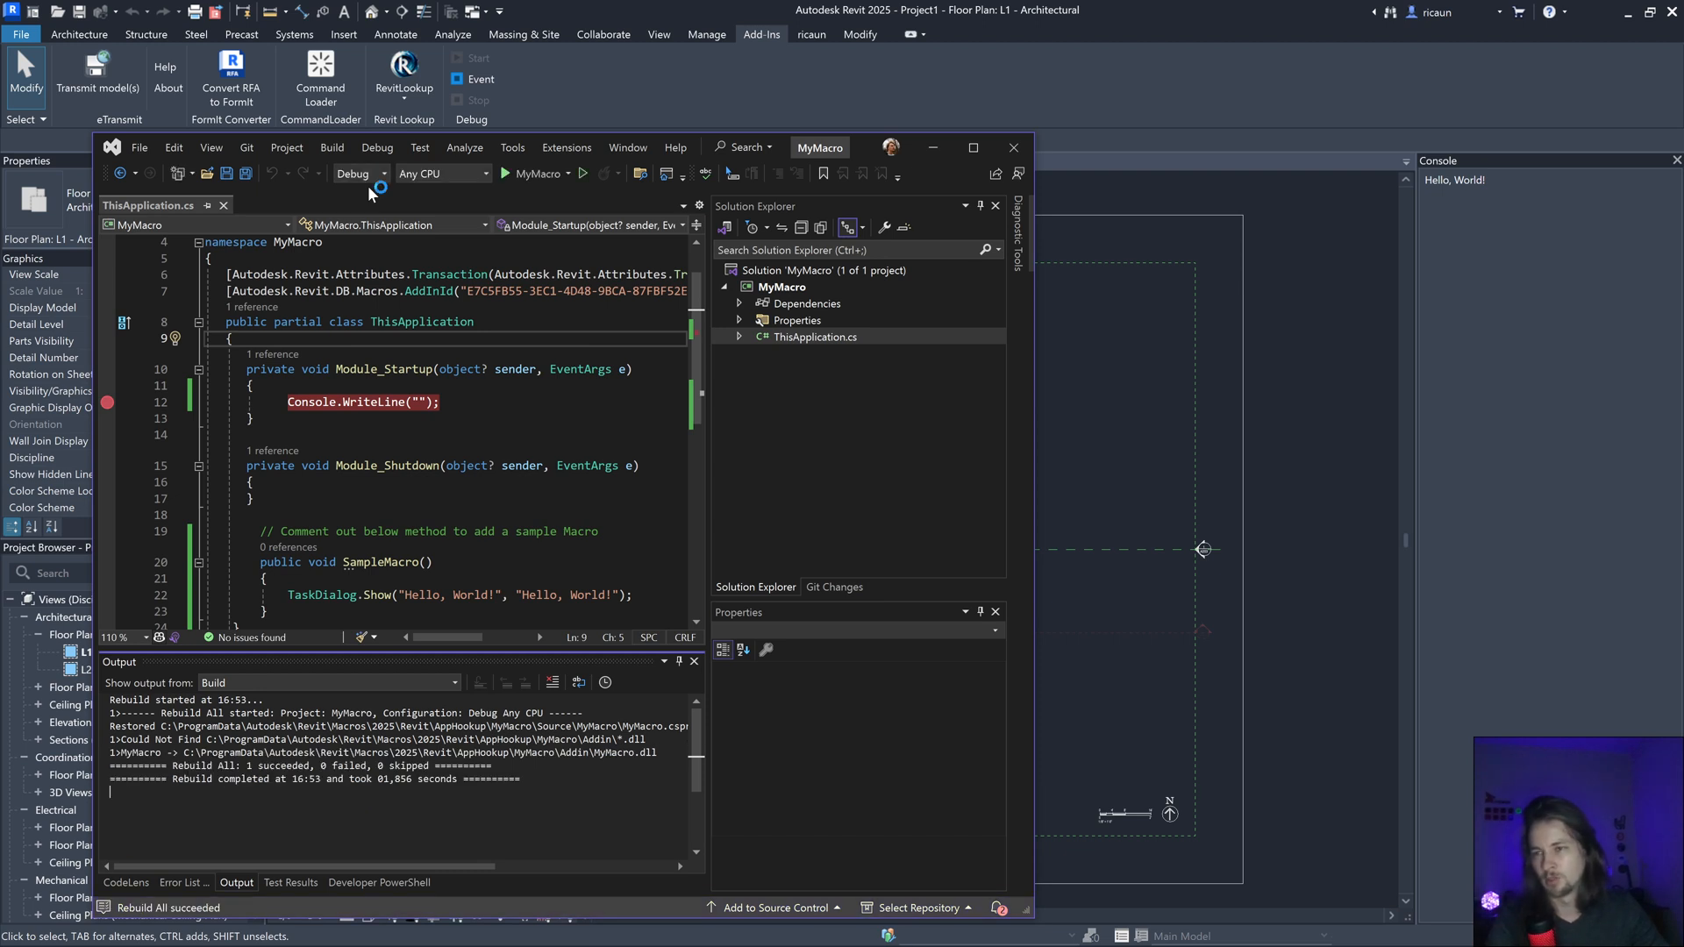
Step: Continue the auto-attached debugger until it pauses on the Module_Startup breakpoint
left_click(504, 174)
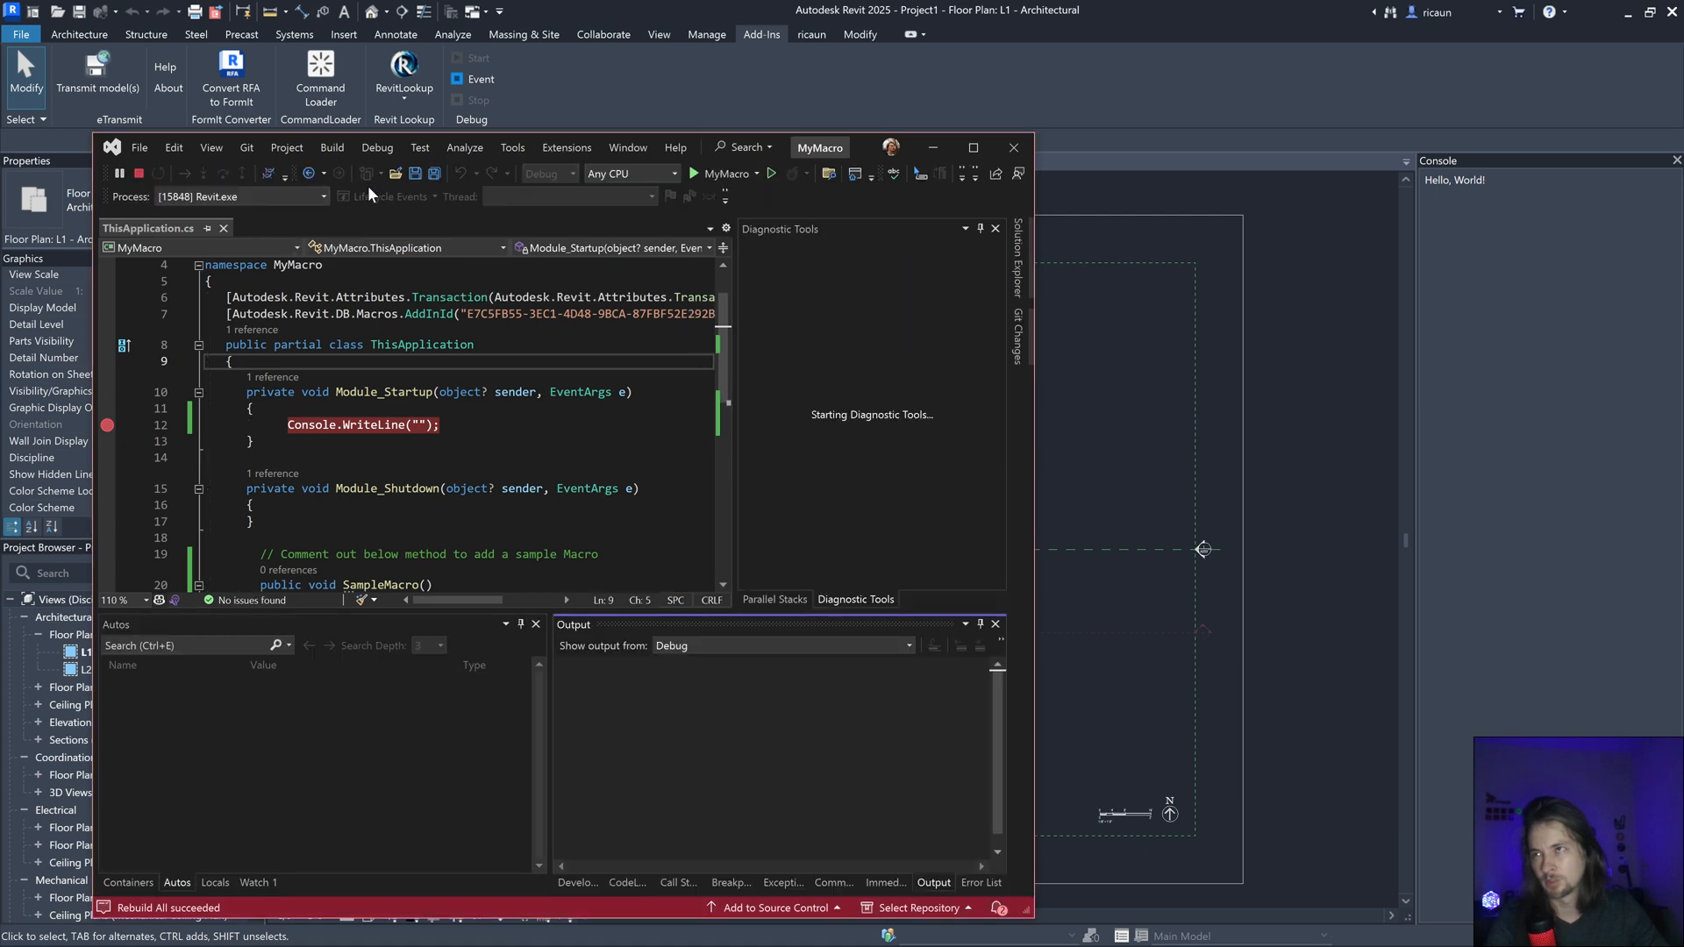
left_click(694, 174)
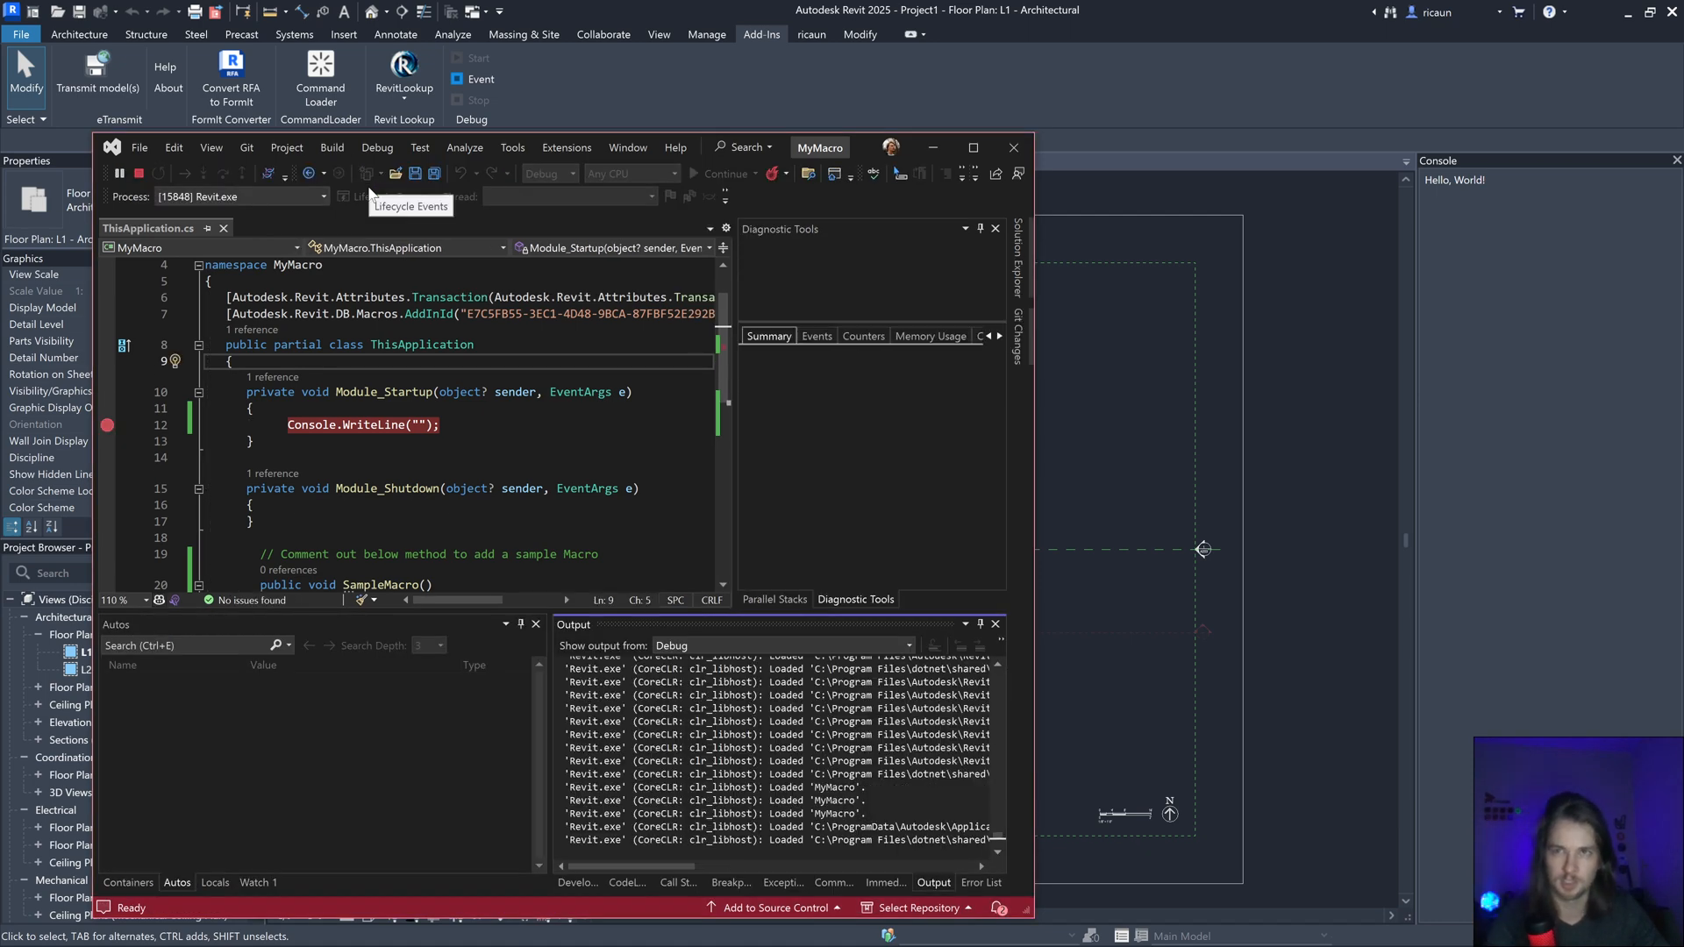
left_click(725, 174)
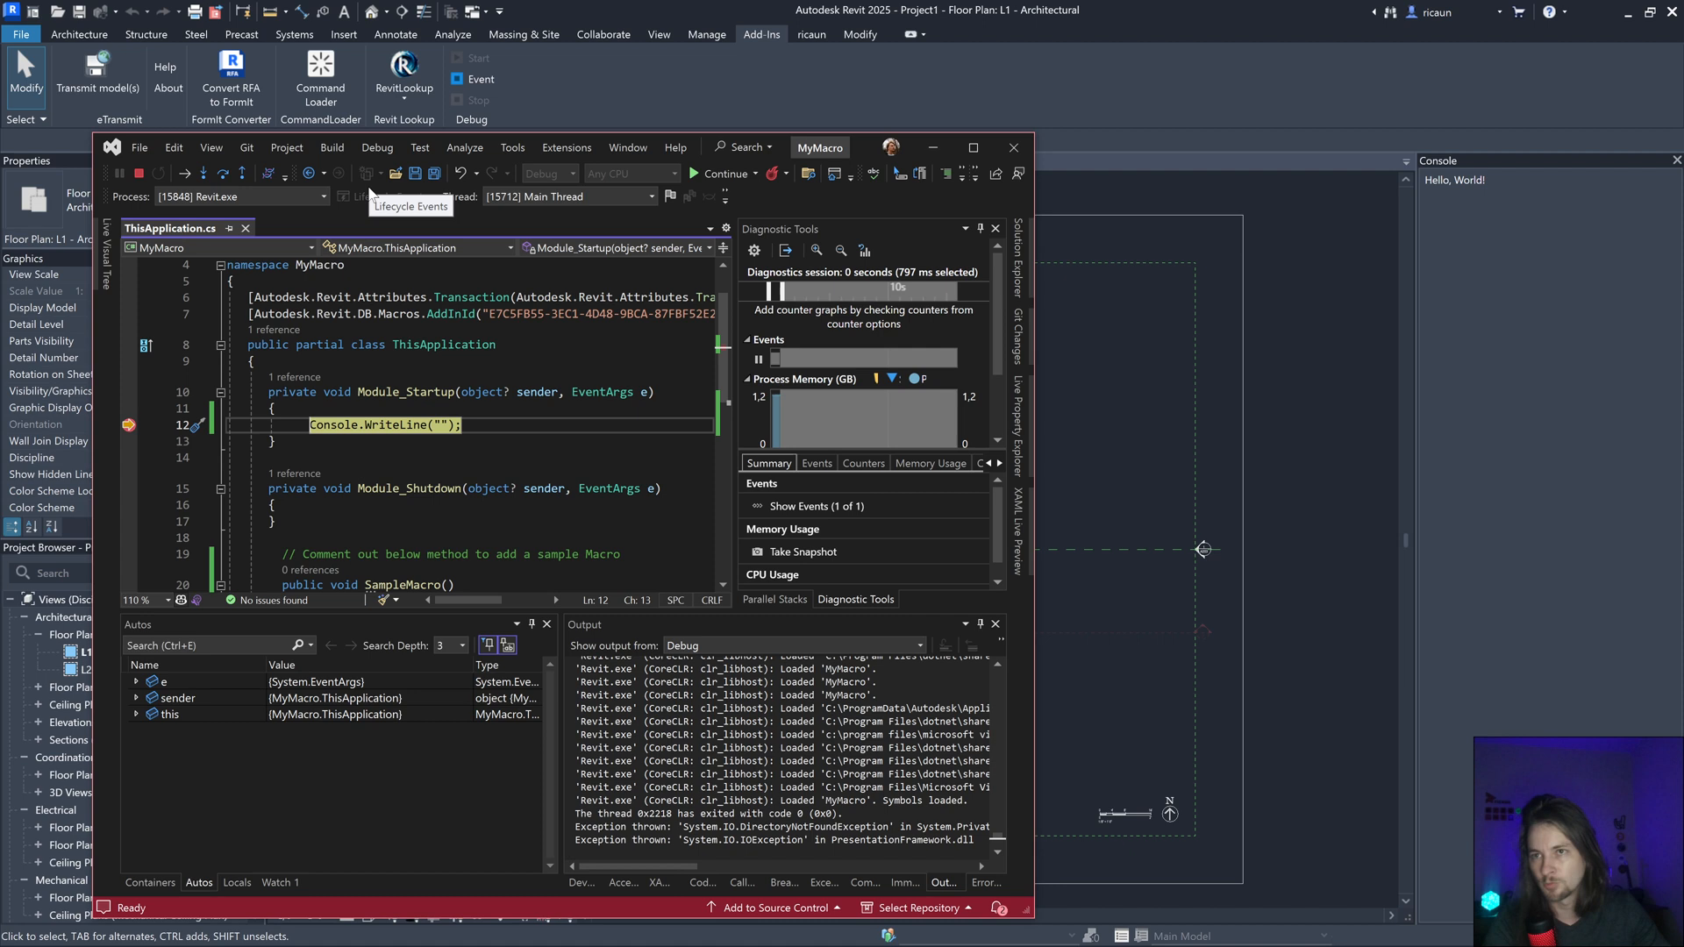
mouse_move(178, 381)
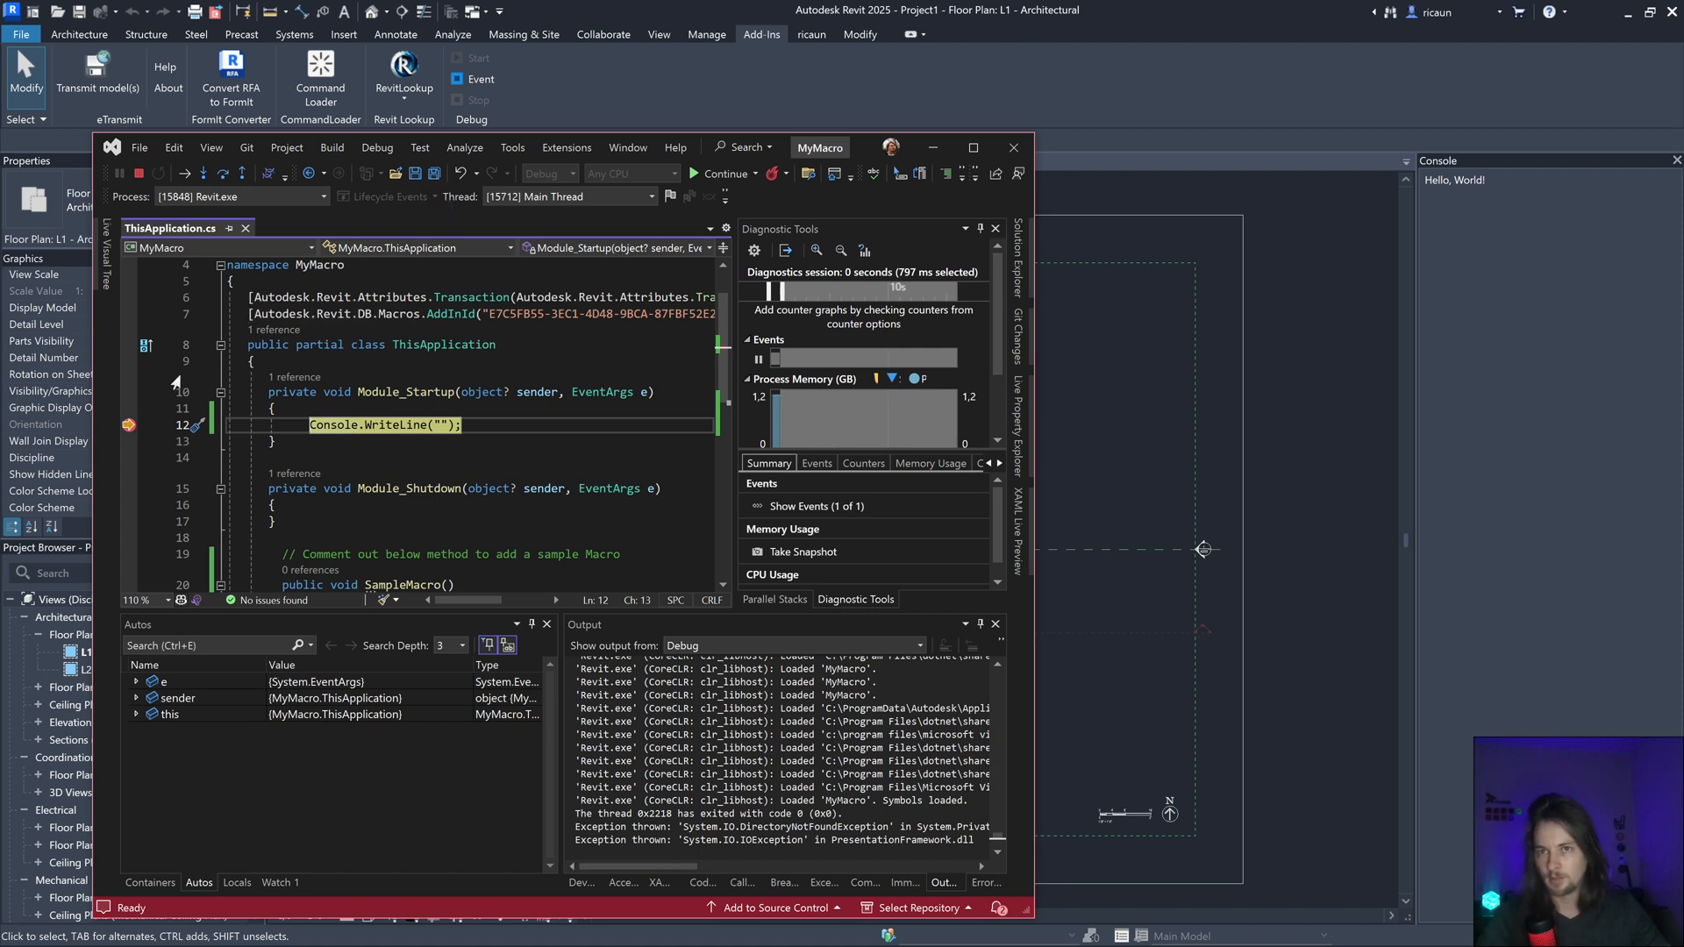